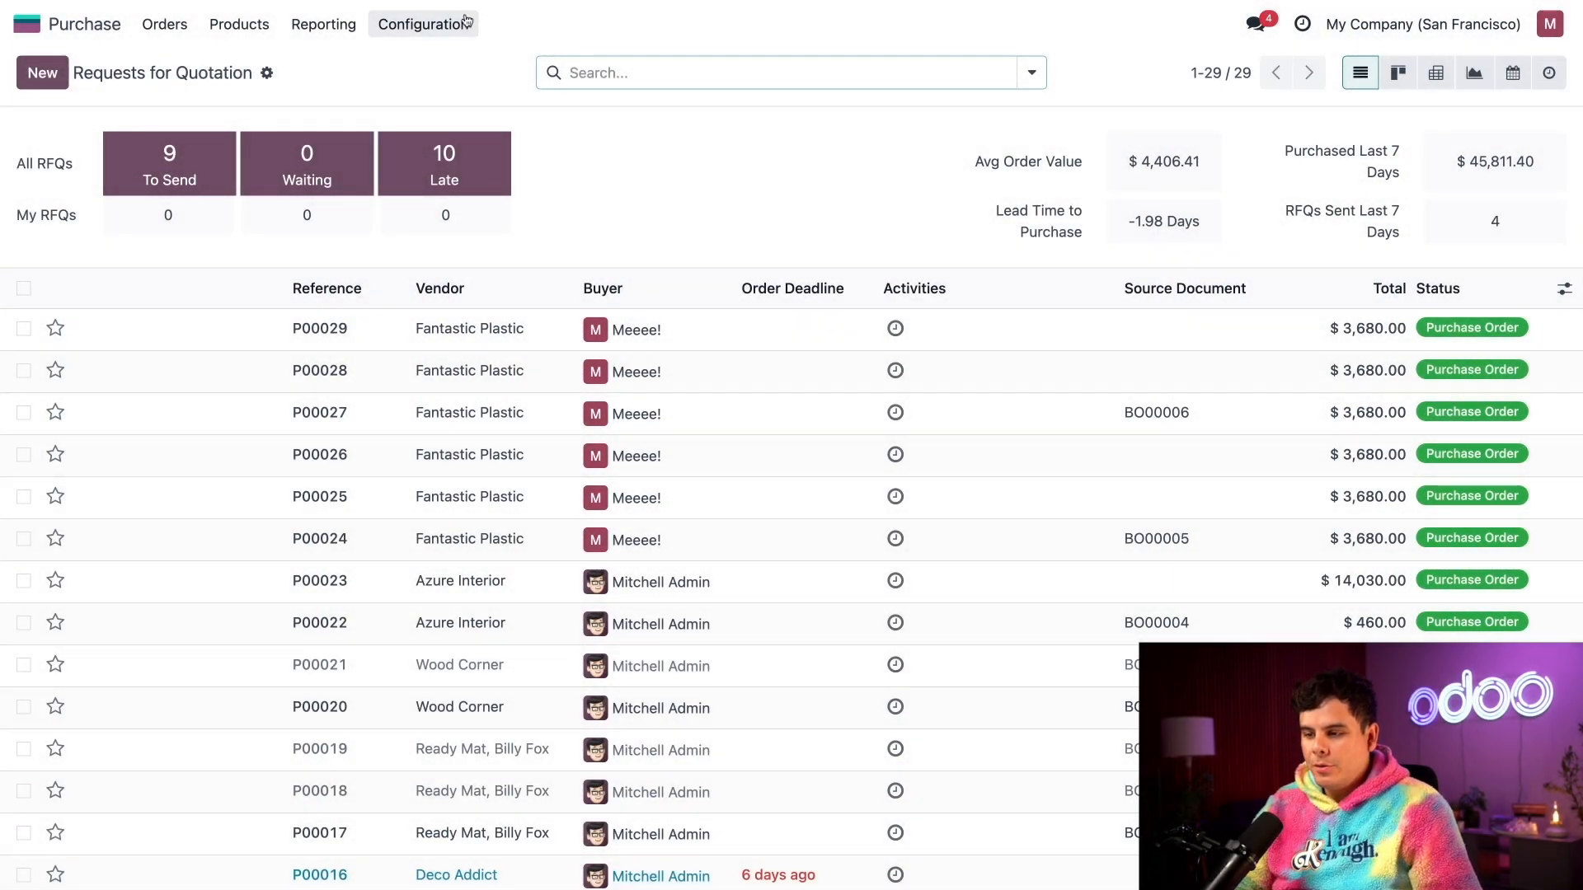
- Show the Purchase settings with Purchase Agreements enabled
left_click(423, 23)
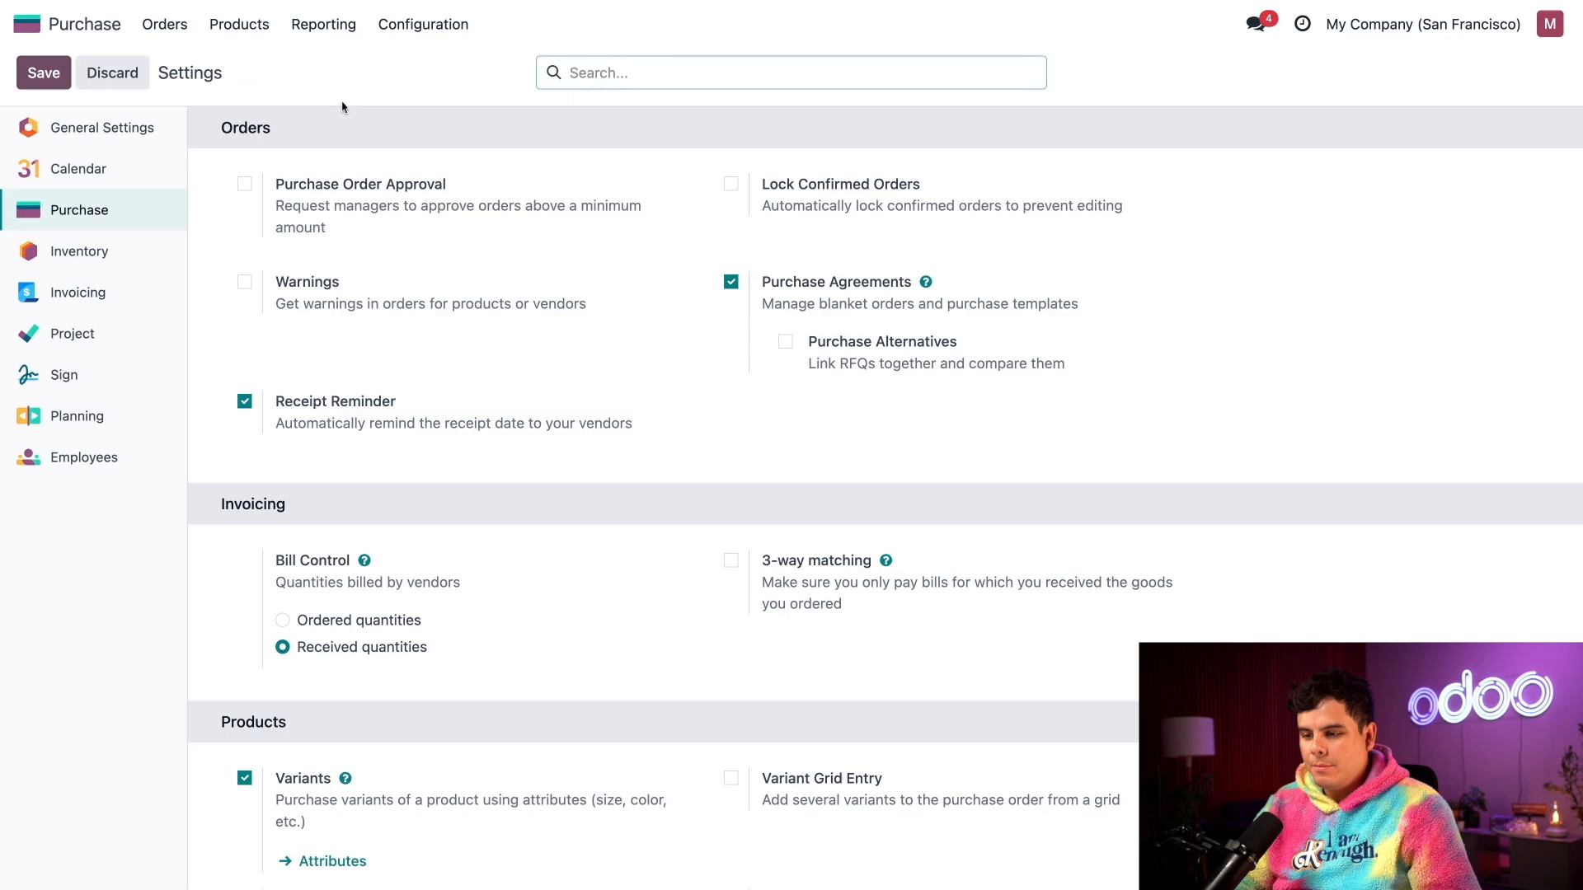
mouse_move(307, 124)
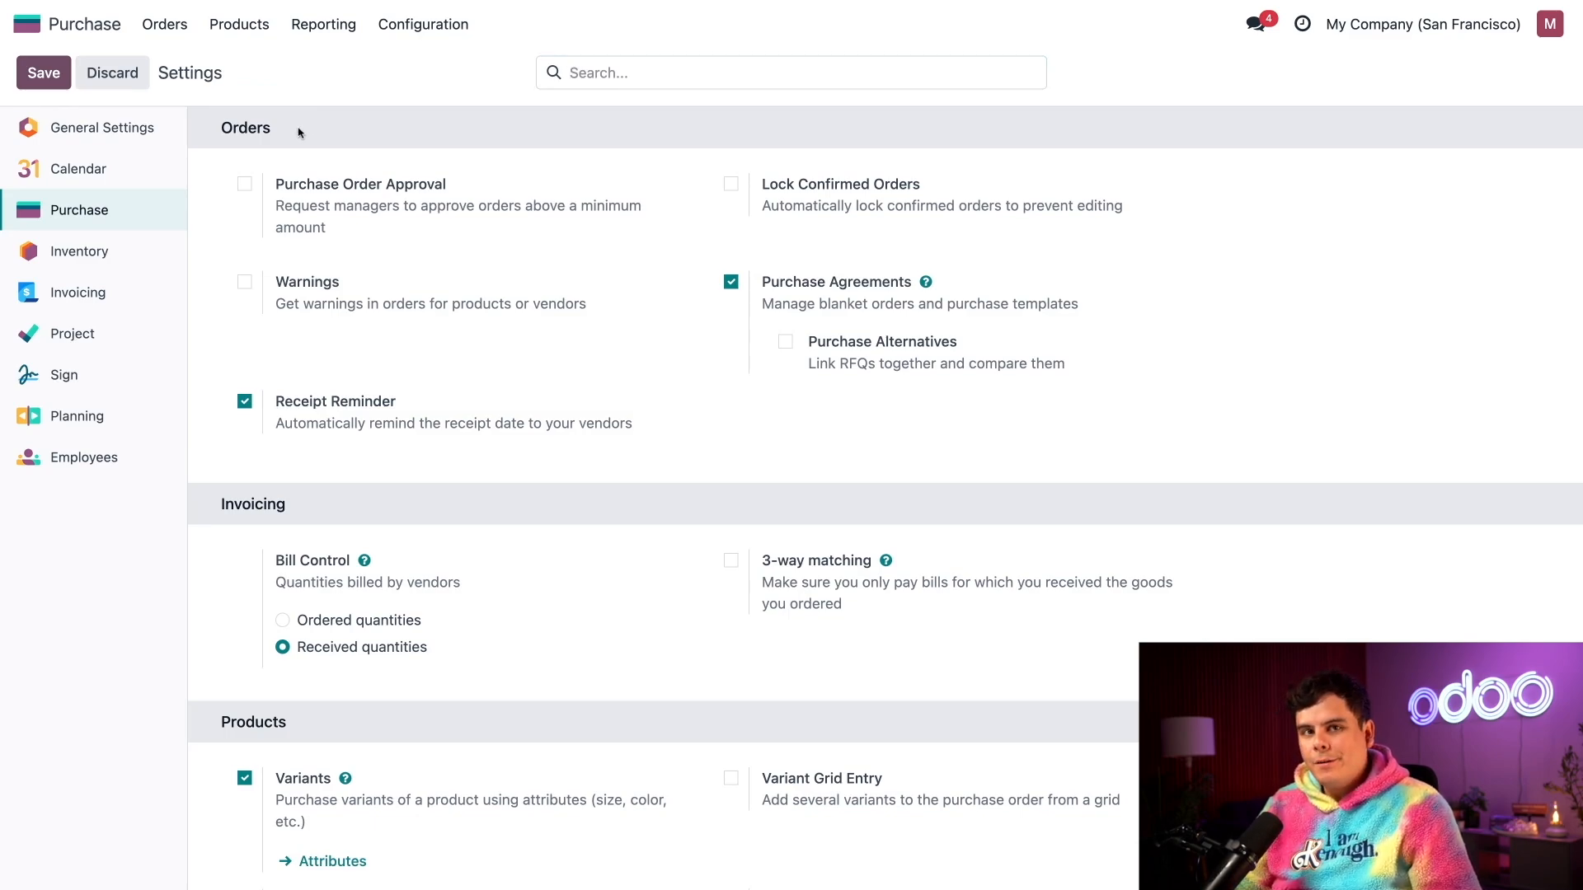
mouse_move(748, 295)
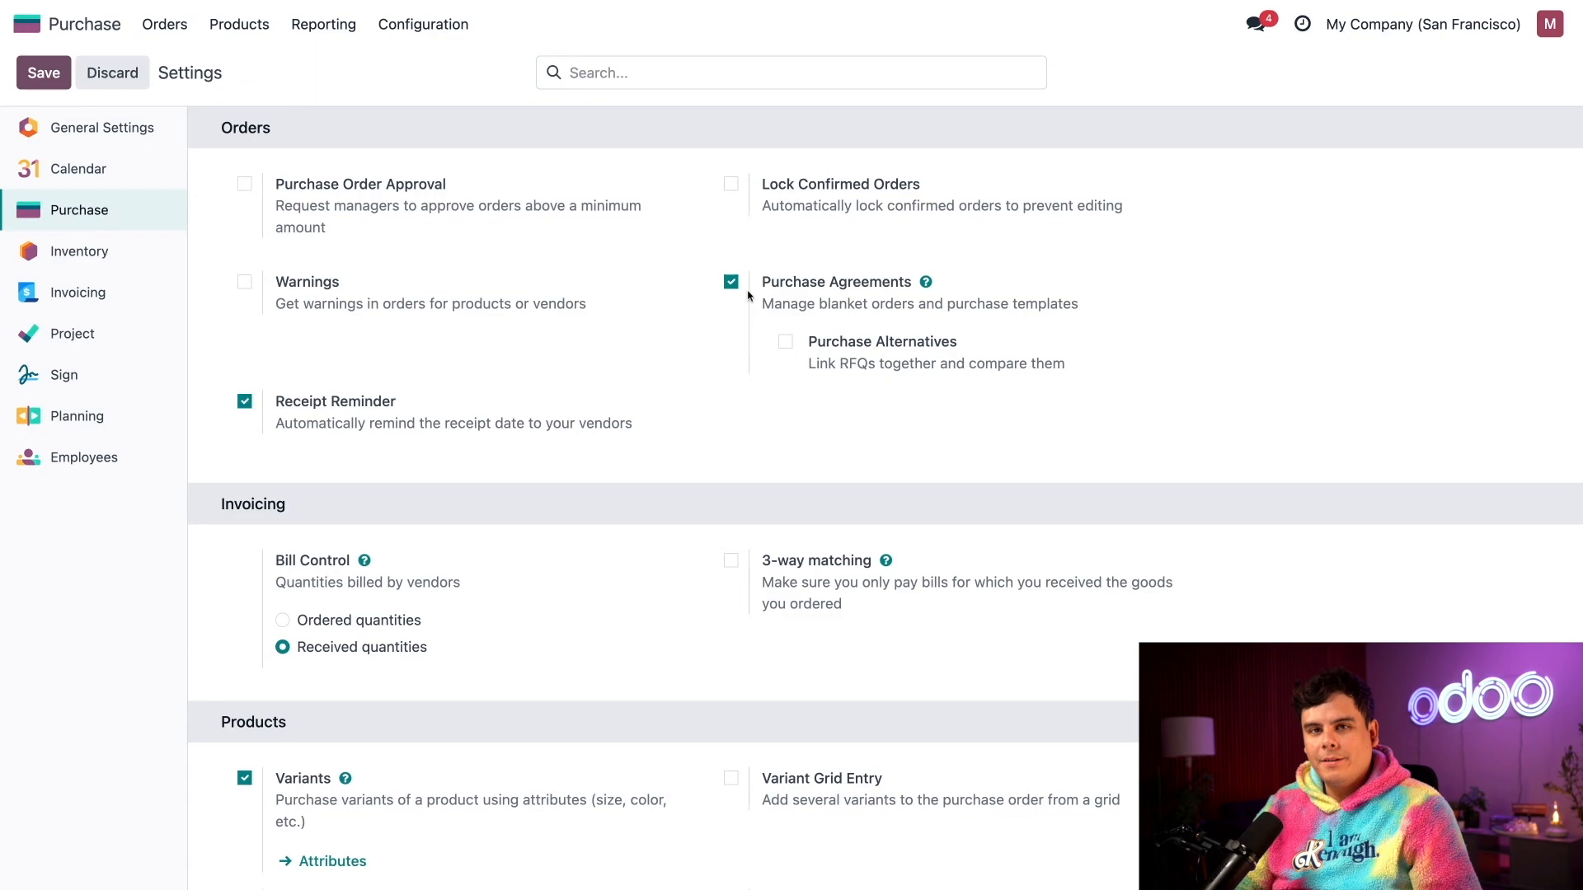
mouse_move(925, 282)
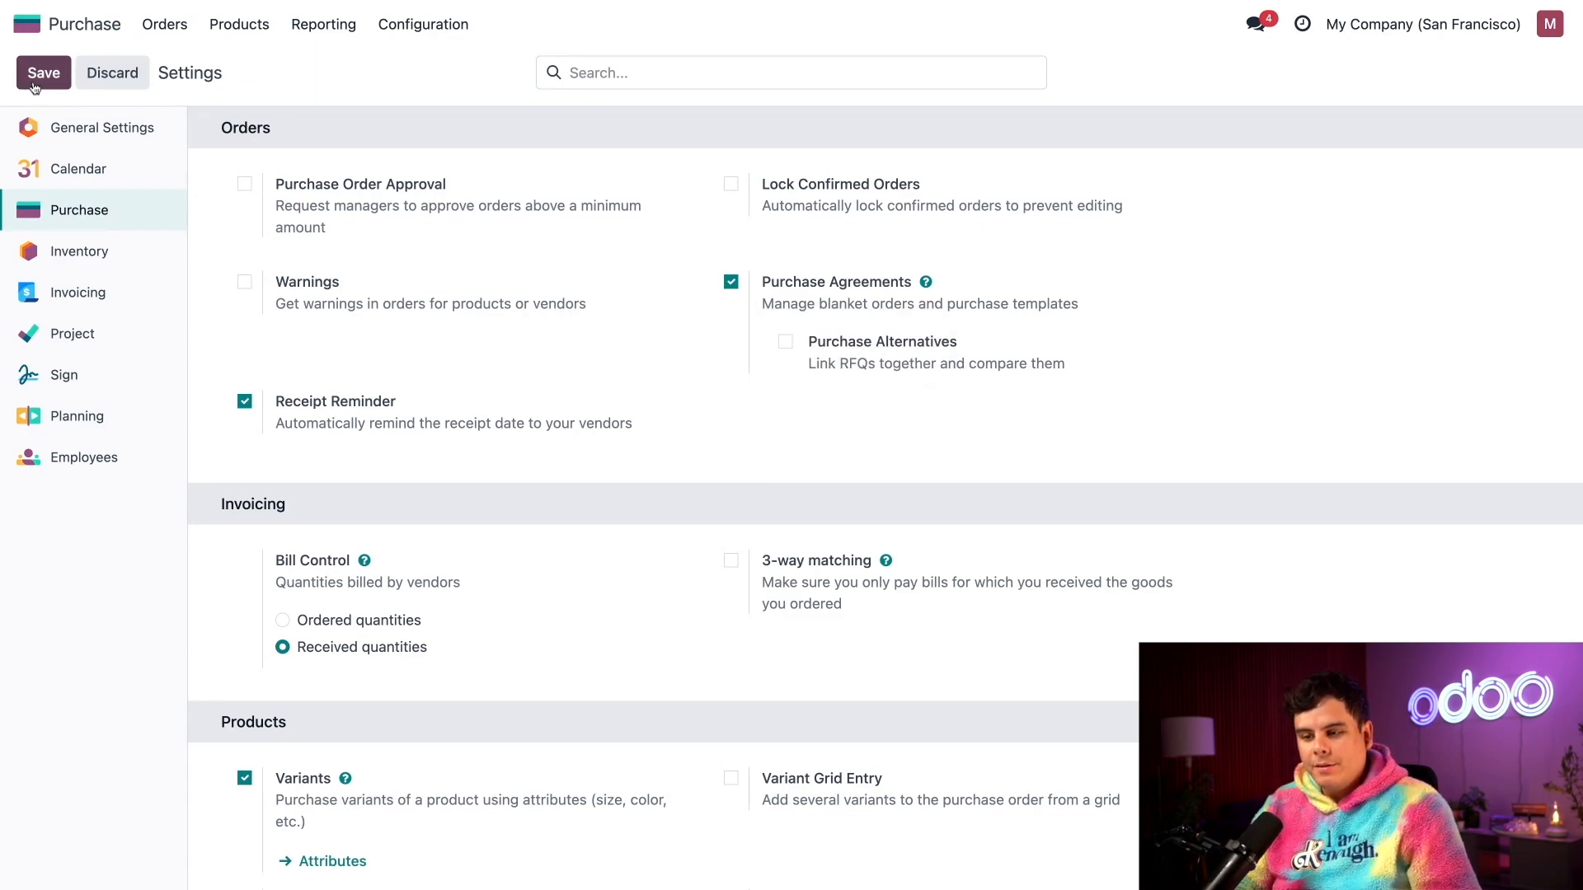
mouse_move(447, 95)
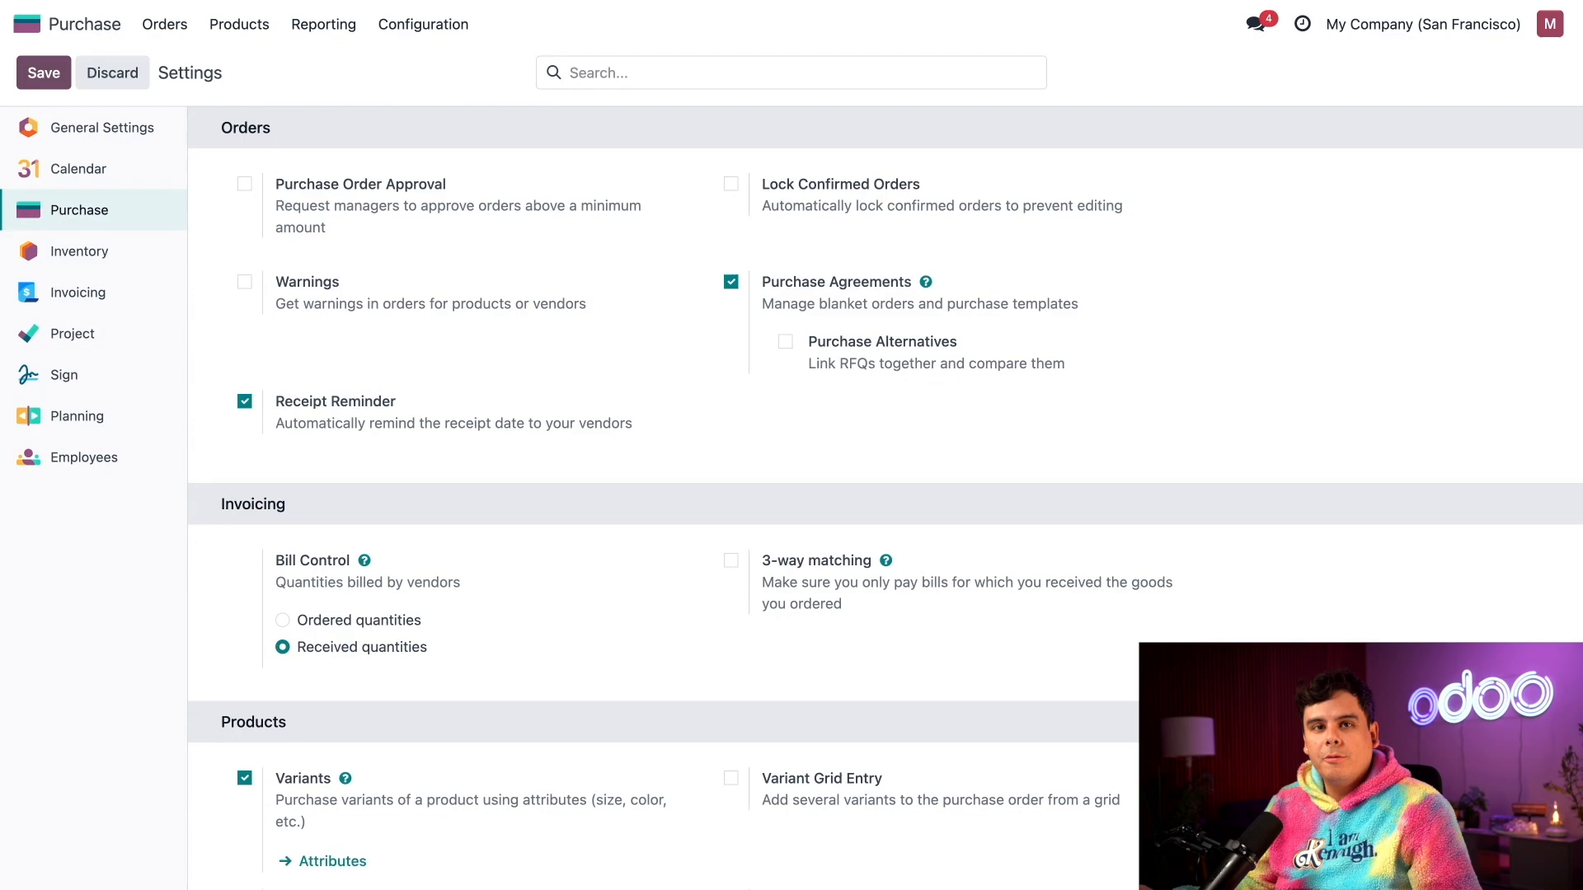
- Start a new purchase agreement from the Purchase Agreements list
left_click(164, 23)
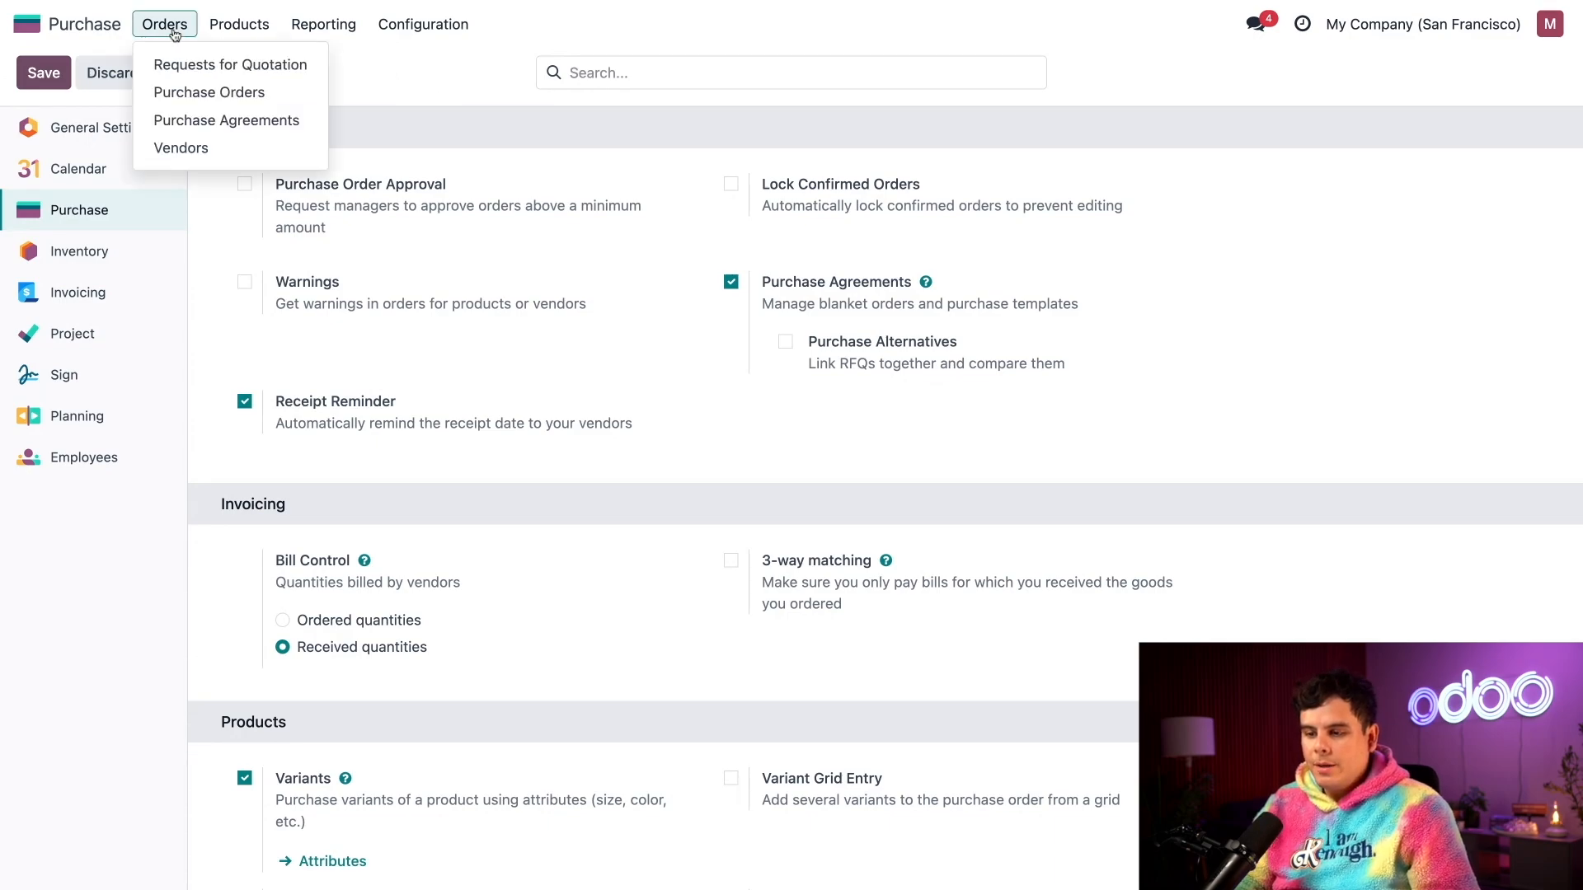
left_click(225, 120)
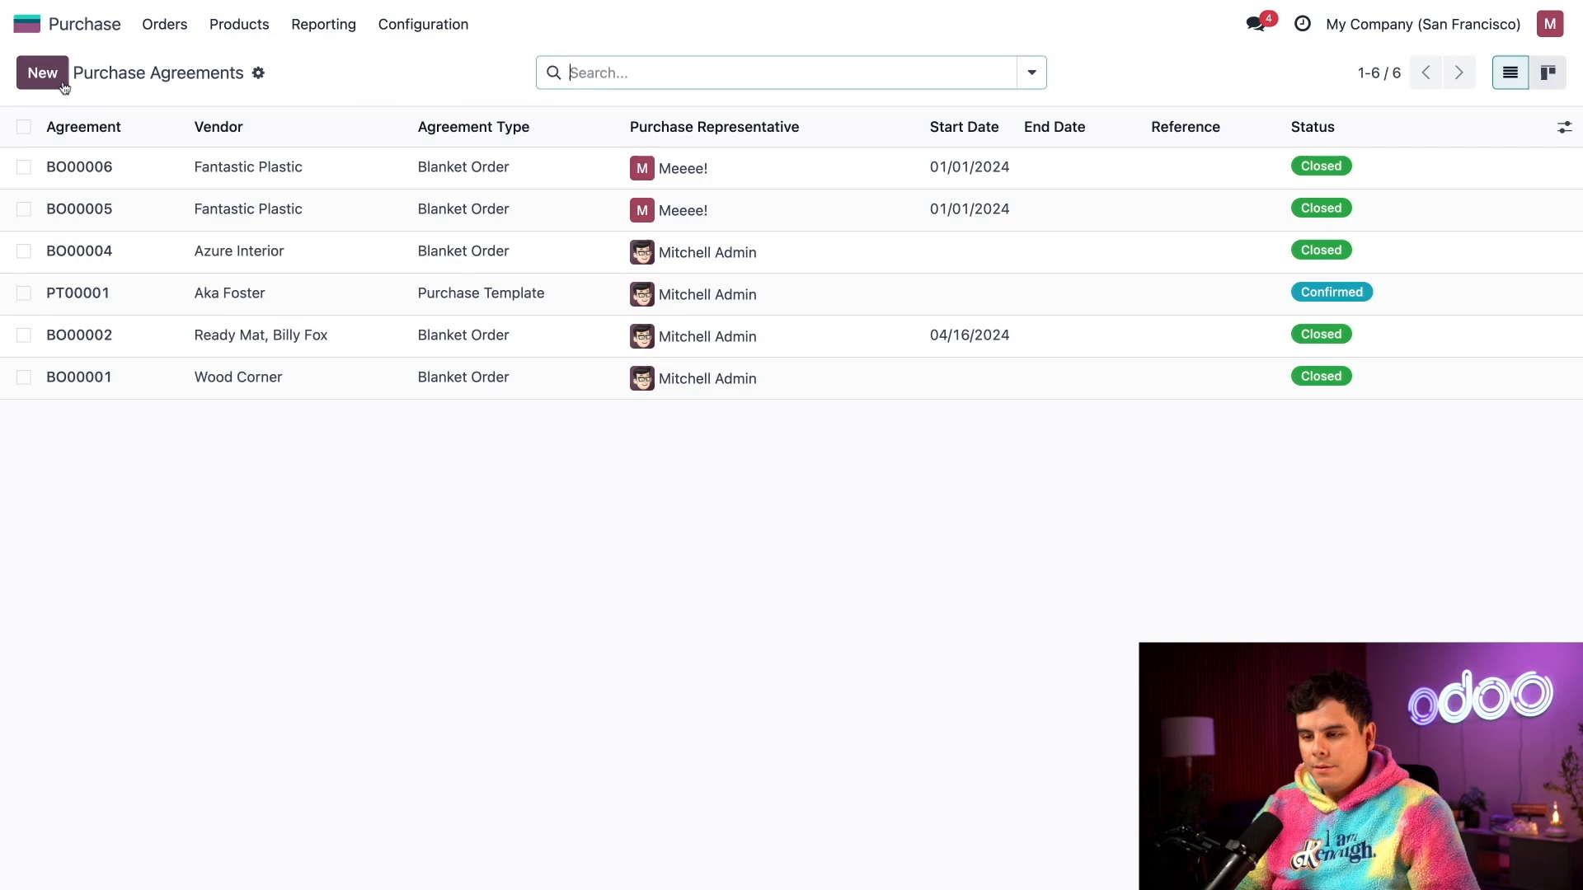
left_click(41, 71)
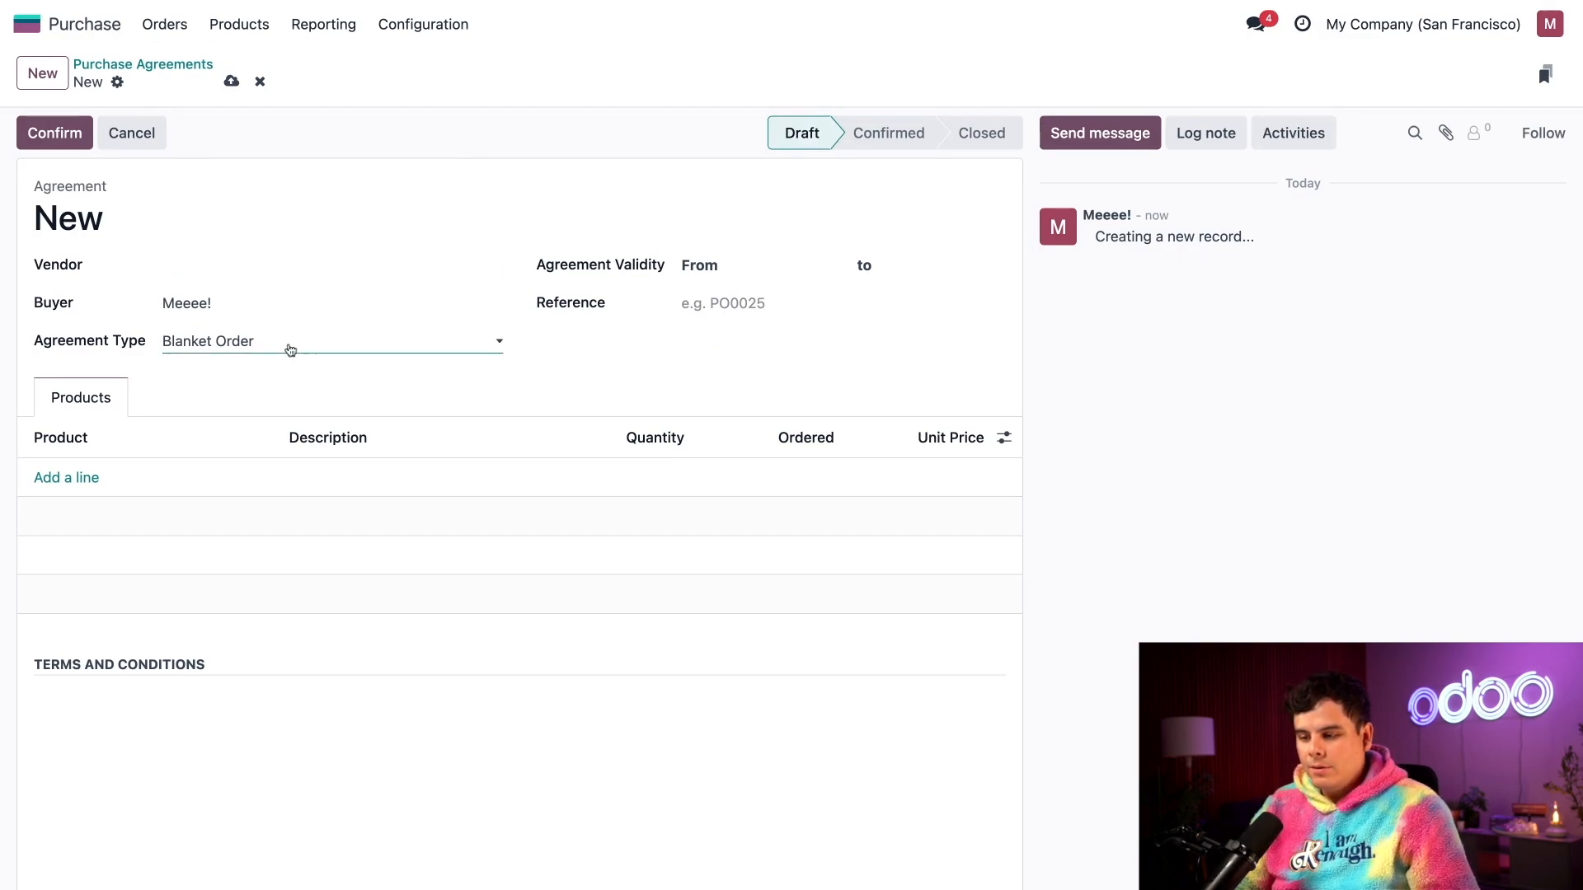
- Keep the agreement type as Blanket Order and set Fantastic Plastic as vendor
left_click(333, 339)
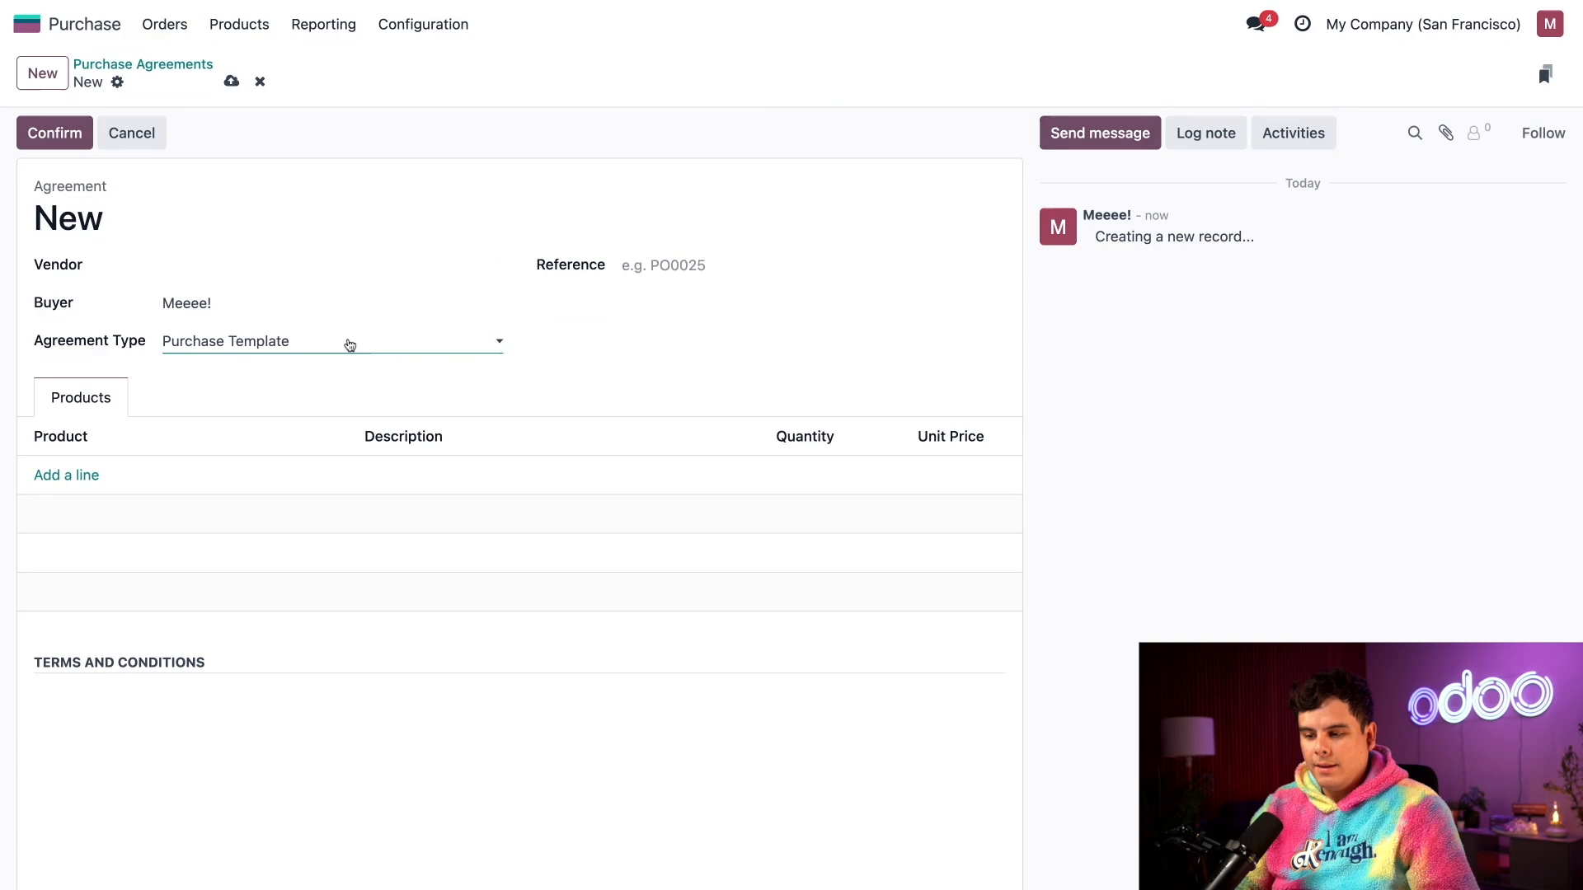
left_click(304, 340)
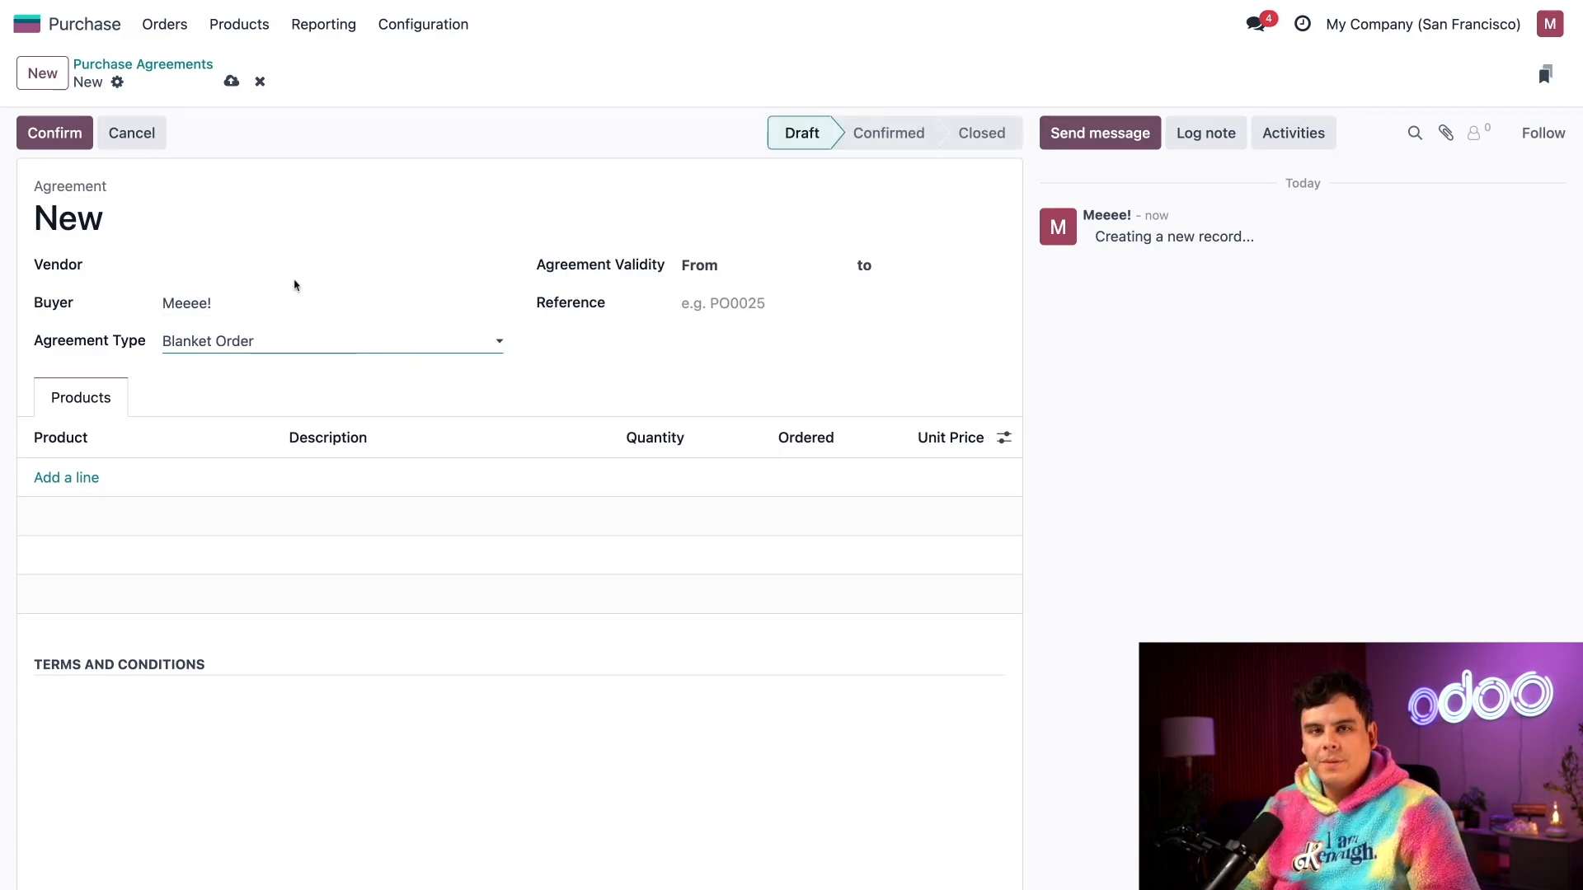
left_click(323, 264)
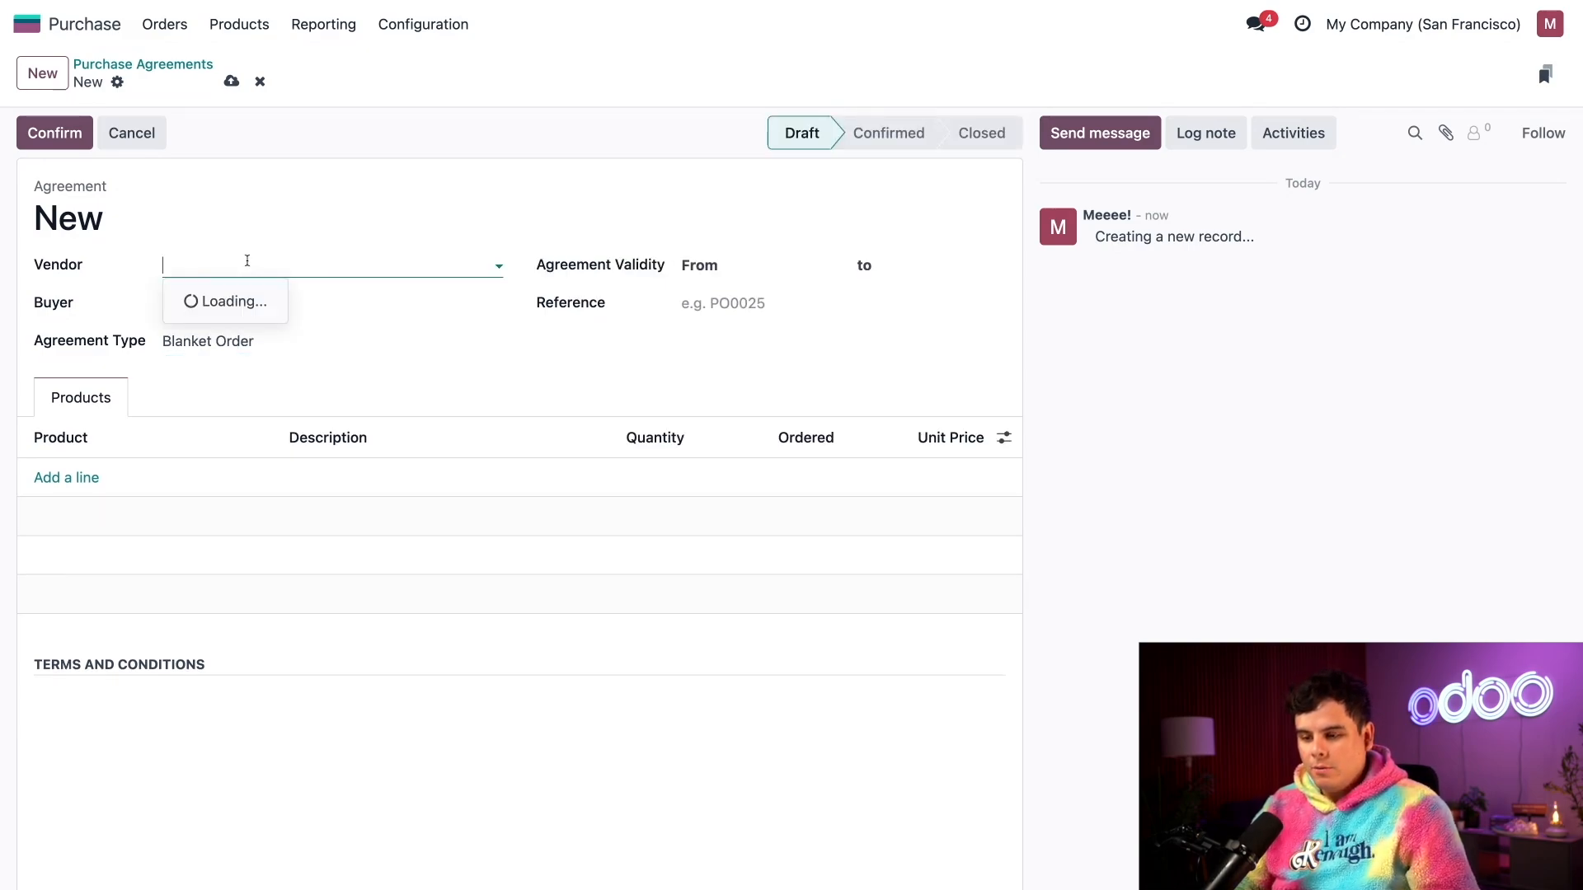
type("fan")
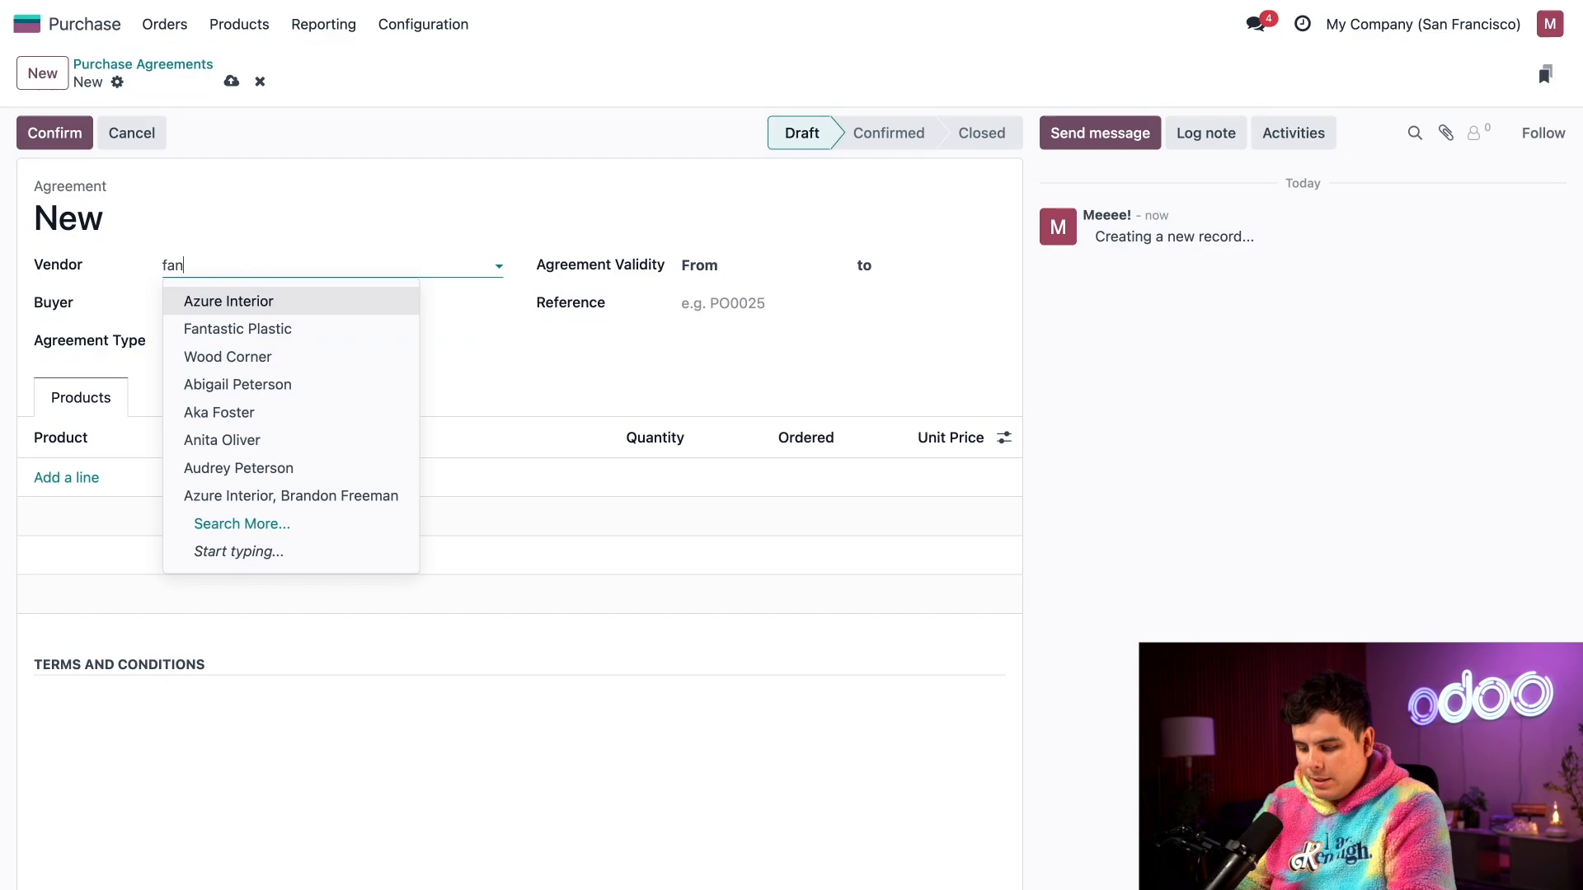
left_click(236, 328)
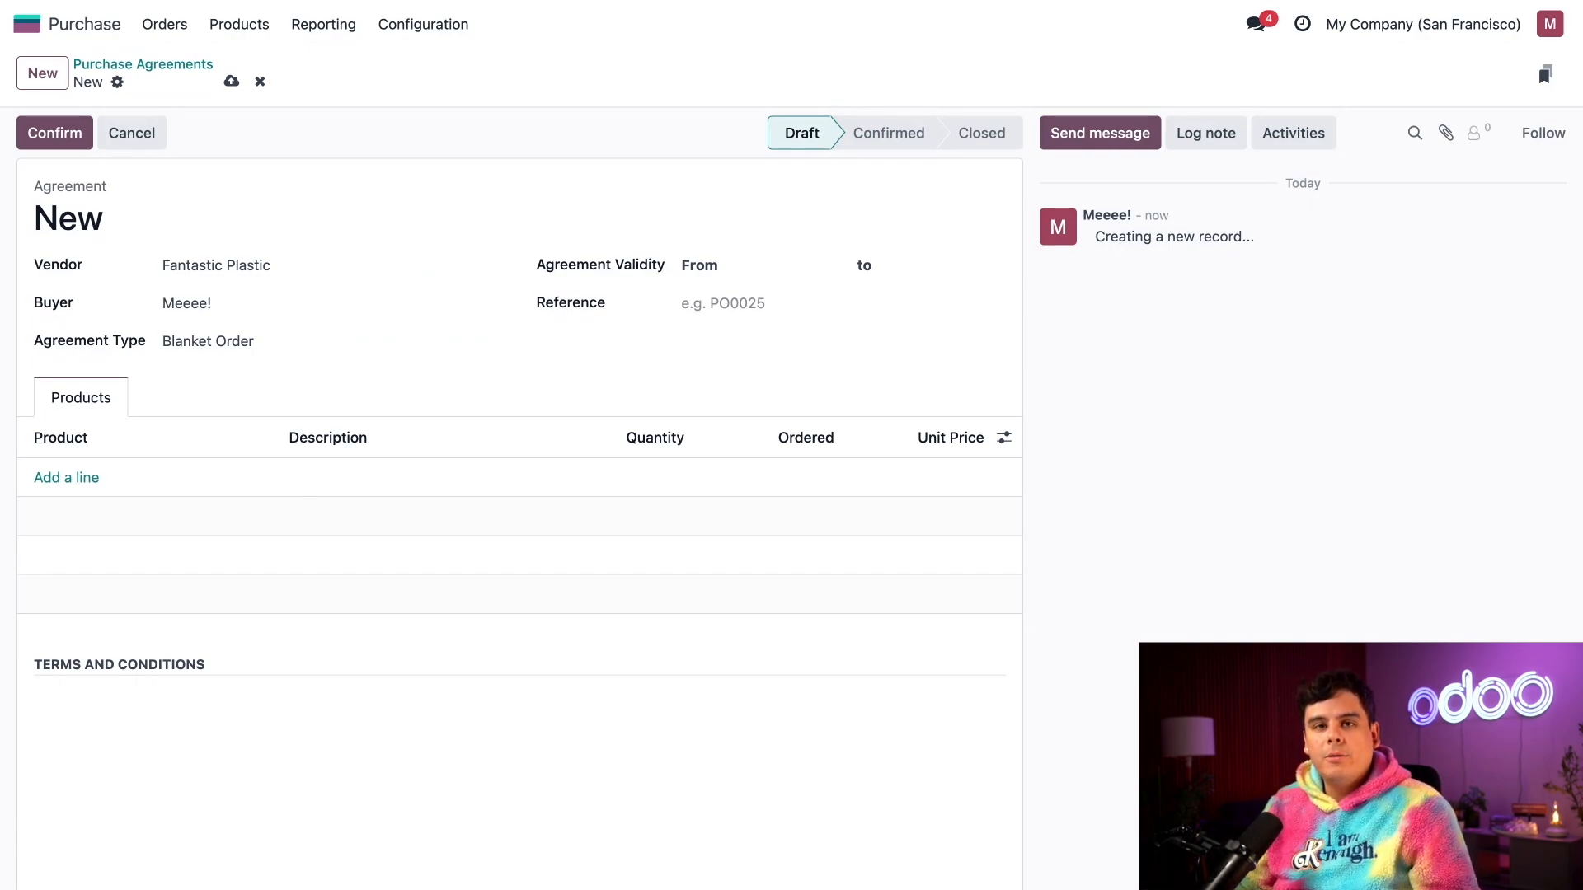
- Set the agreement validity from 01/01/2024 to 12/31/2024
left_click(785, 266)
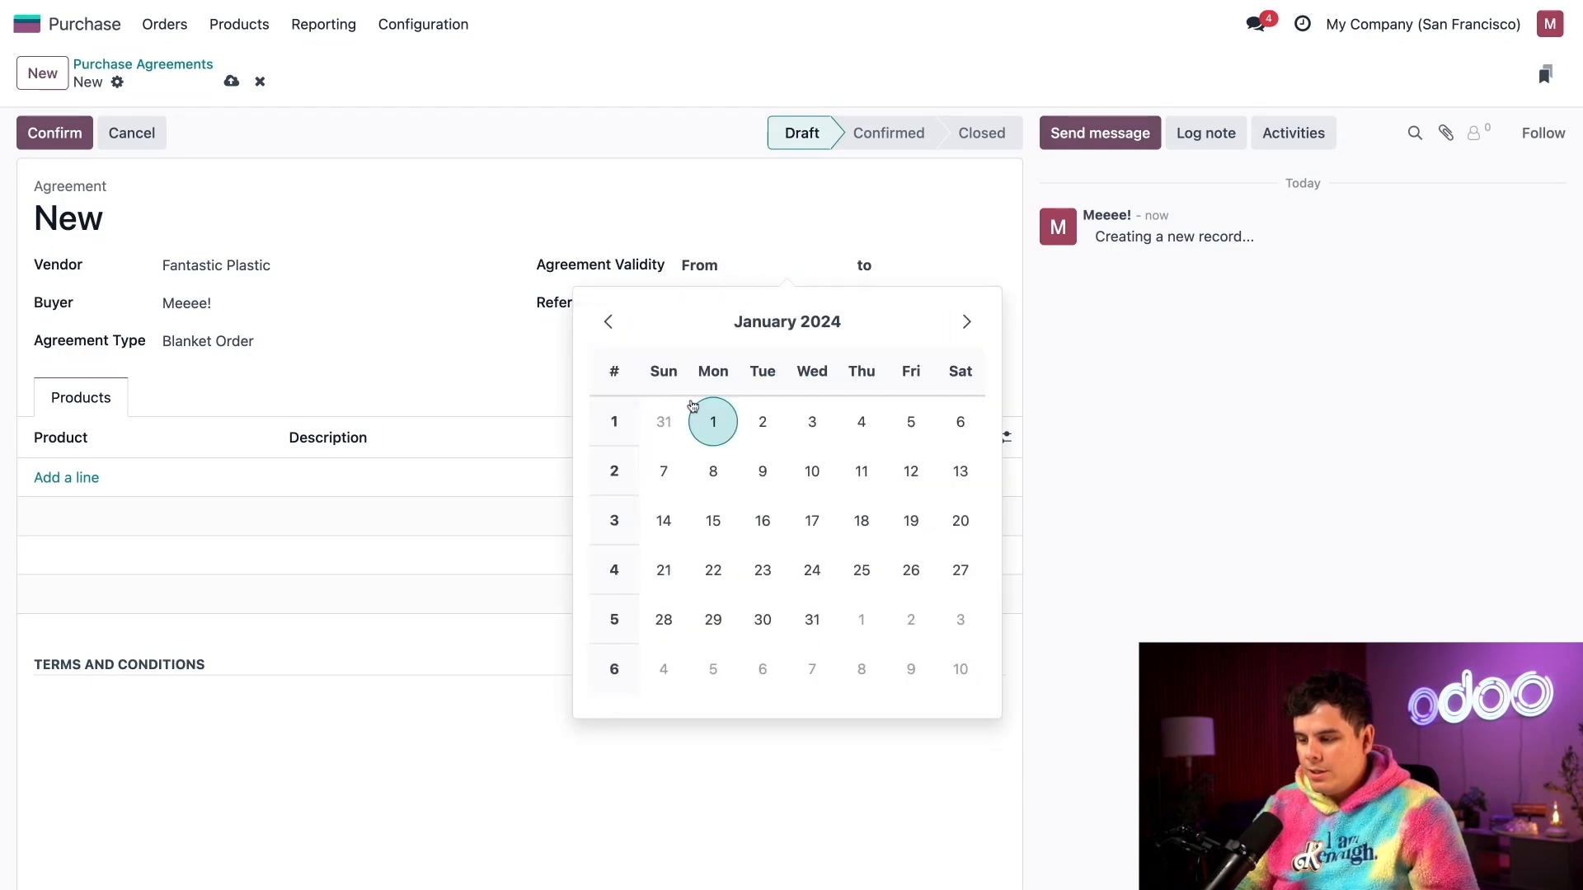
left_click(713, 421)
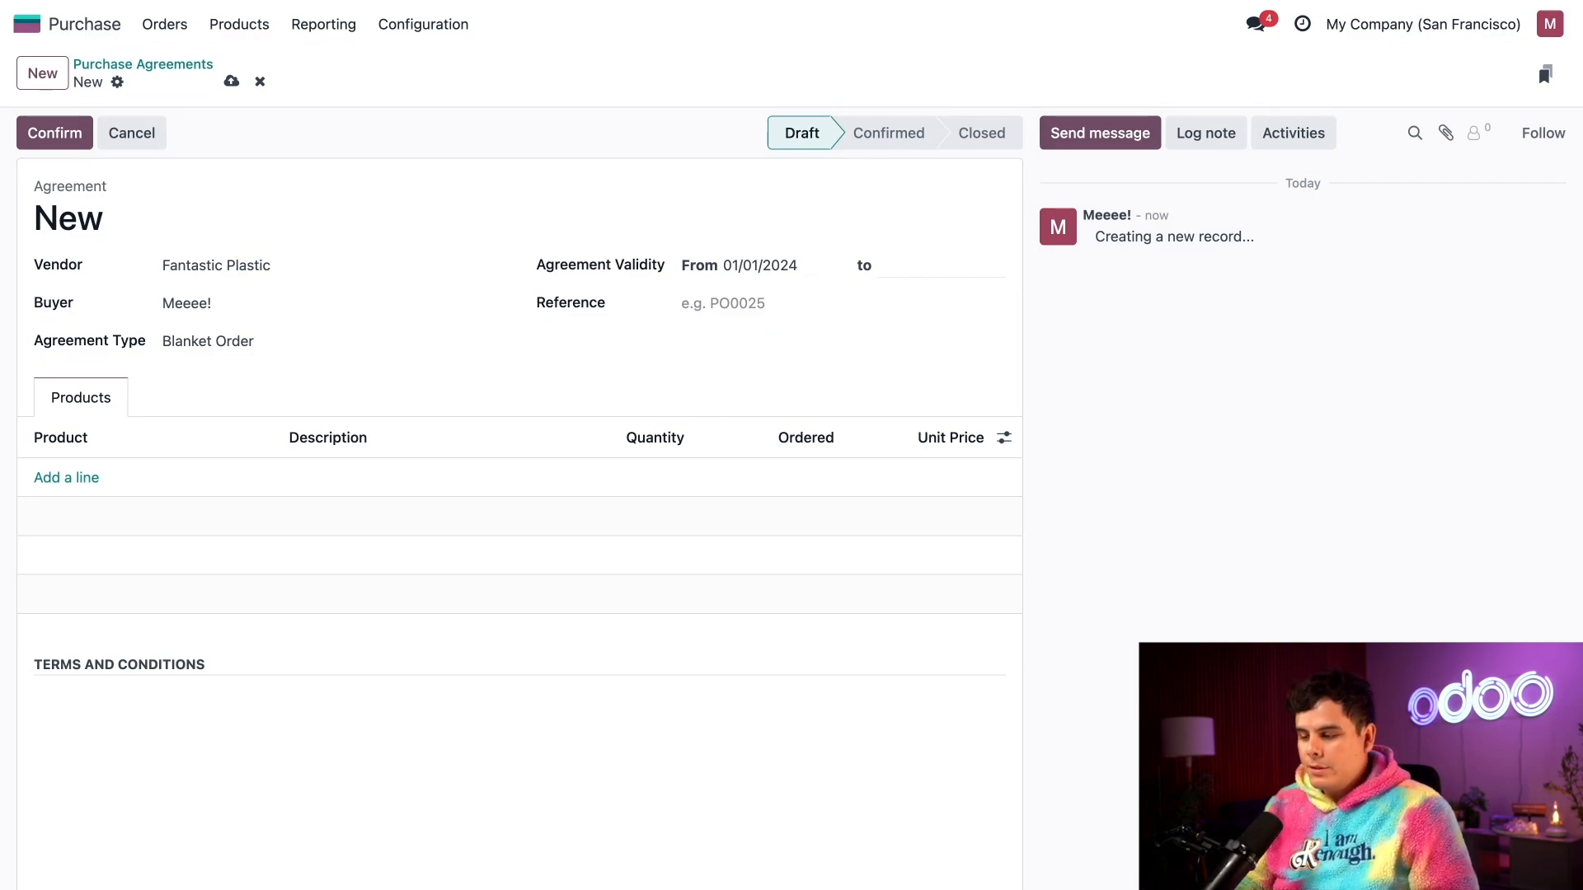
left_click(928, 265)
type("12/31/2024")
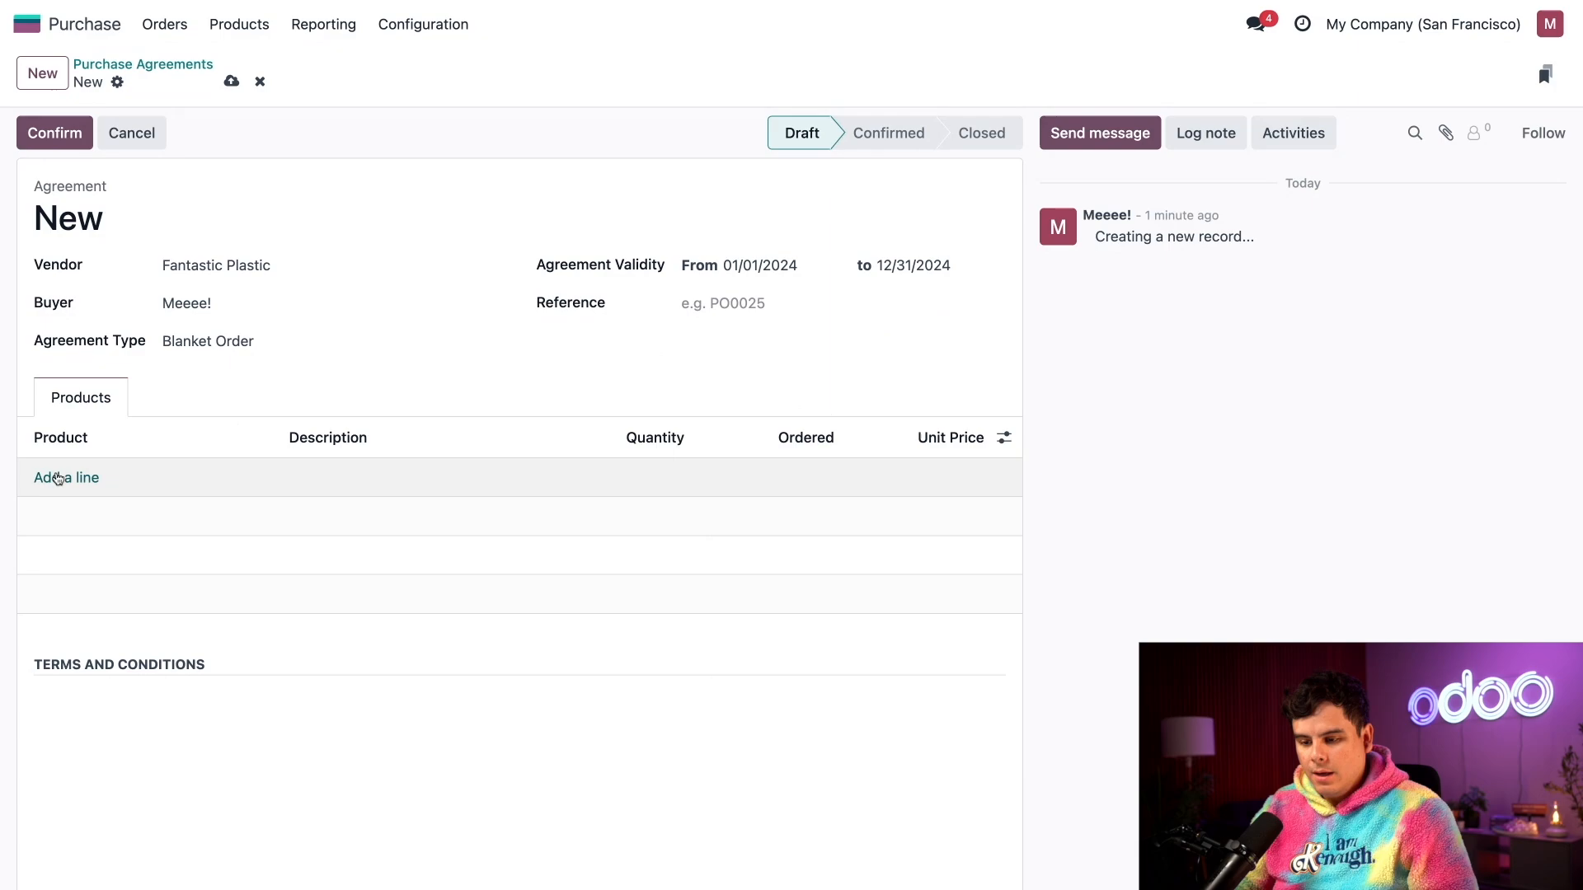
- Add an EPS Foam line with quantity 30,000 at unit price 0.25, then start the next line
type("eps")
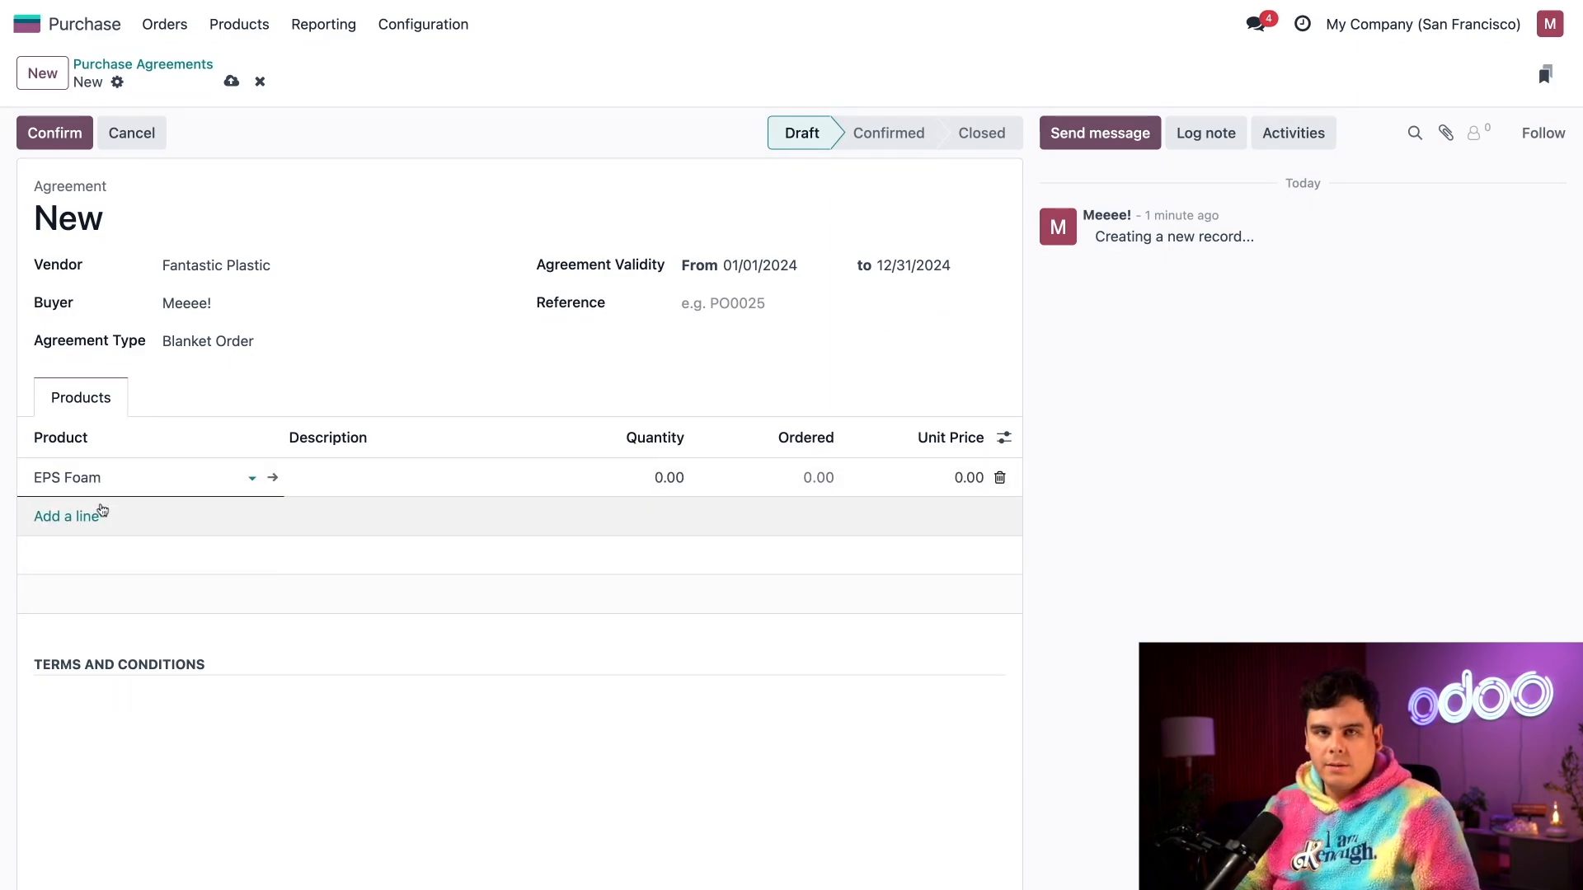
left_click(668, 478)
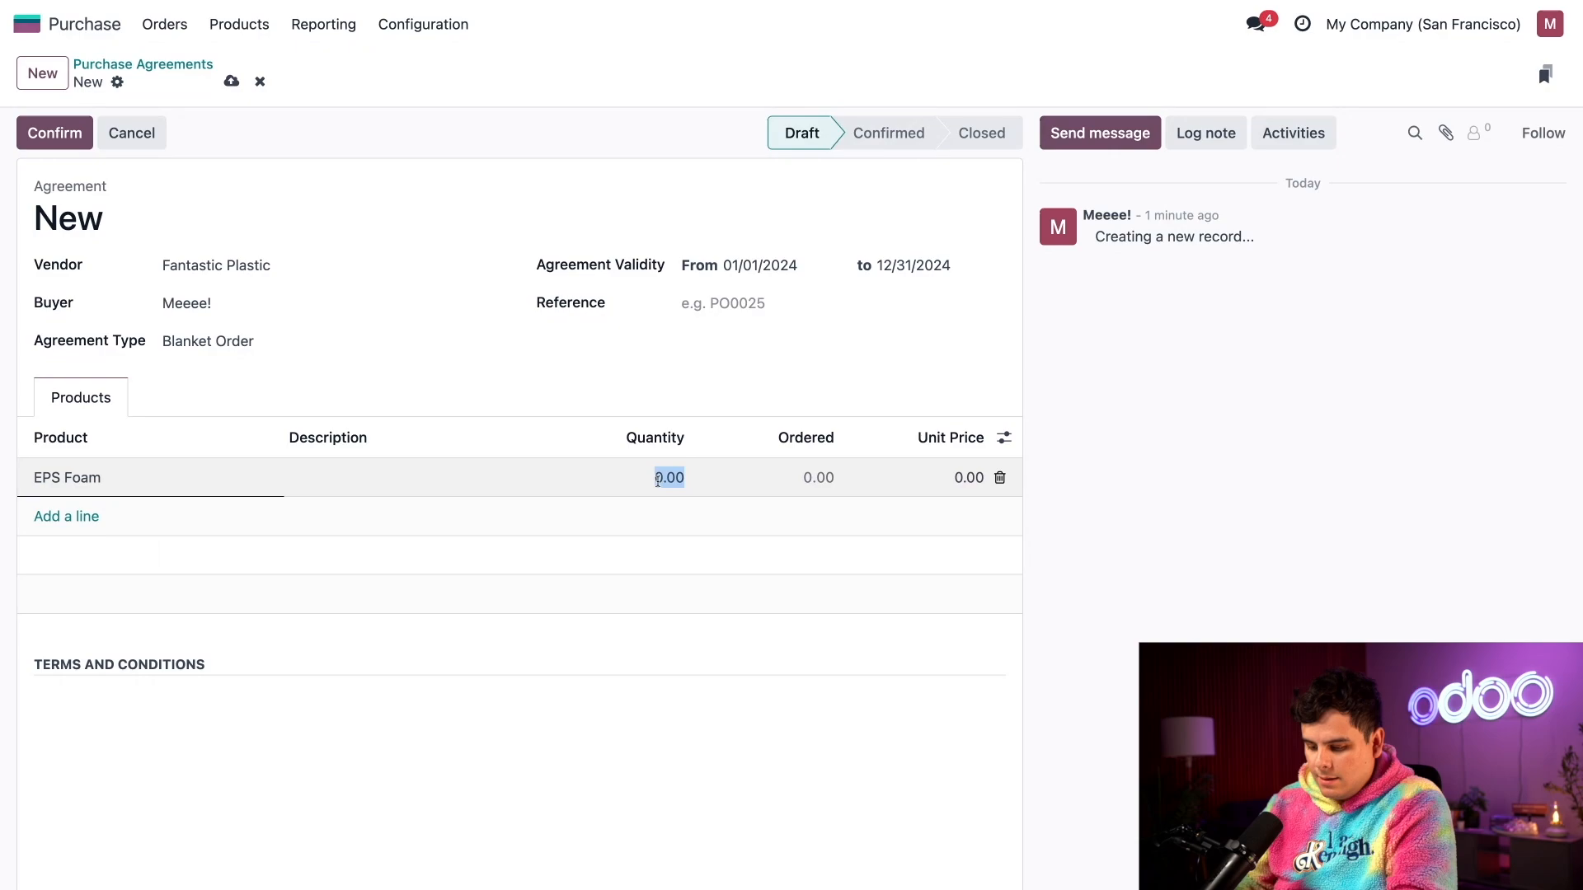
type("30000")
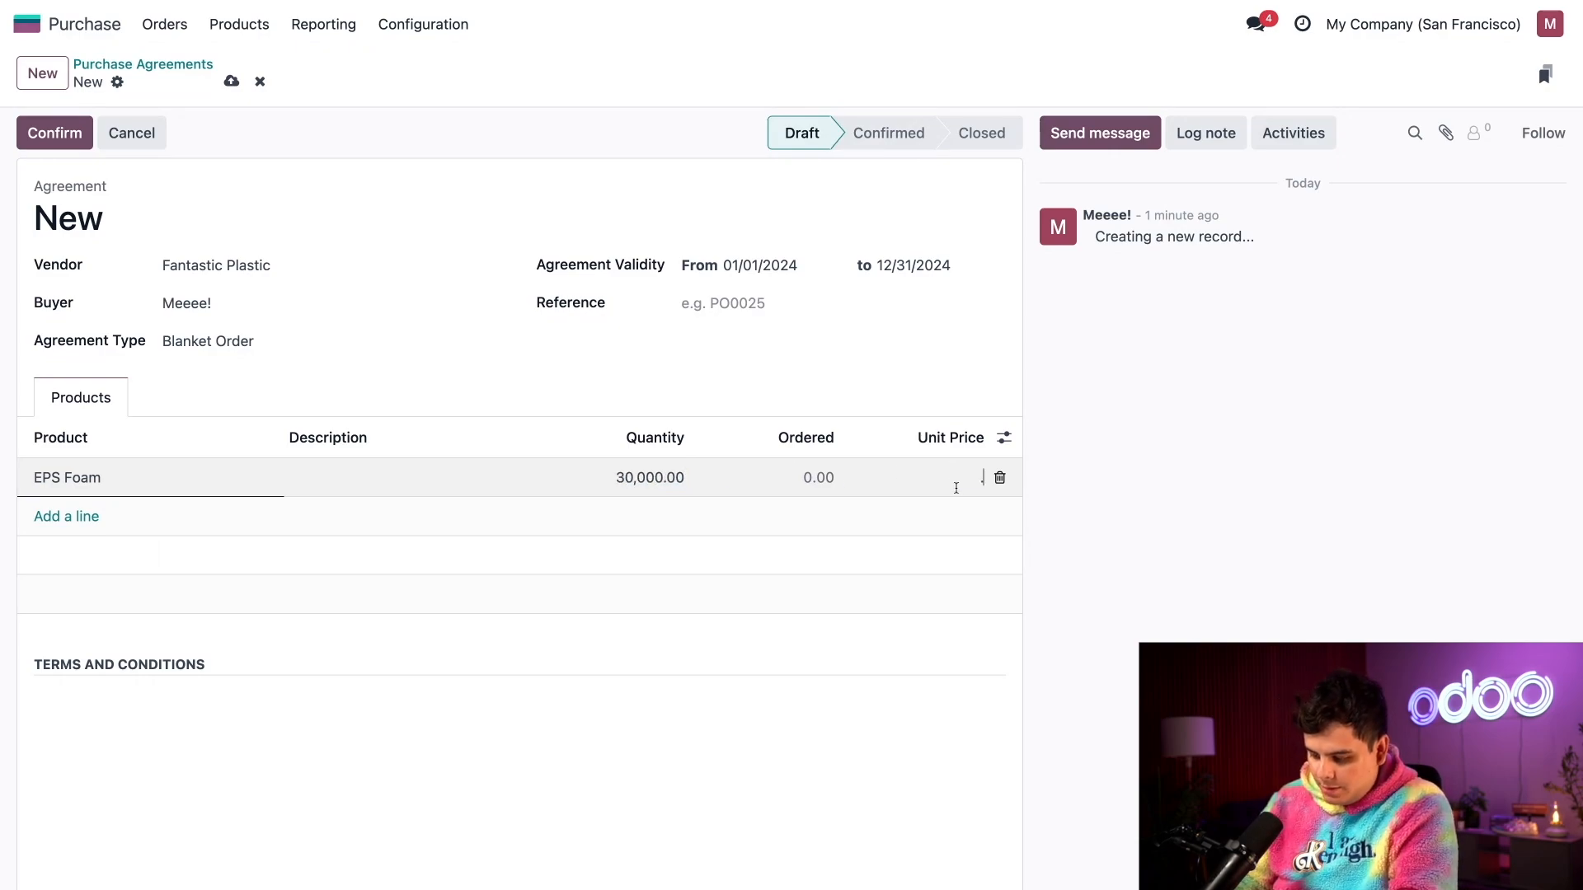
type(".25")
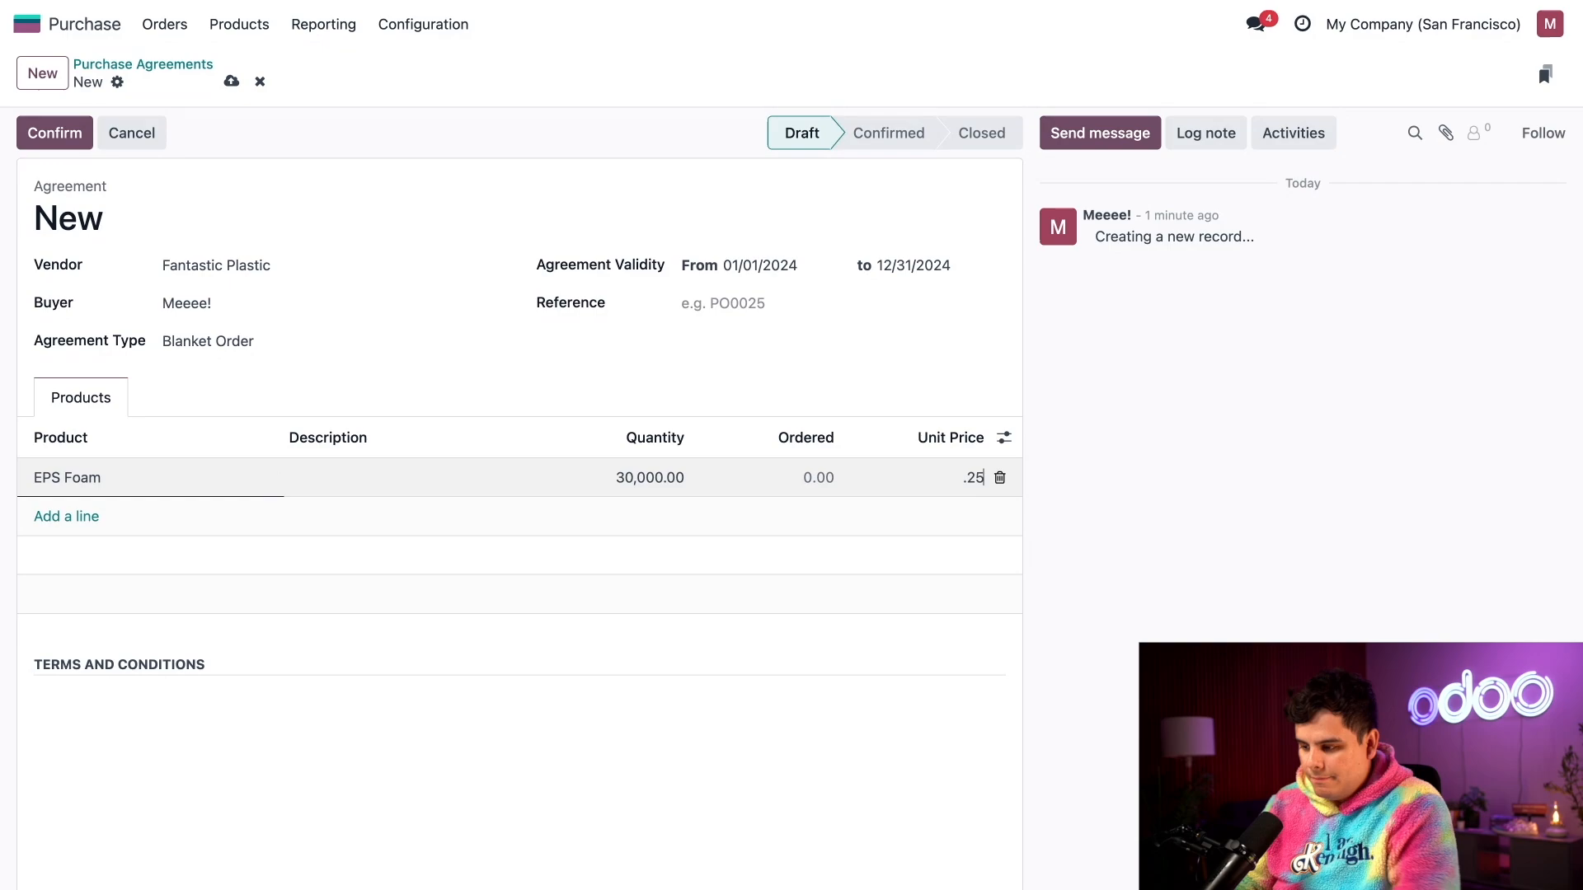
left_click(861, 394)
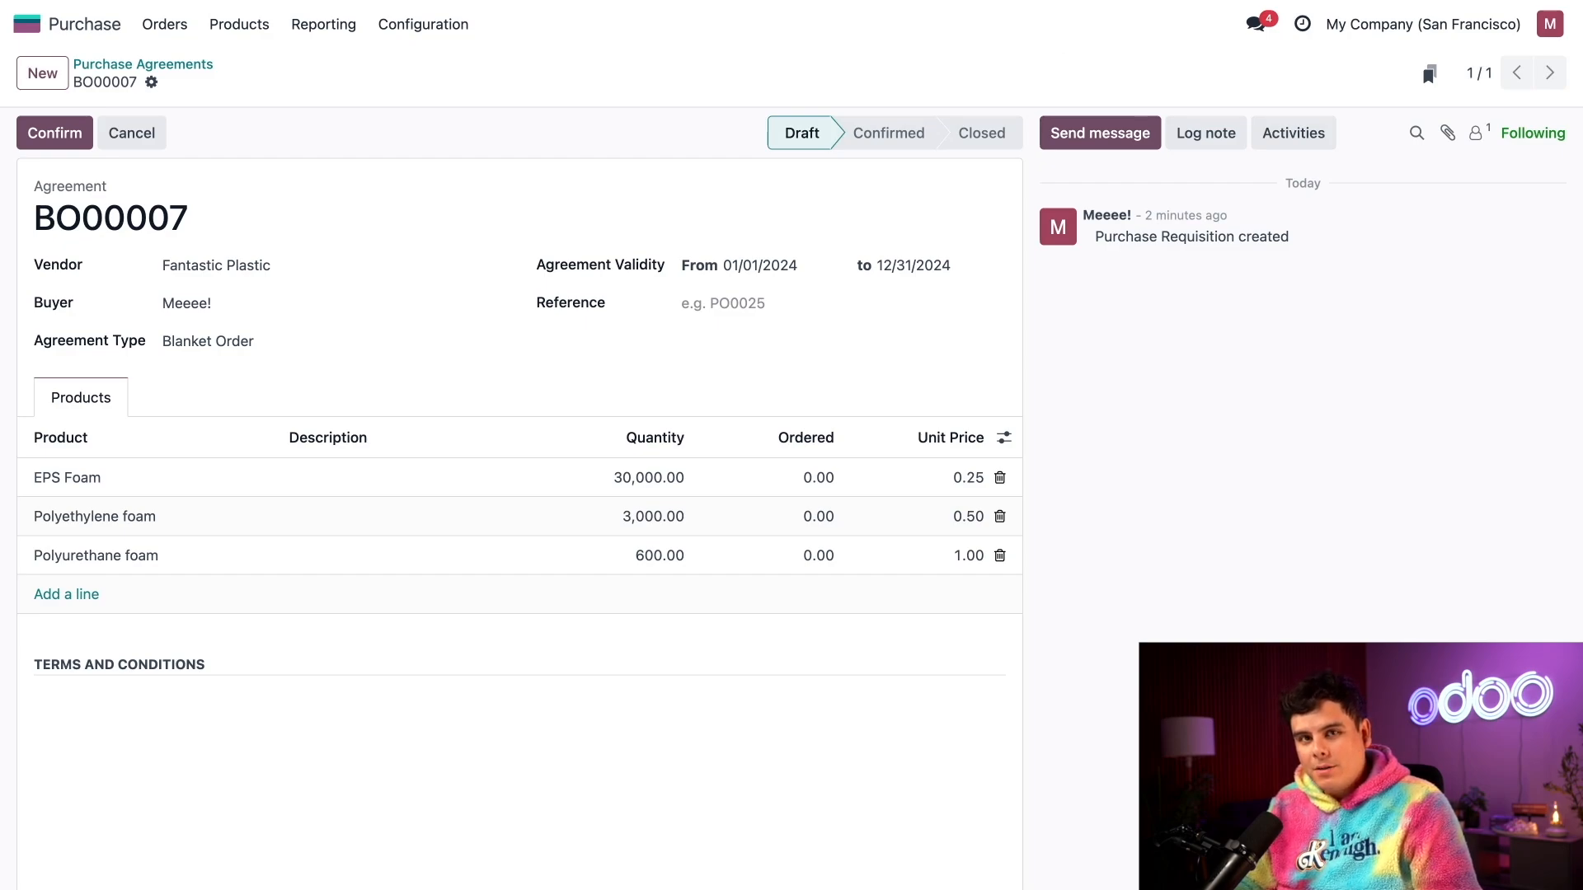
- Confirm blanket order BO00007 and create a new quotation from it
left_click(54, 132)
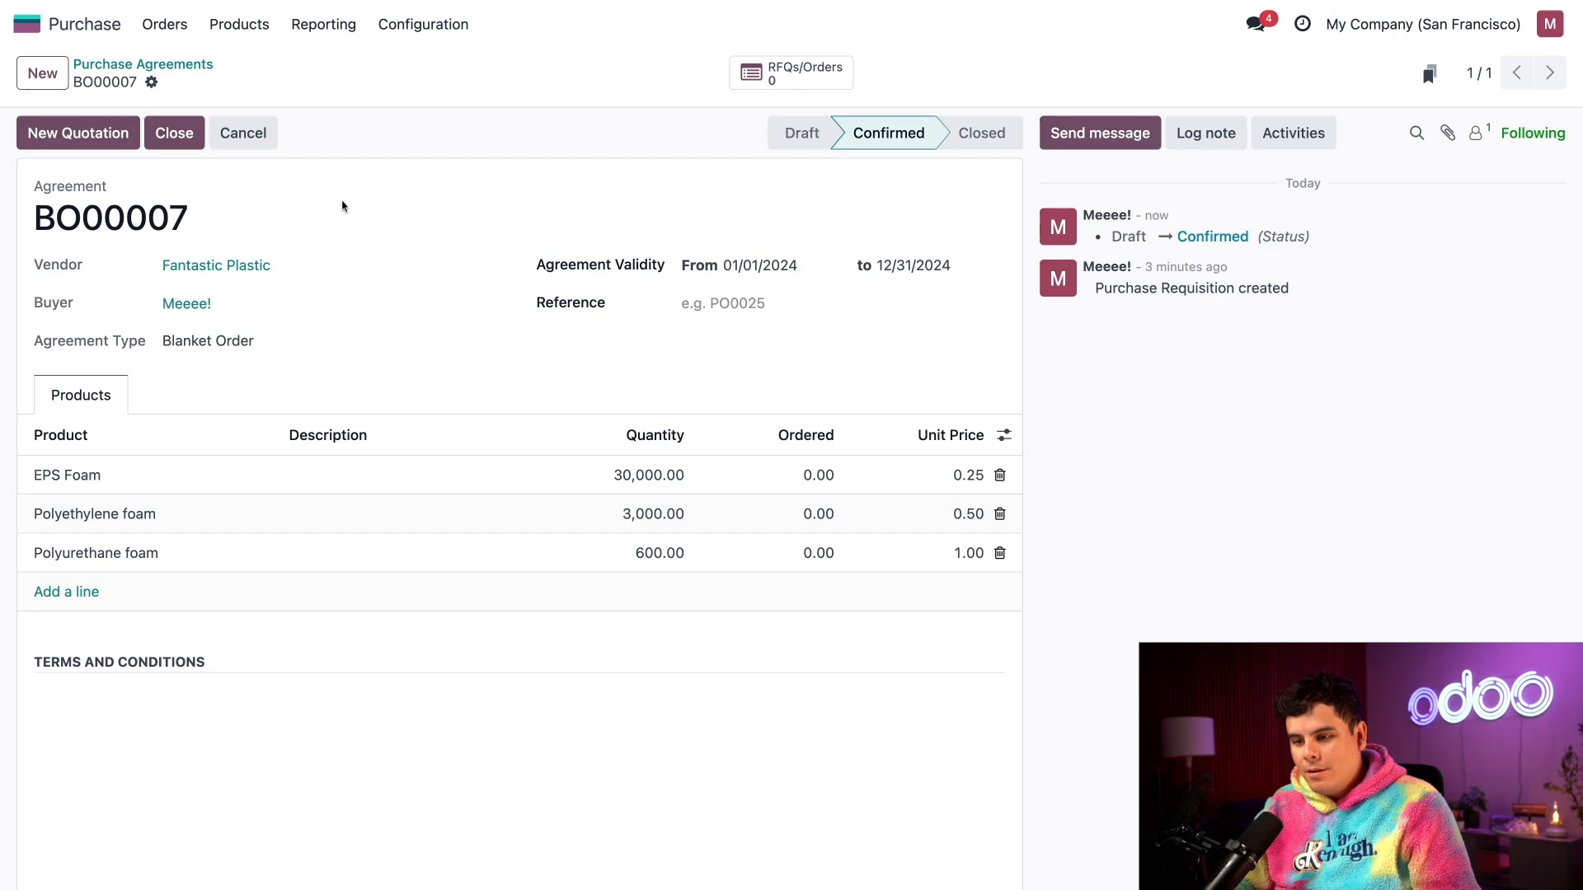
left_click(78, 132)
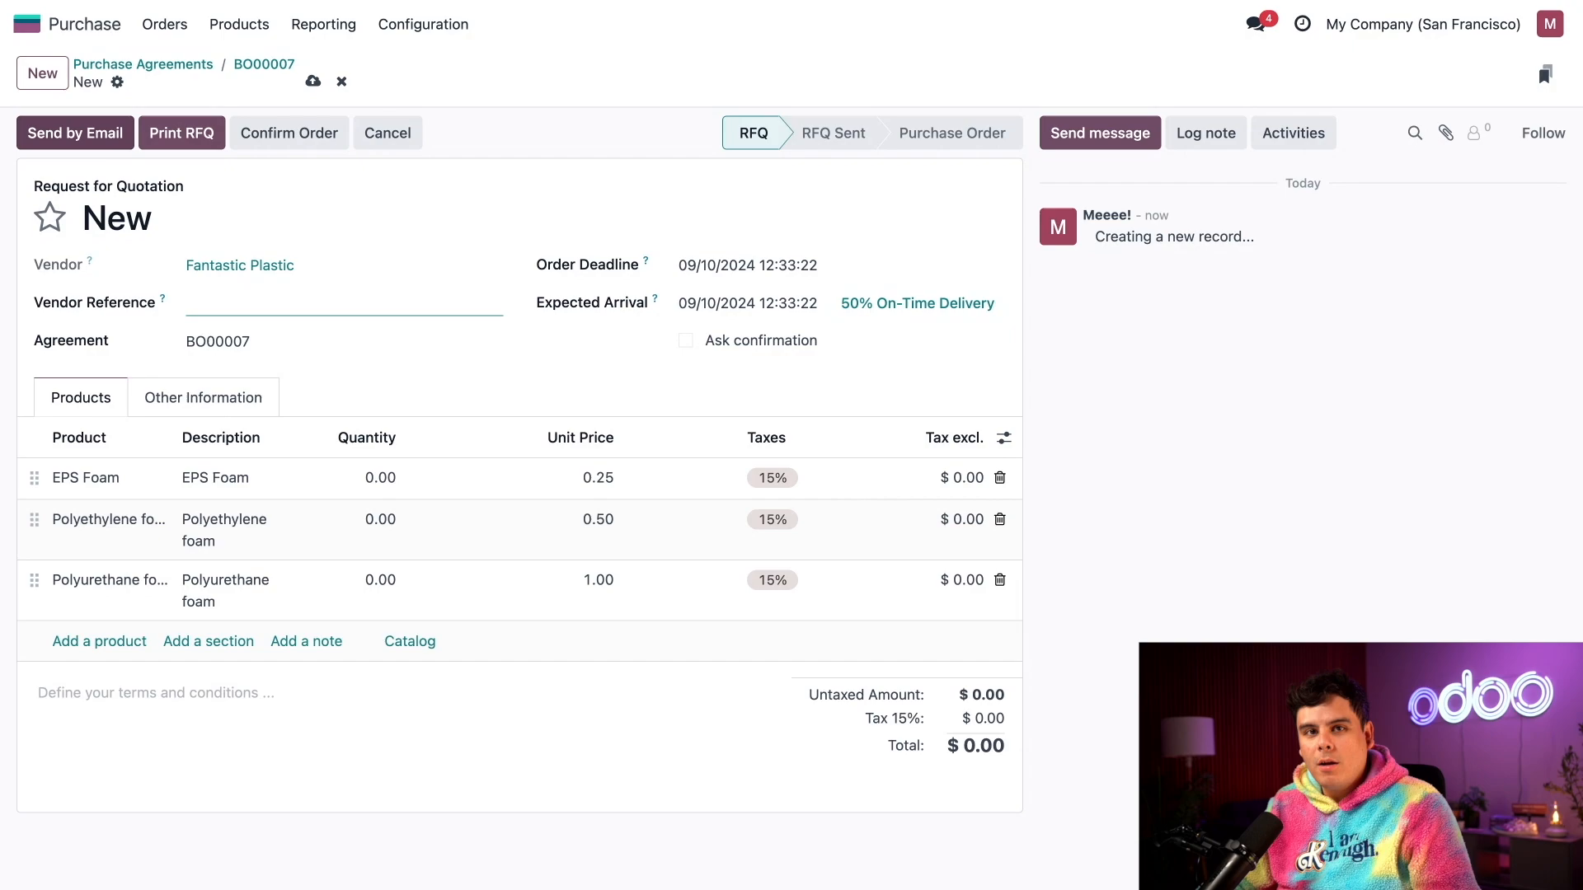
mouse_move(511, 391)
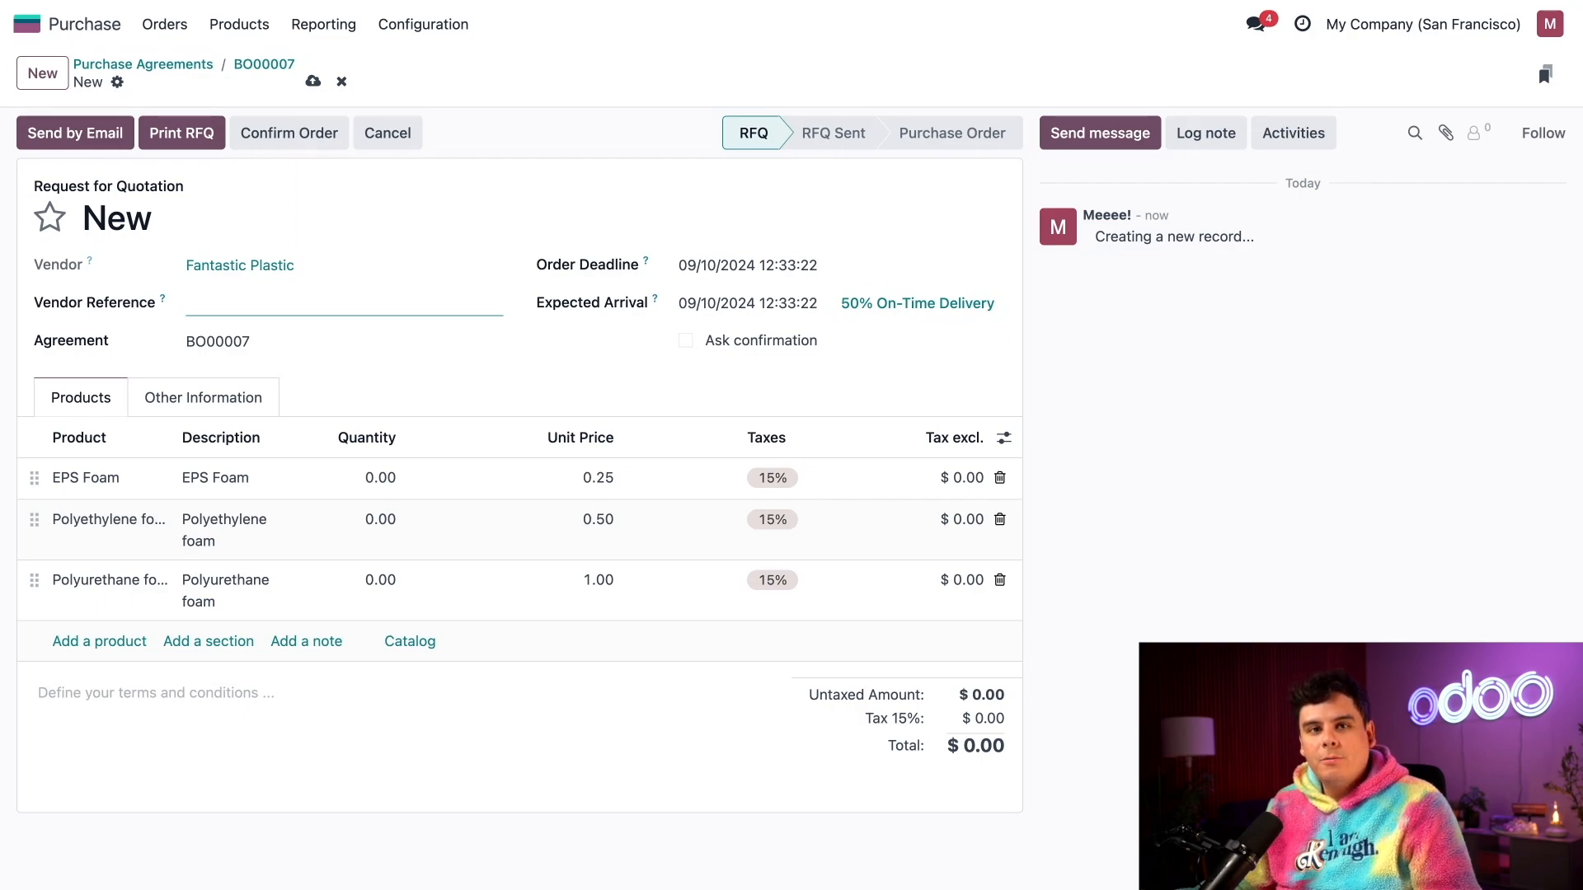
- Set the RFQ order deadline to 01/15/2024 and expected arrival to 01/17/2024
left_click(747, 265)
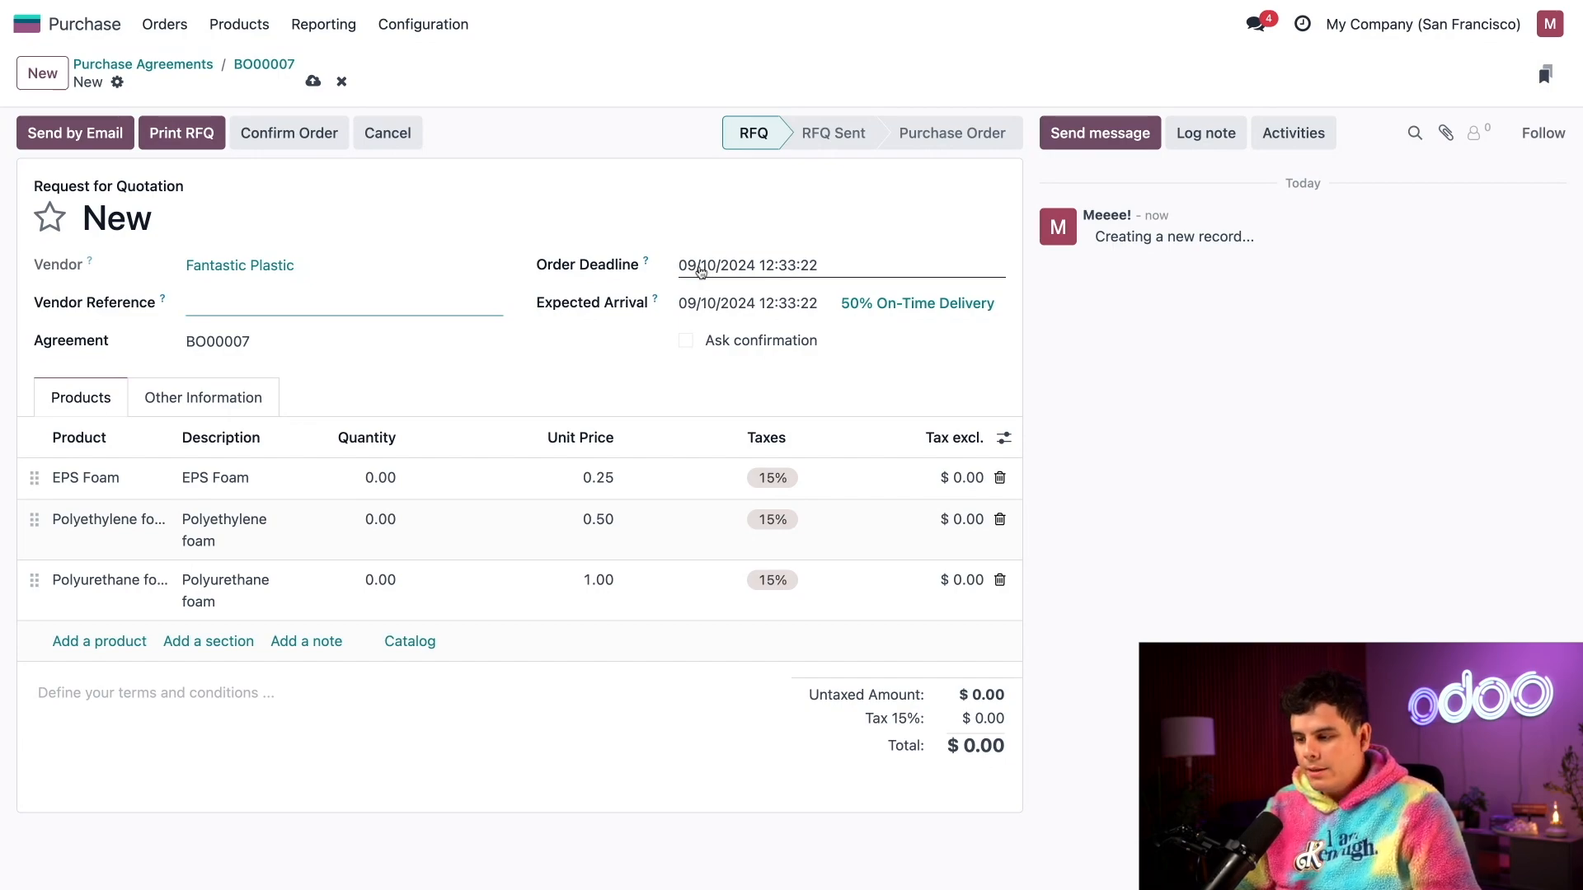
left_click(749, 264)
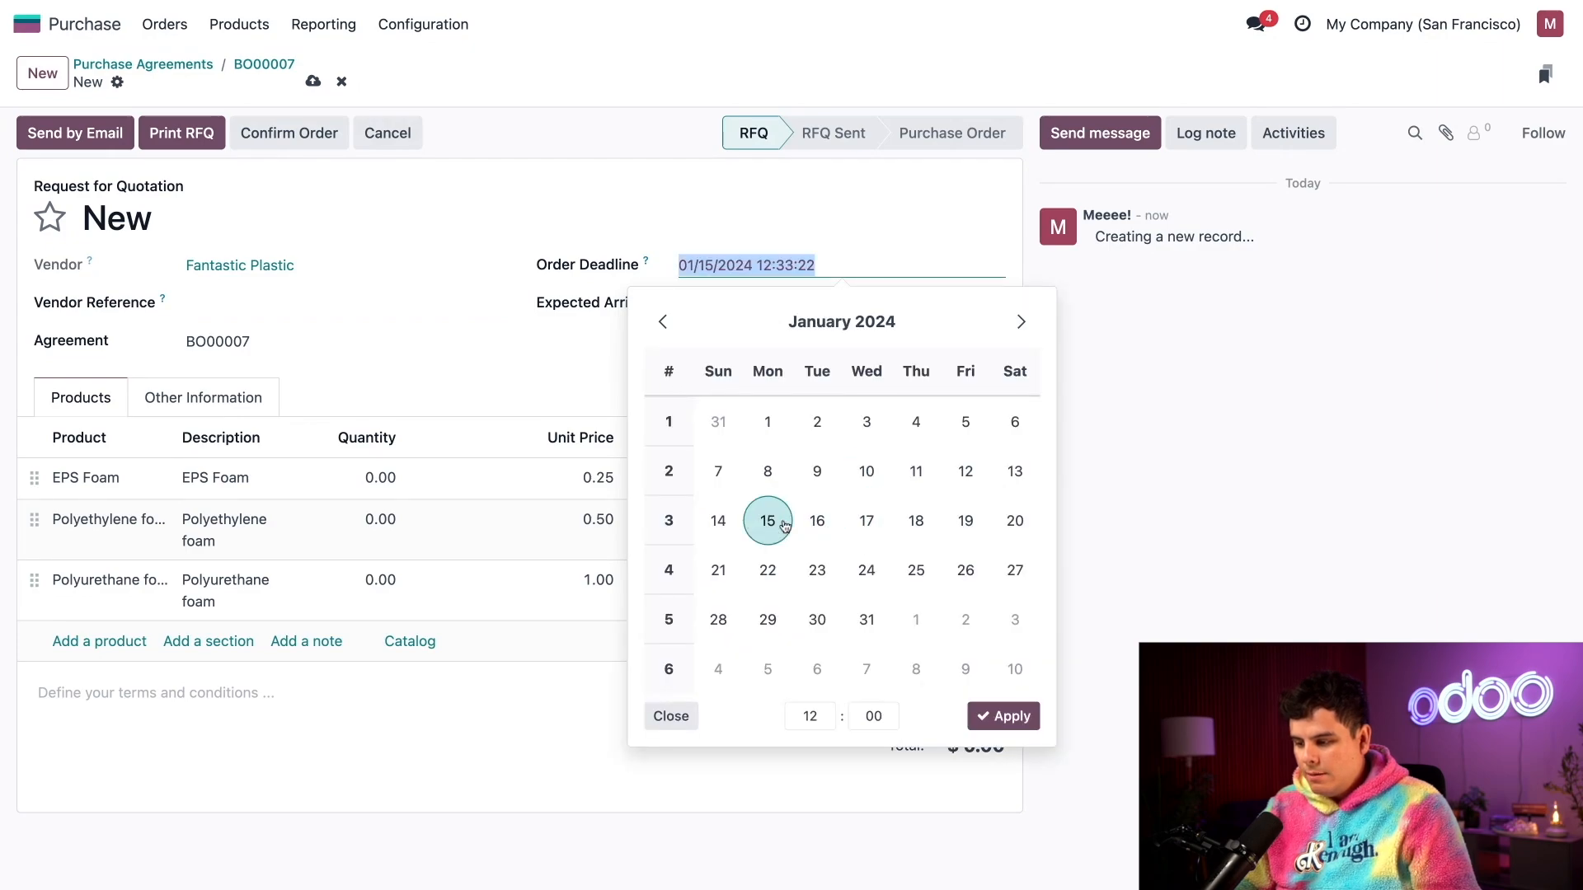
left_click(1004, 716)
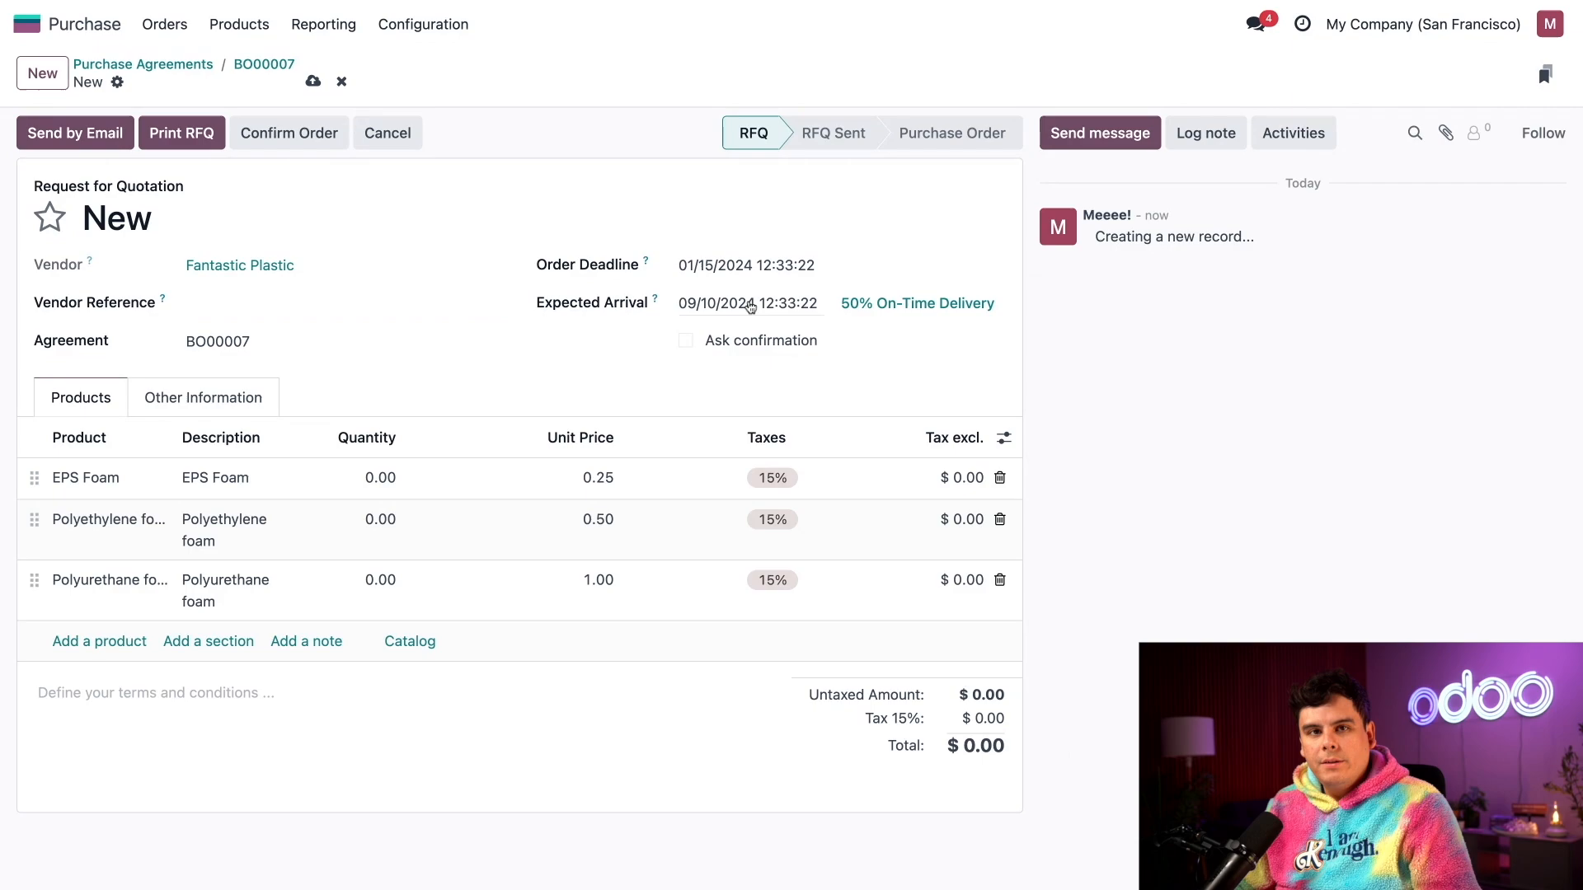
left_click(747, 303)
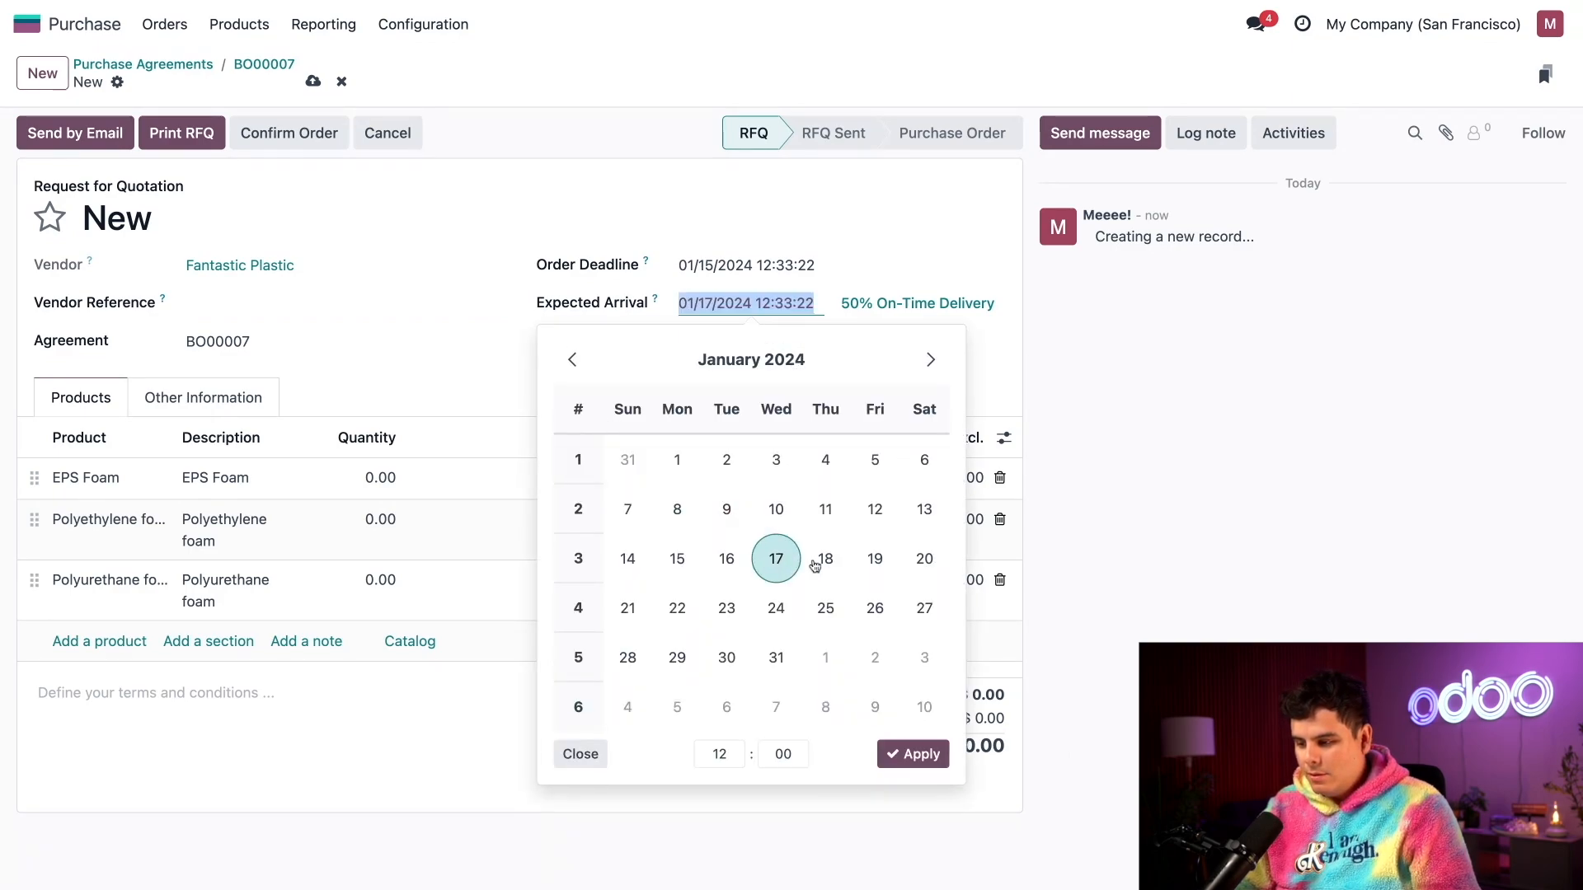
left_click(910, 754)
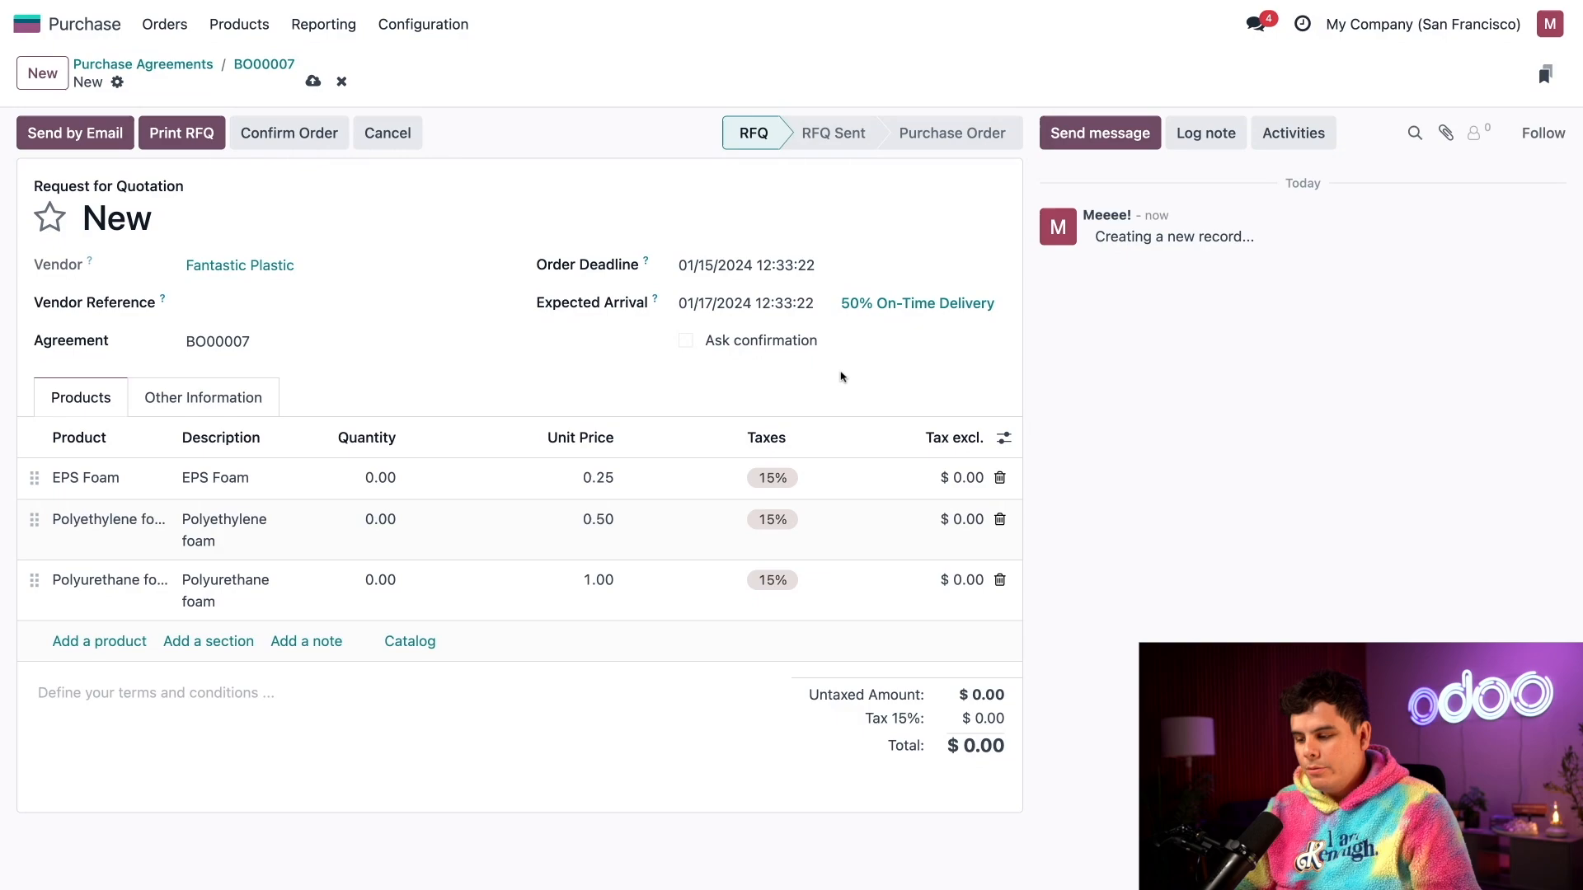
mouse_move(342, 488)
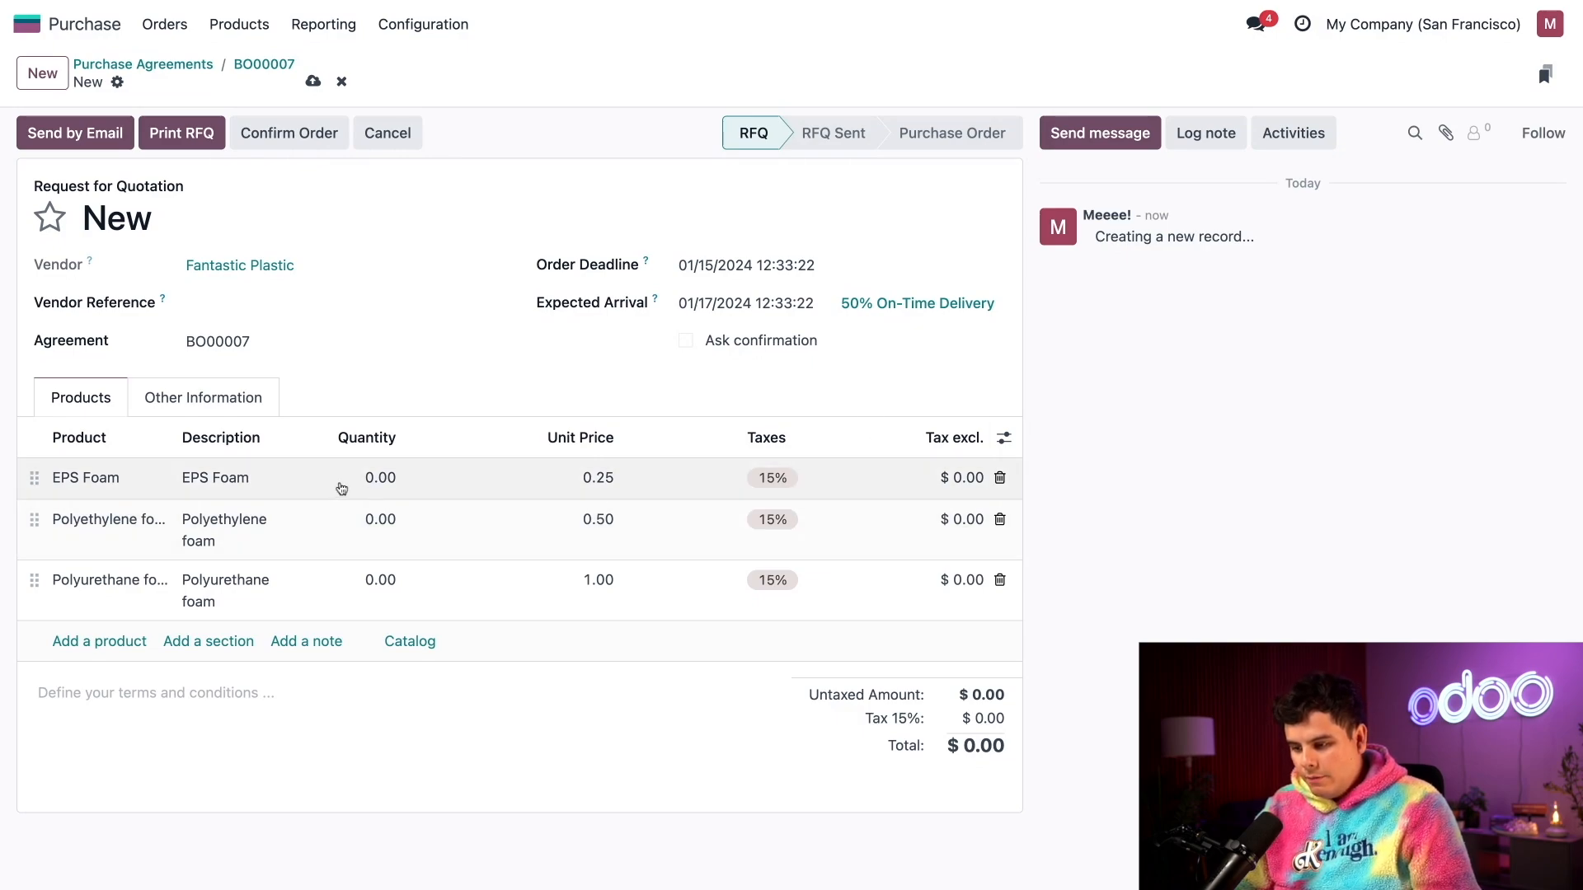
- Enter quantities 10,000, 1,000 and 200 for the three foams and confirm the order as P00032
type("1000")
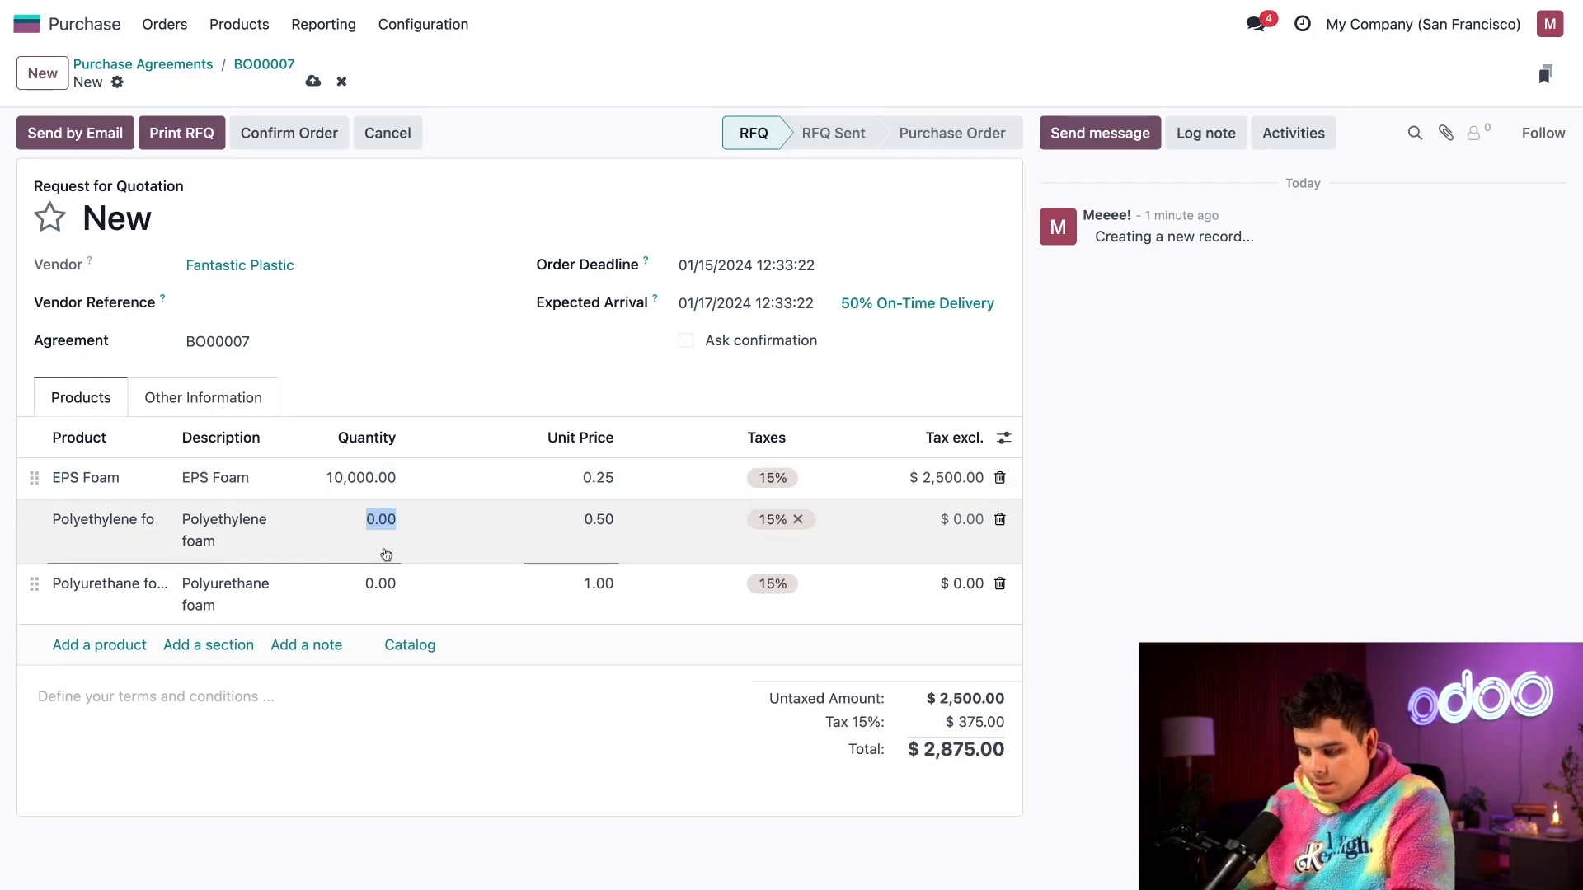
type("10")
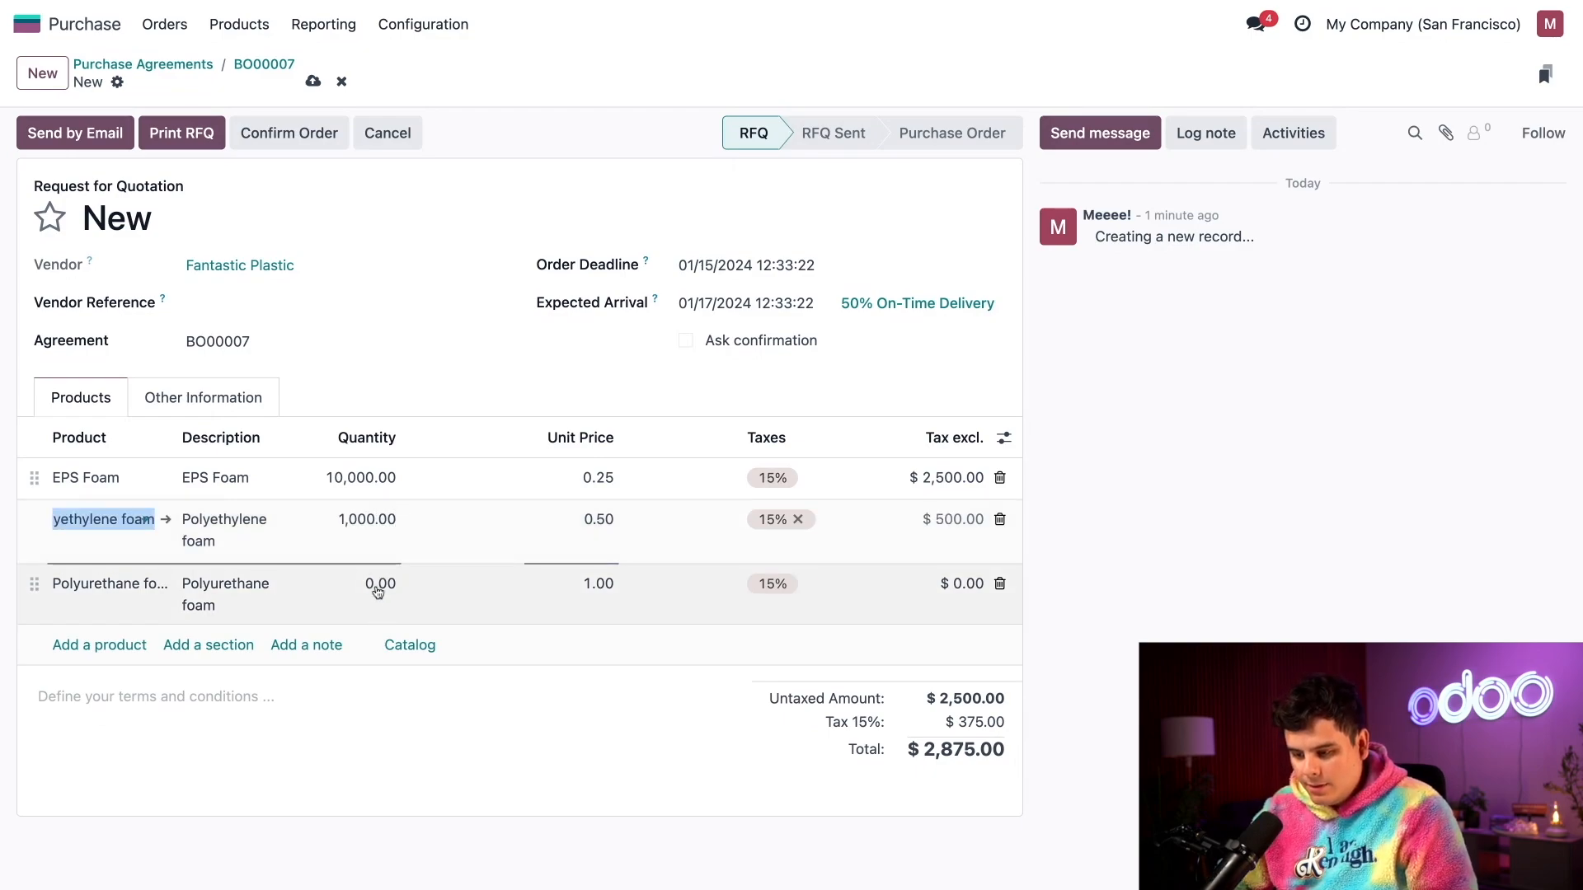
left_click(381, 579)
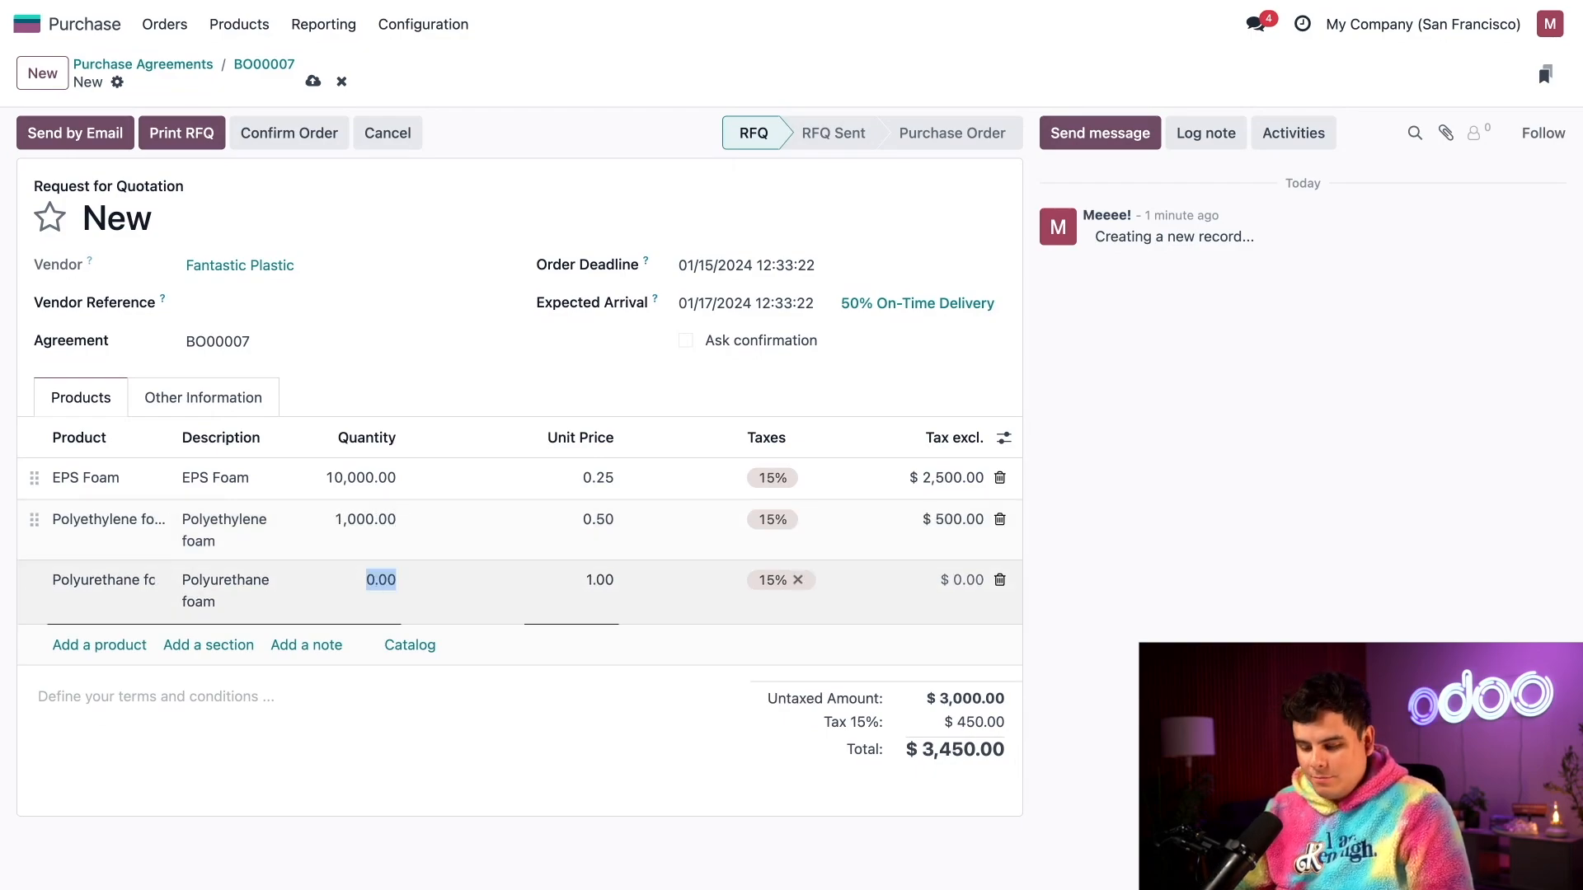
type("200")
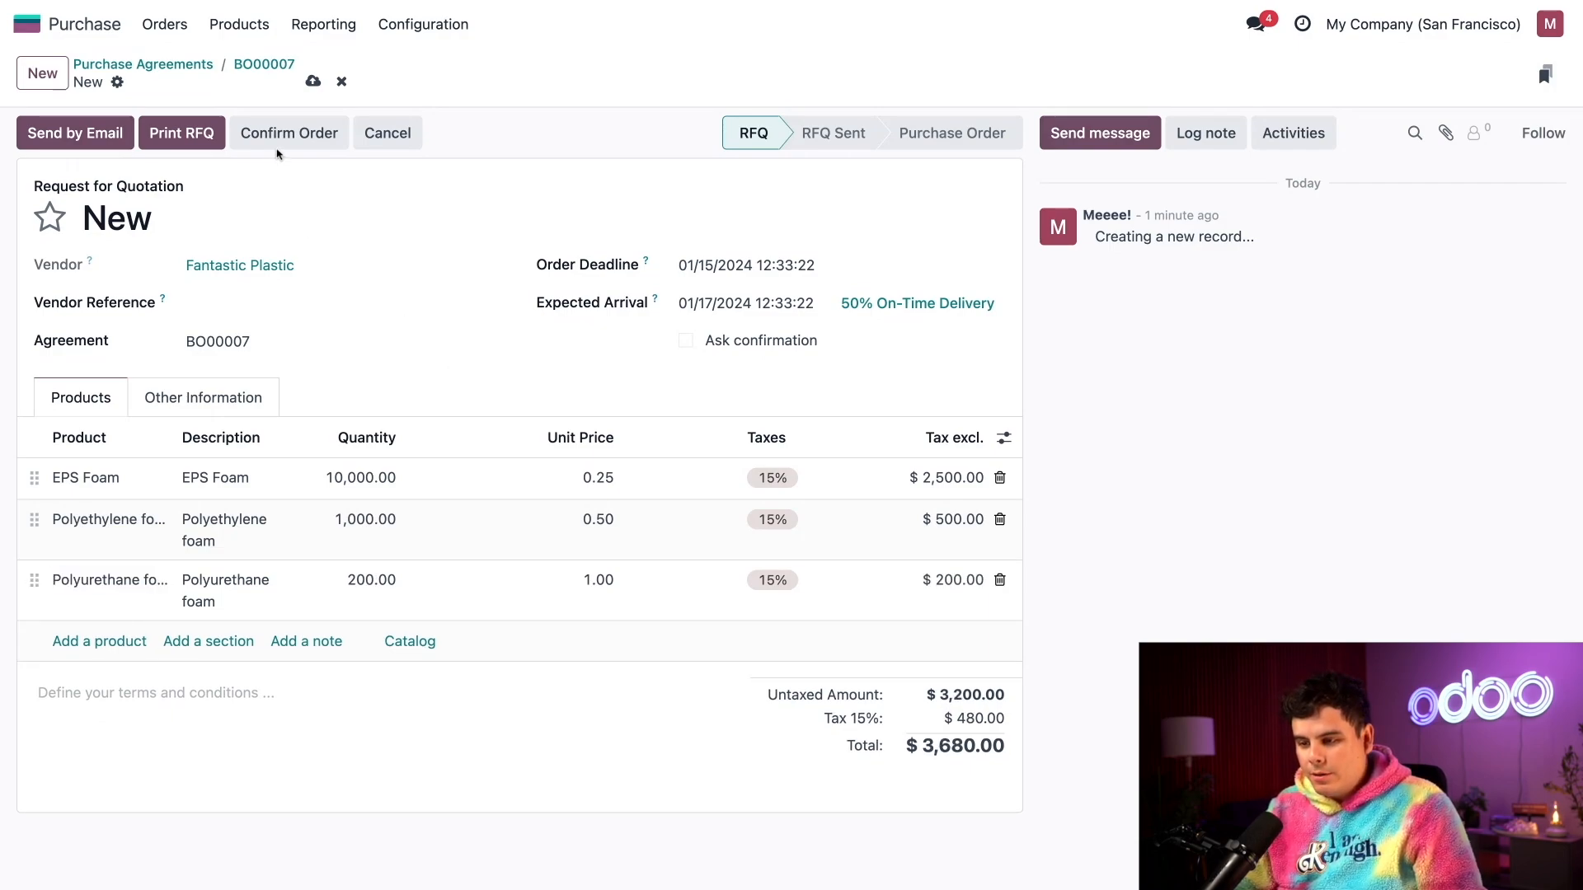
left_click(287, 132)
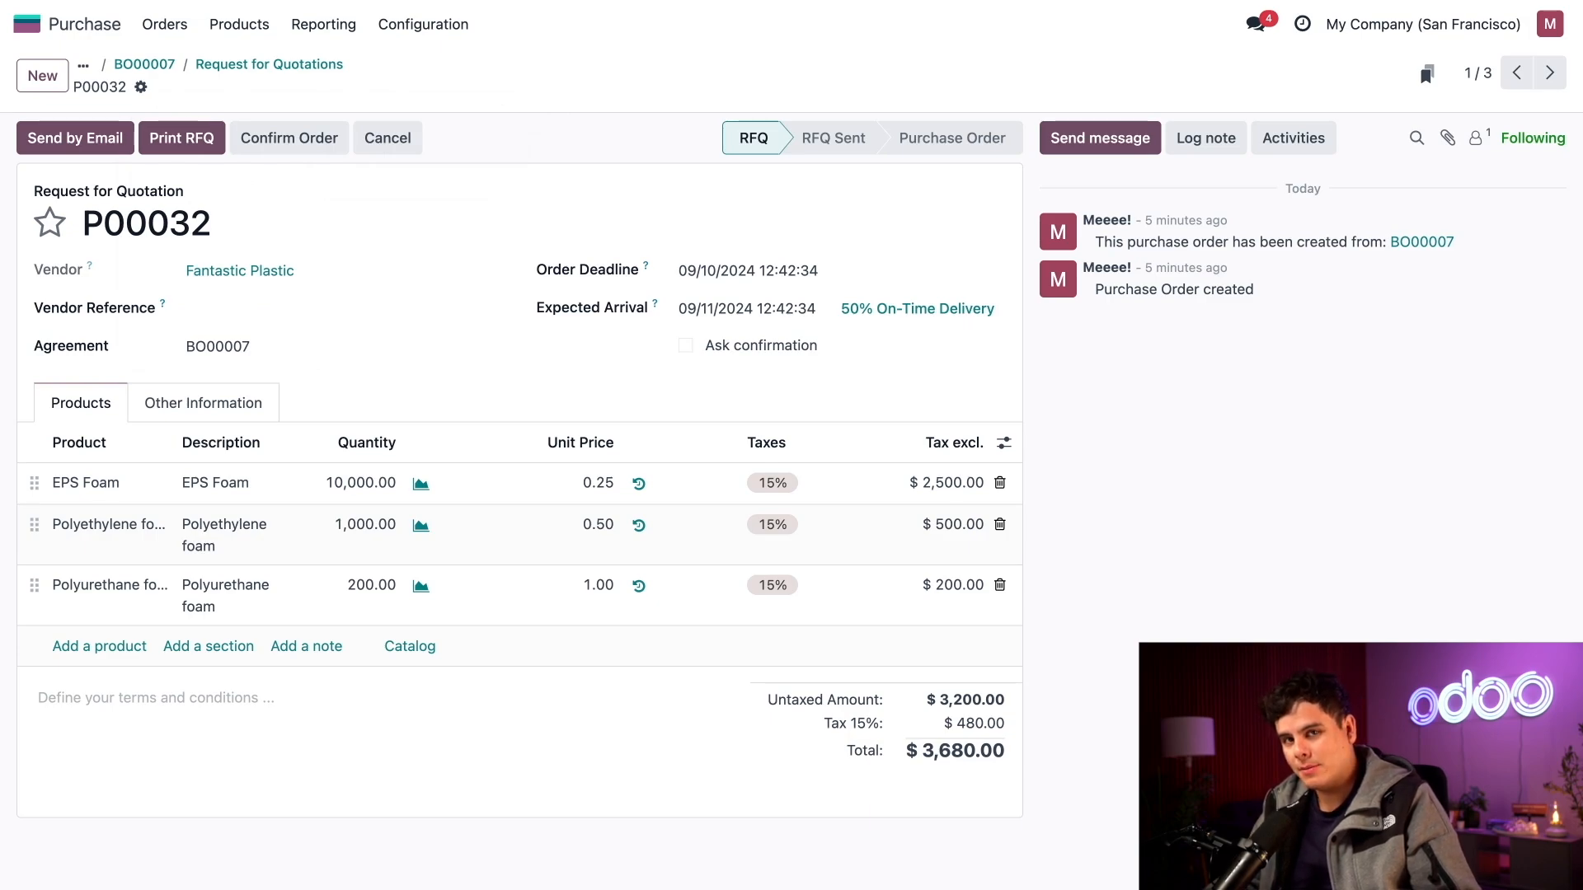
mouse_move(209, 86)
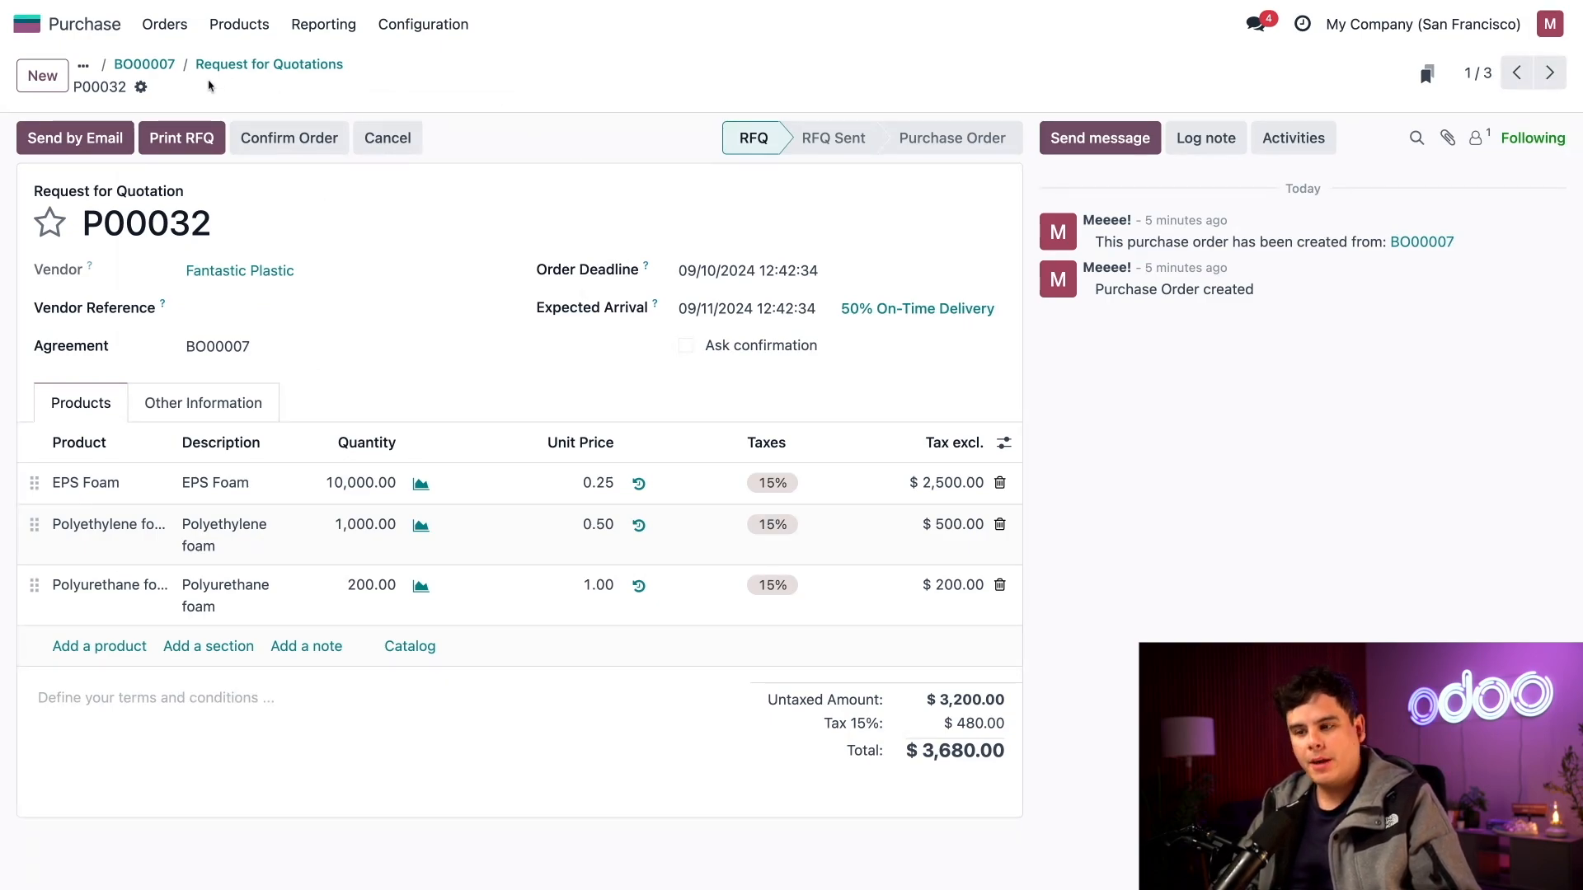
- Dismiss the P00032 actions menu and return to blanket order BO00007
left_click(141, 88)
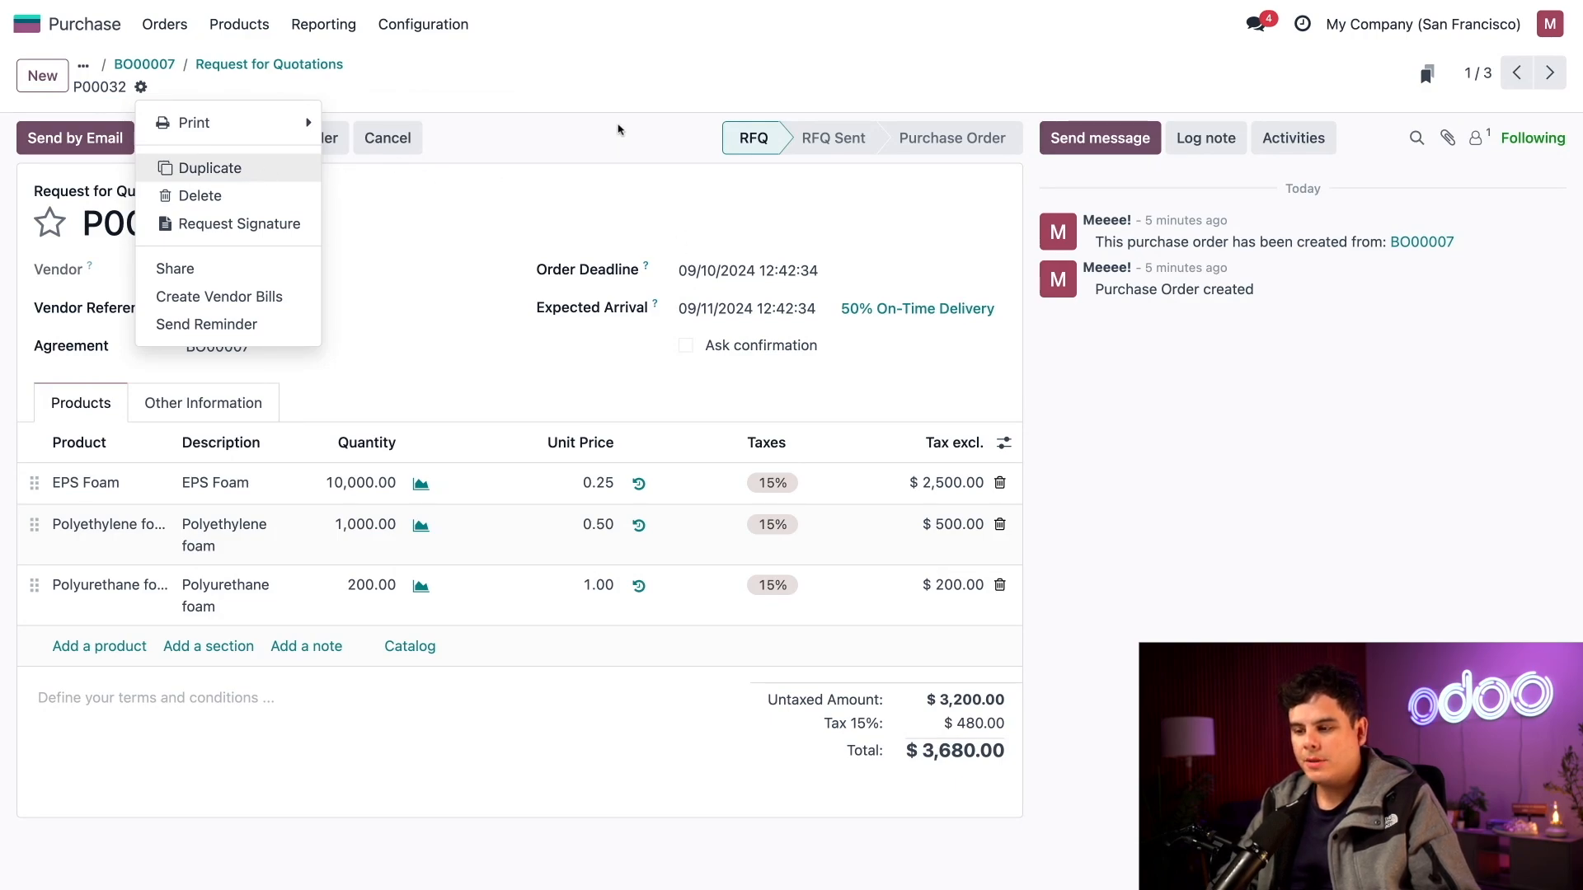
left_click(140, 87)
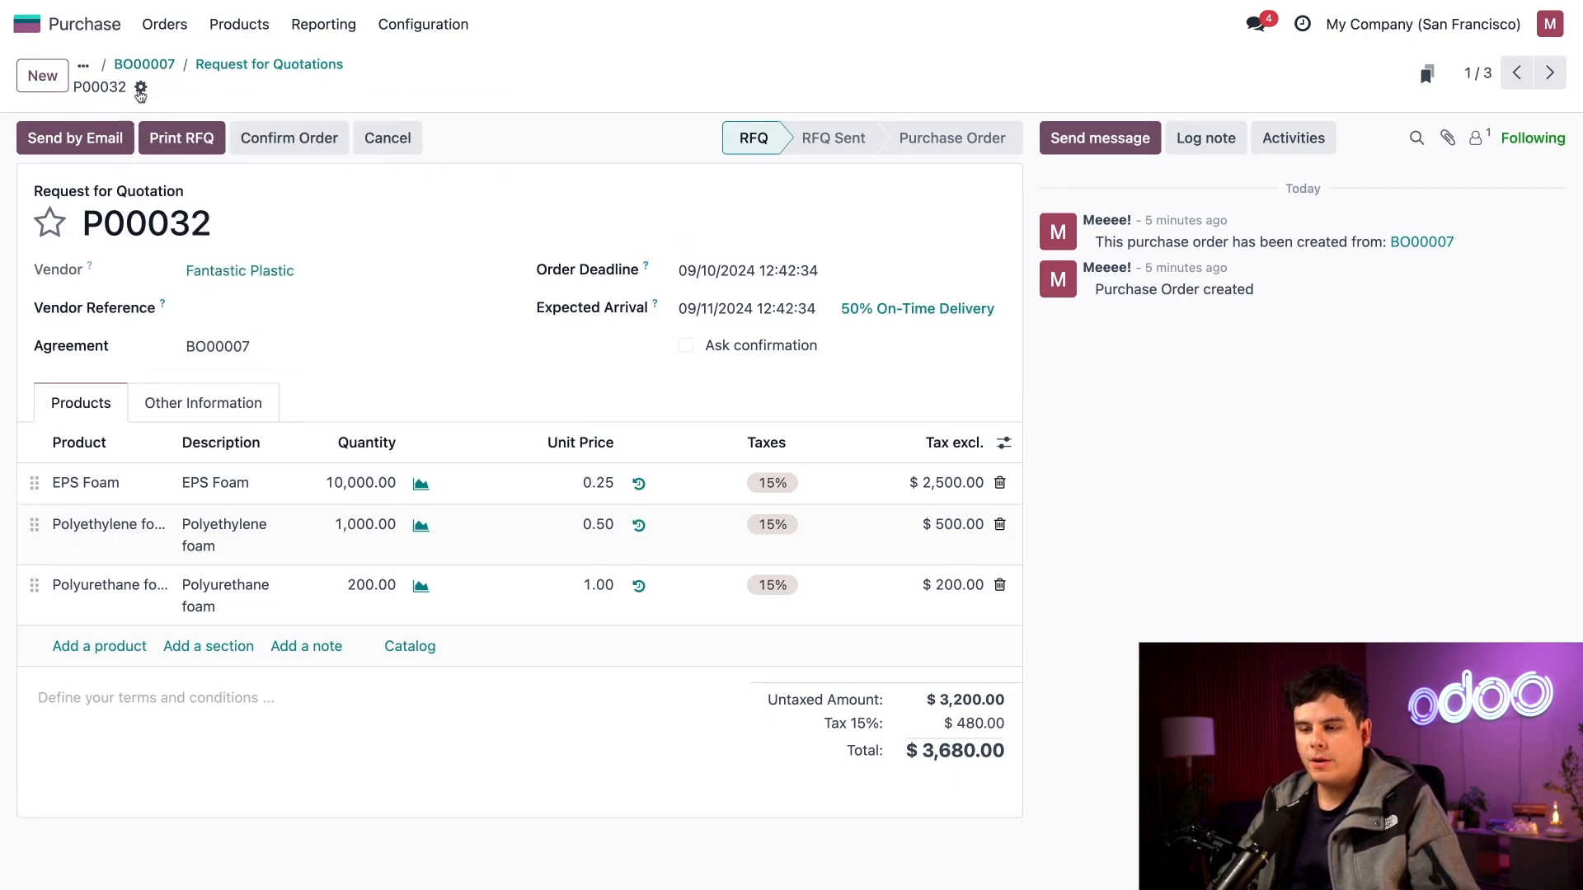
mouse_move(575, 178)
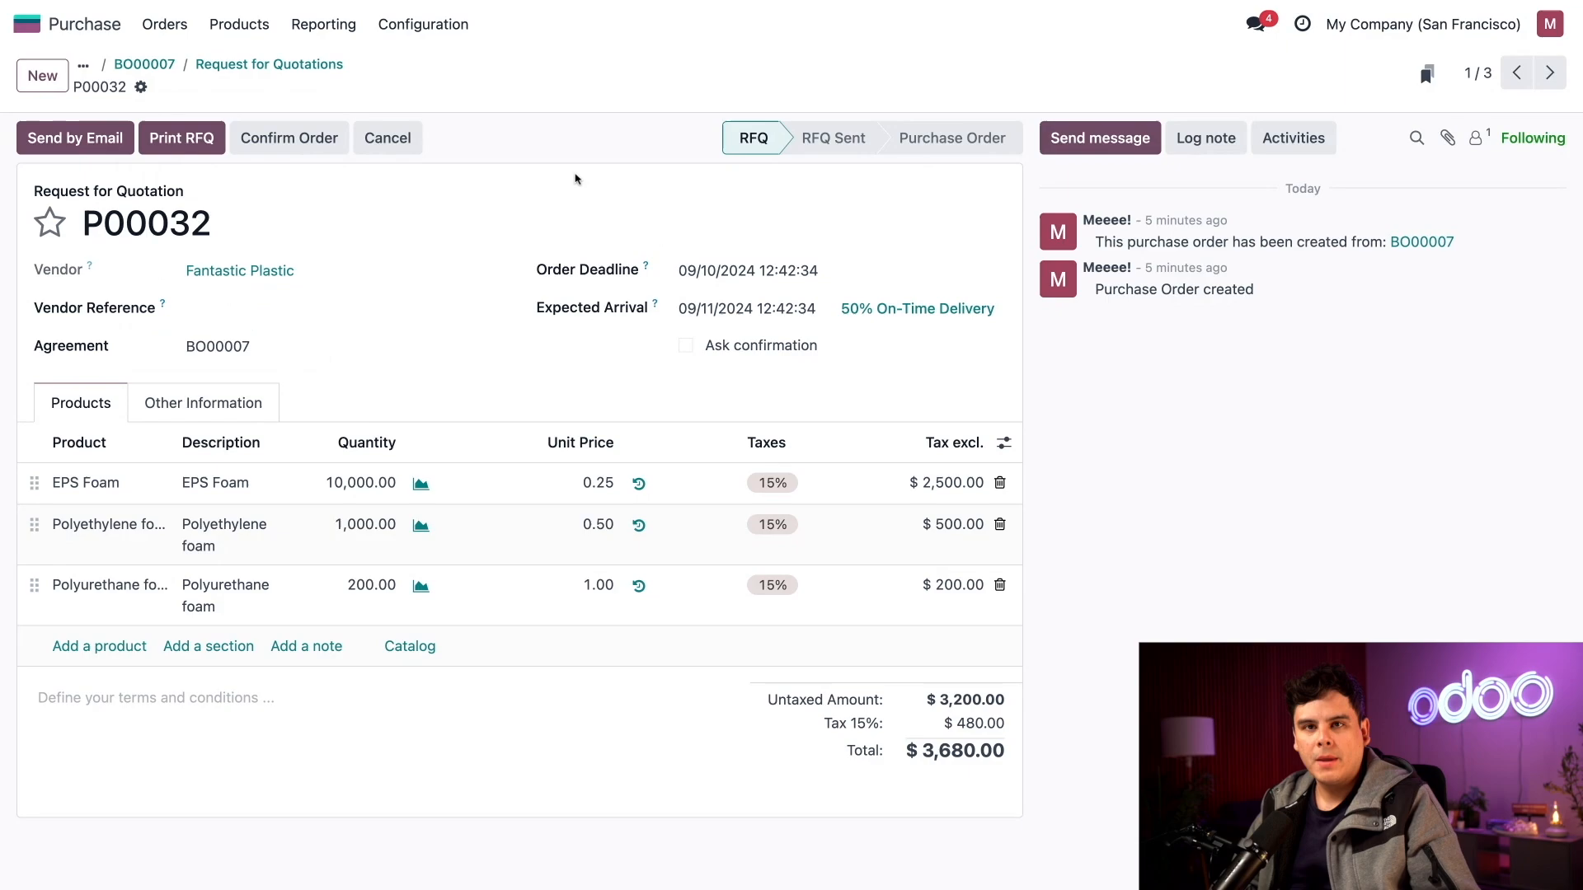
mouse_move(144, 64)
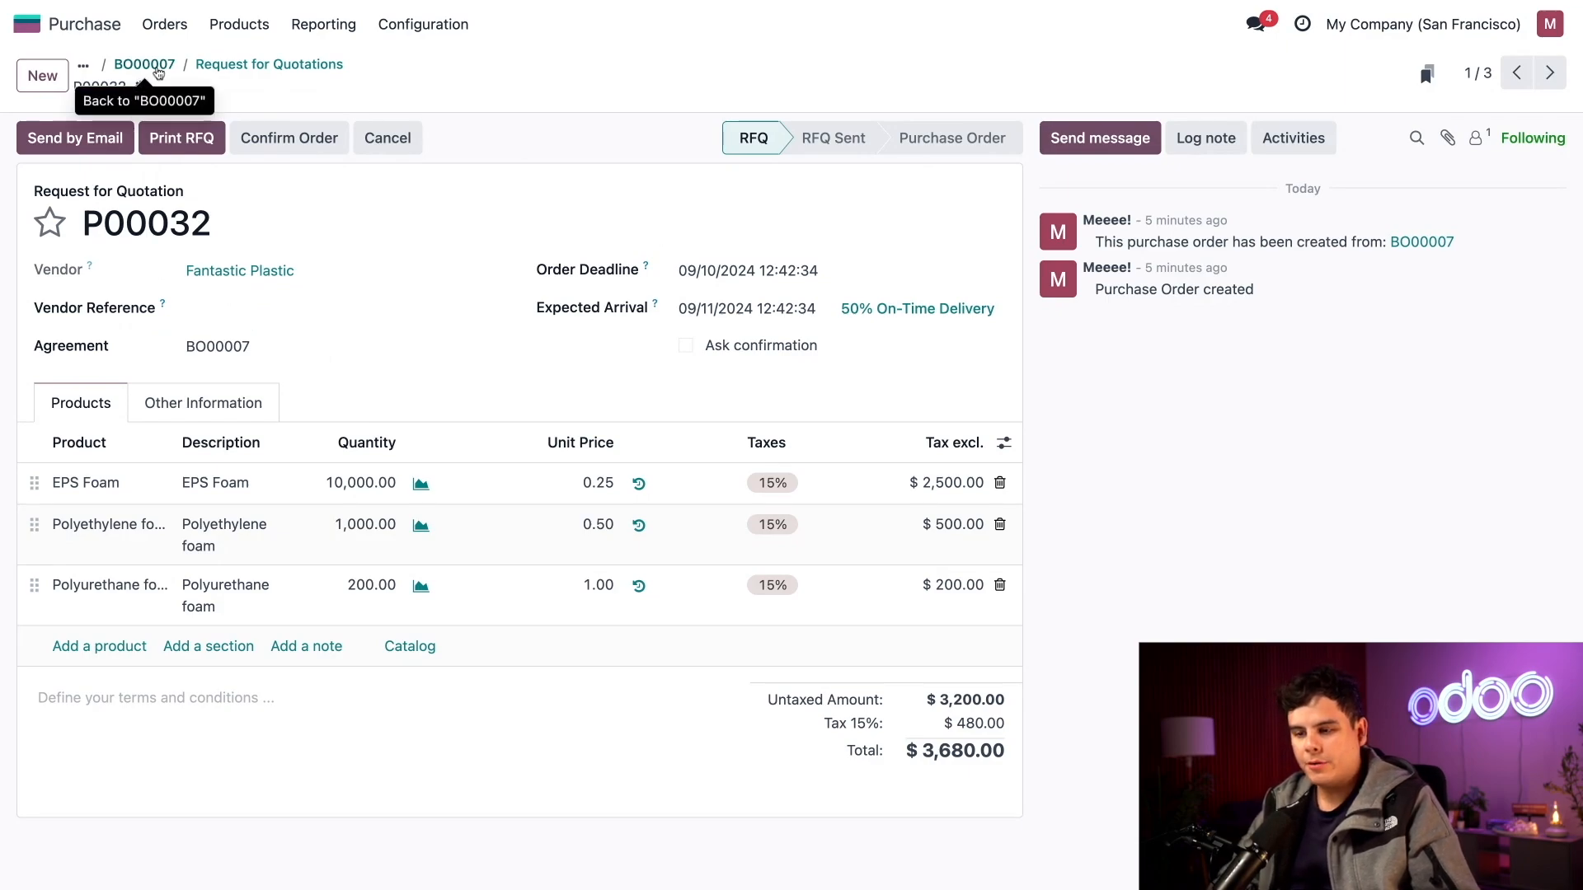
left_click(145, 64)
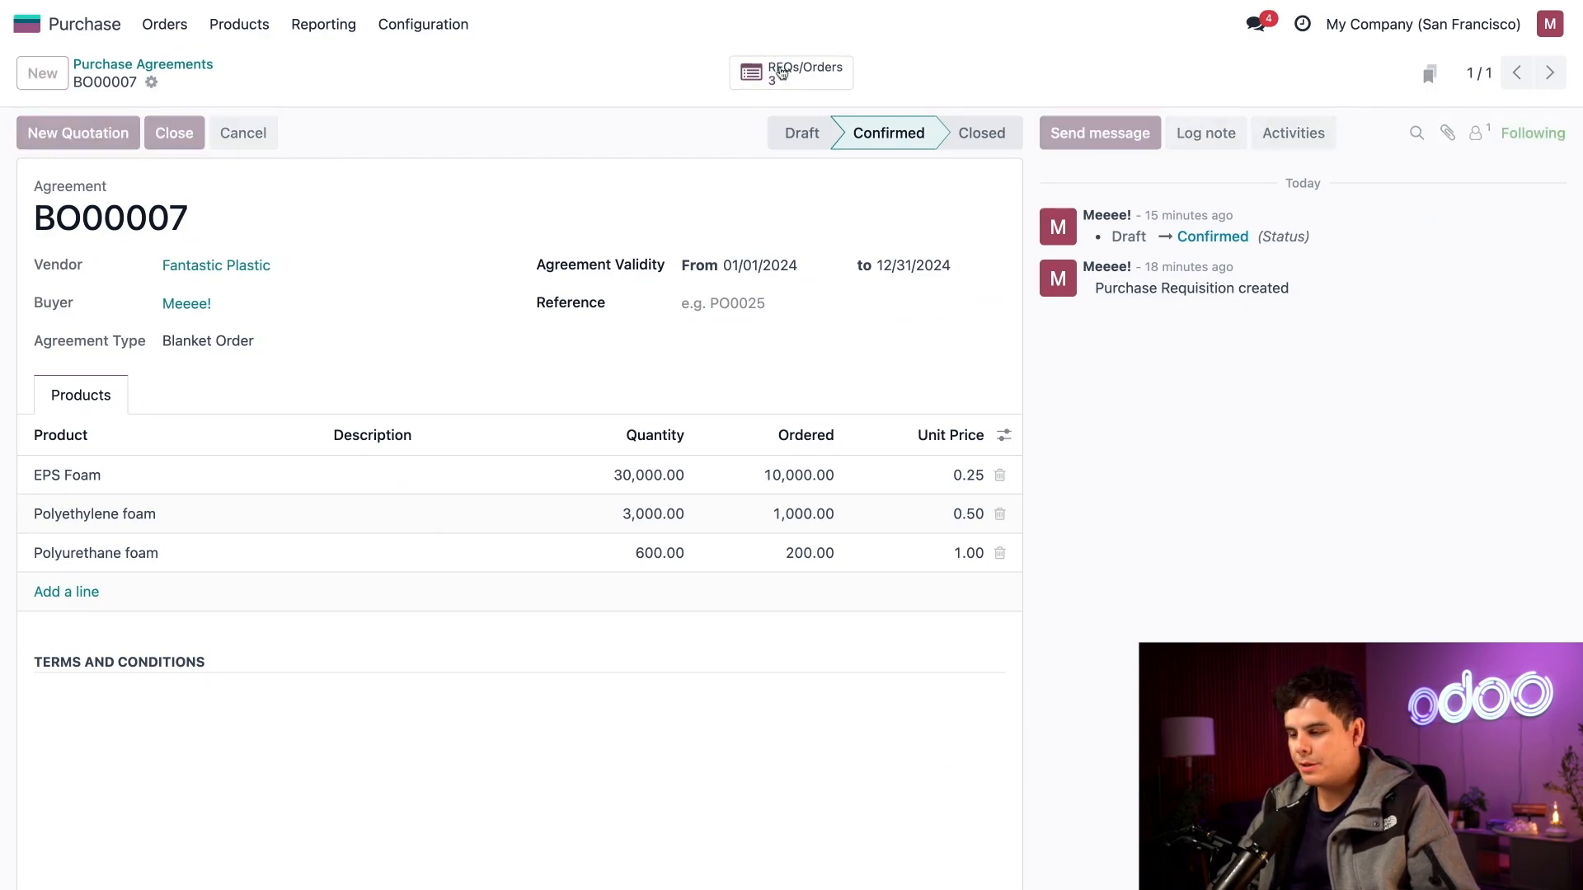
left_click(792, 71)
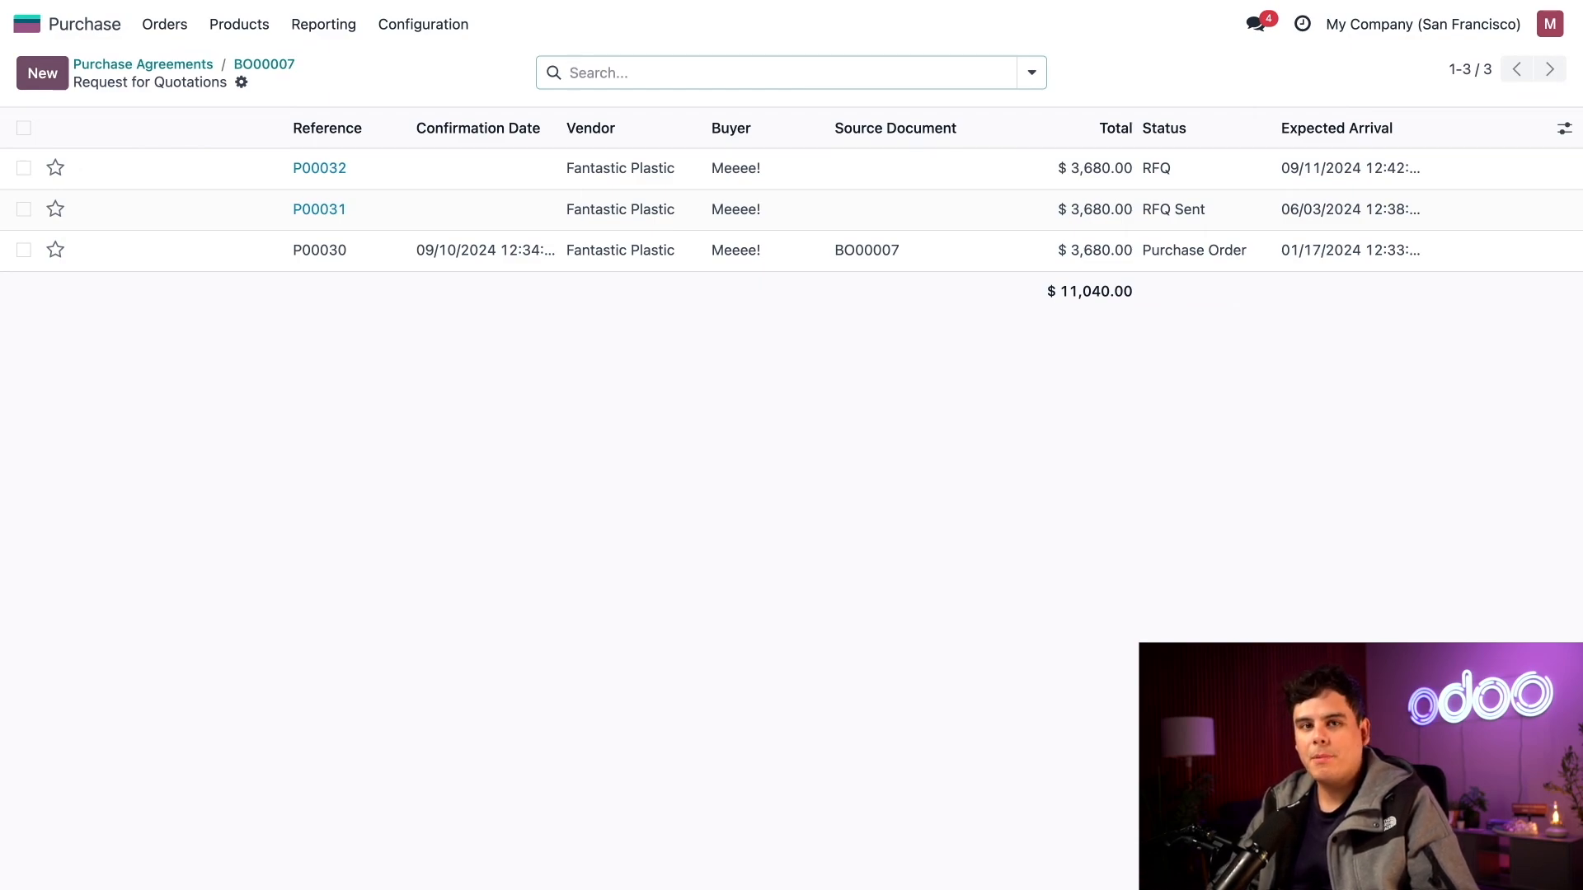
mouse_move(1073, 313)
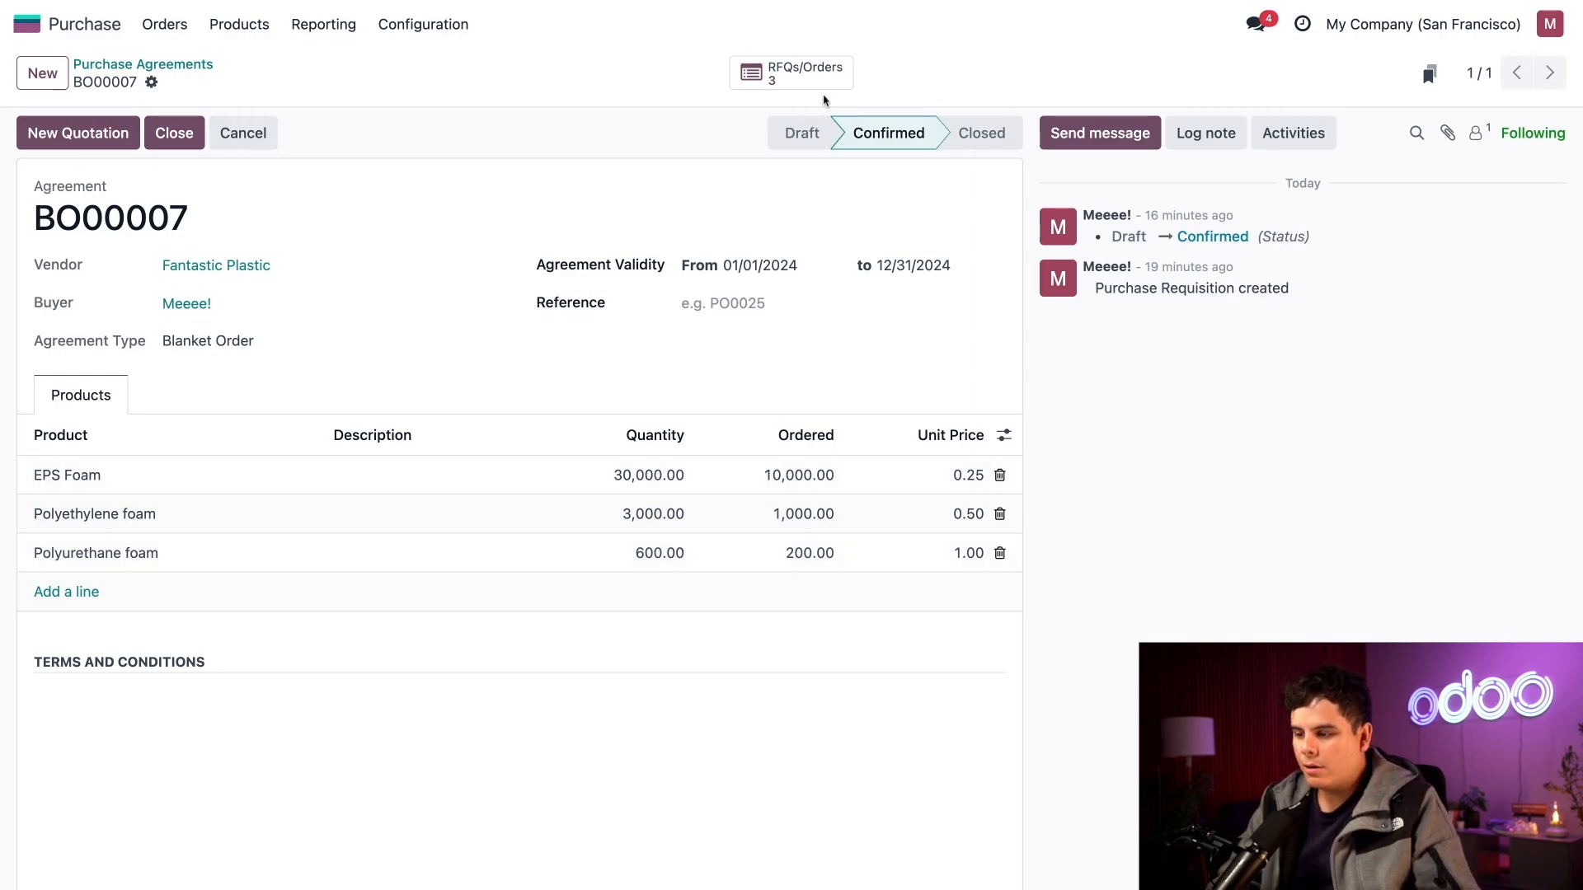
left_click(791, 71)
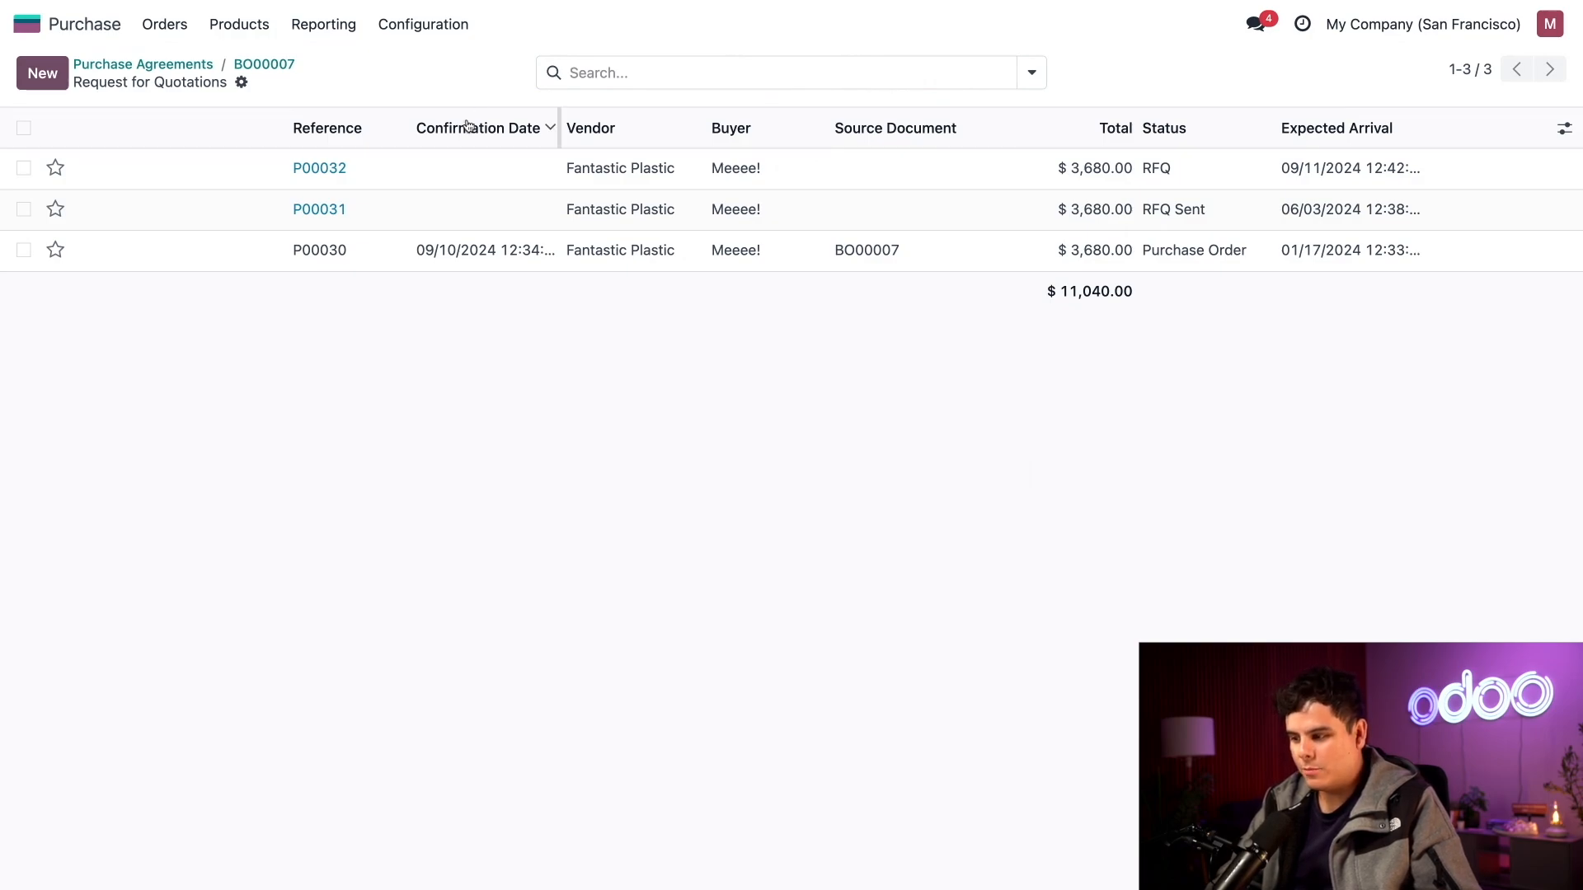
mouse_move(386, 210)
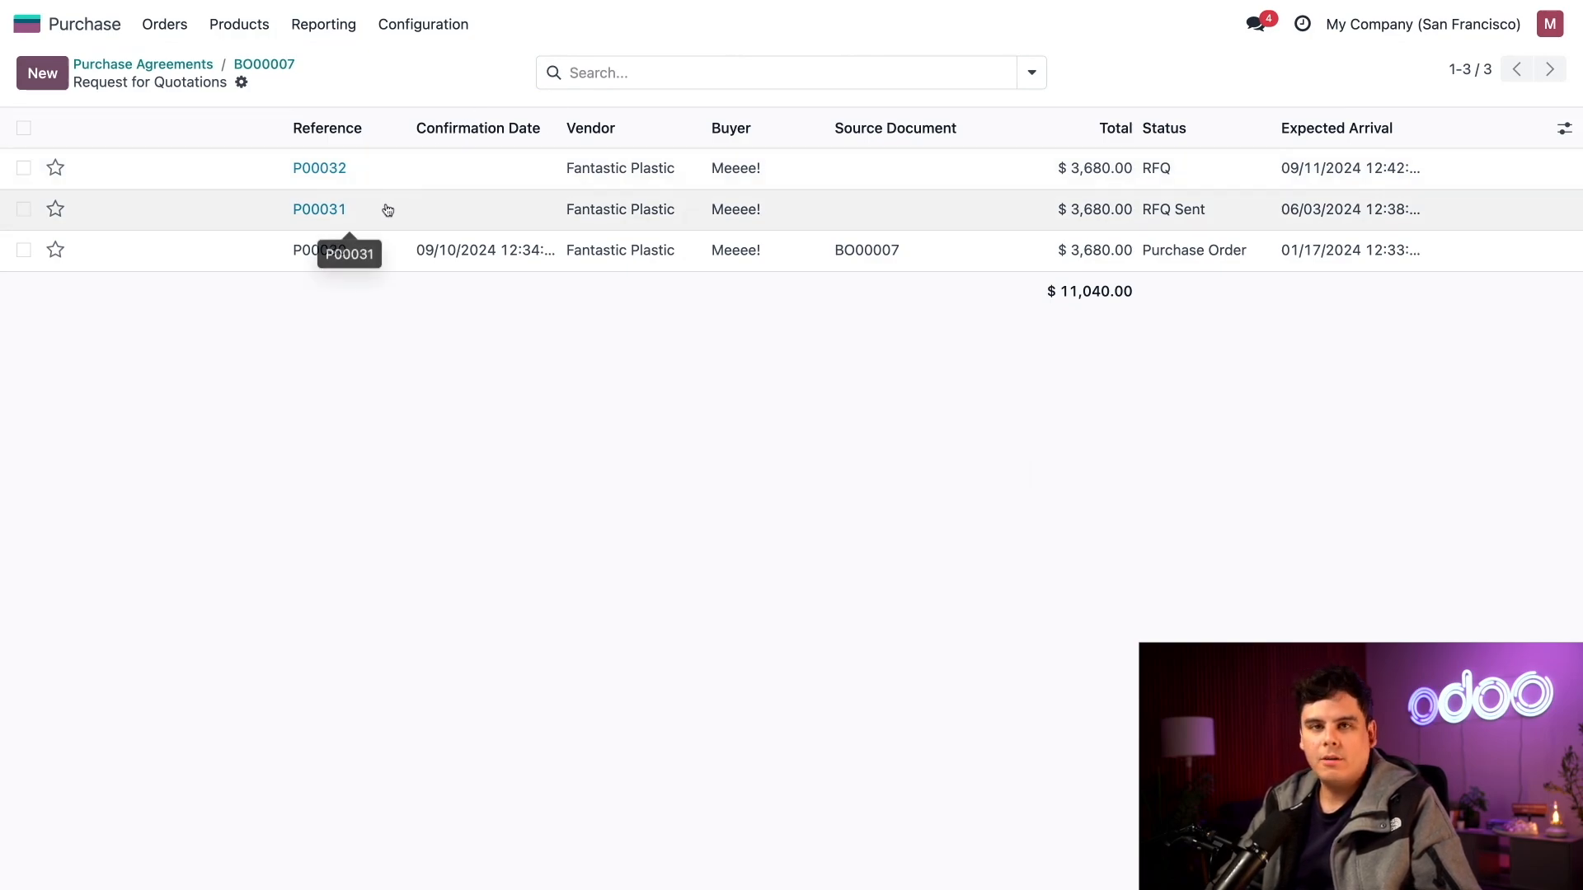
- Confirm RFQ P00031 as a purchase order and validate receipt of all three foam products
left_click(318, 209)
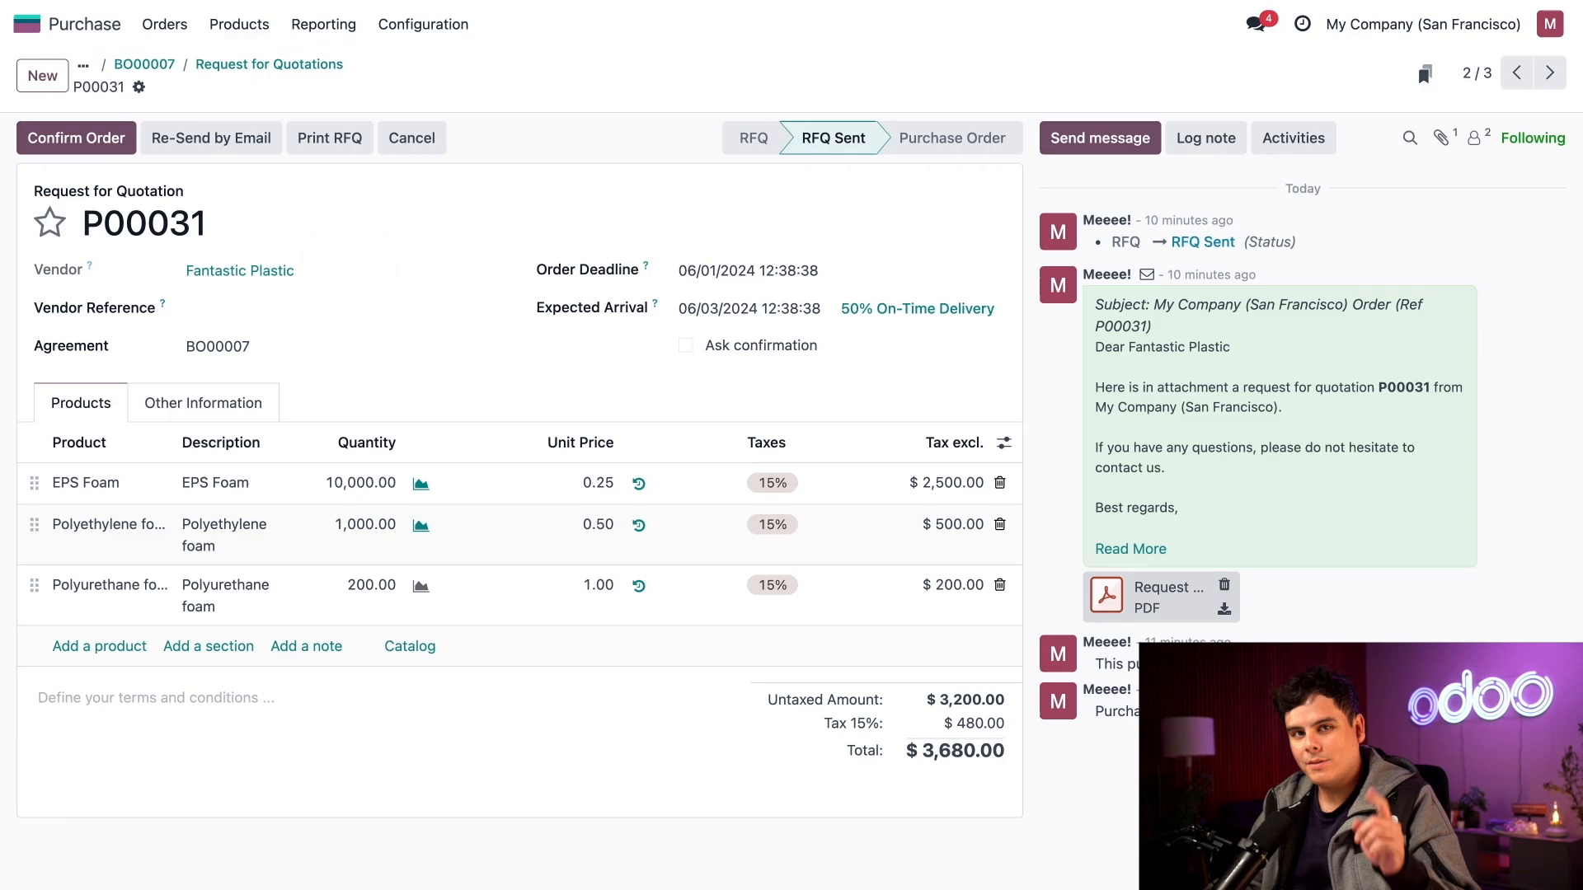
left_click(75, 137)
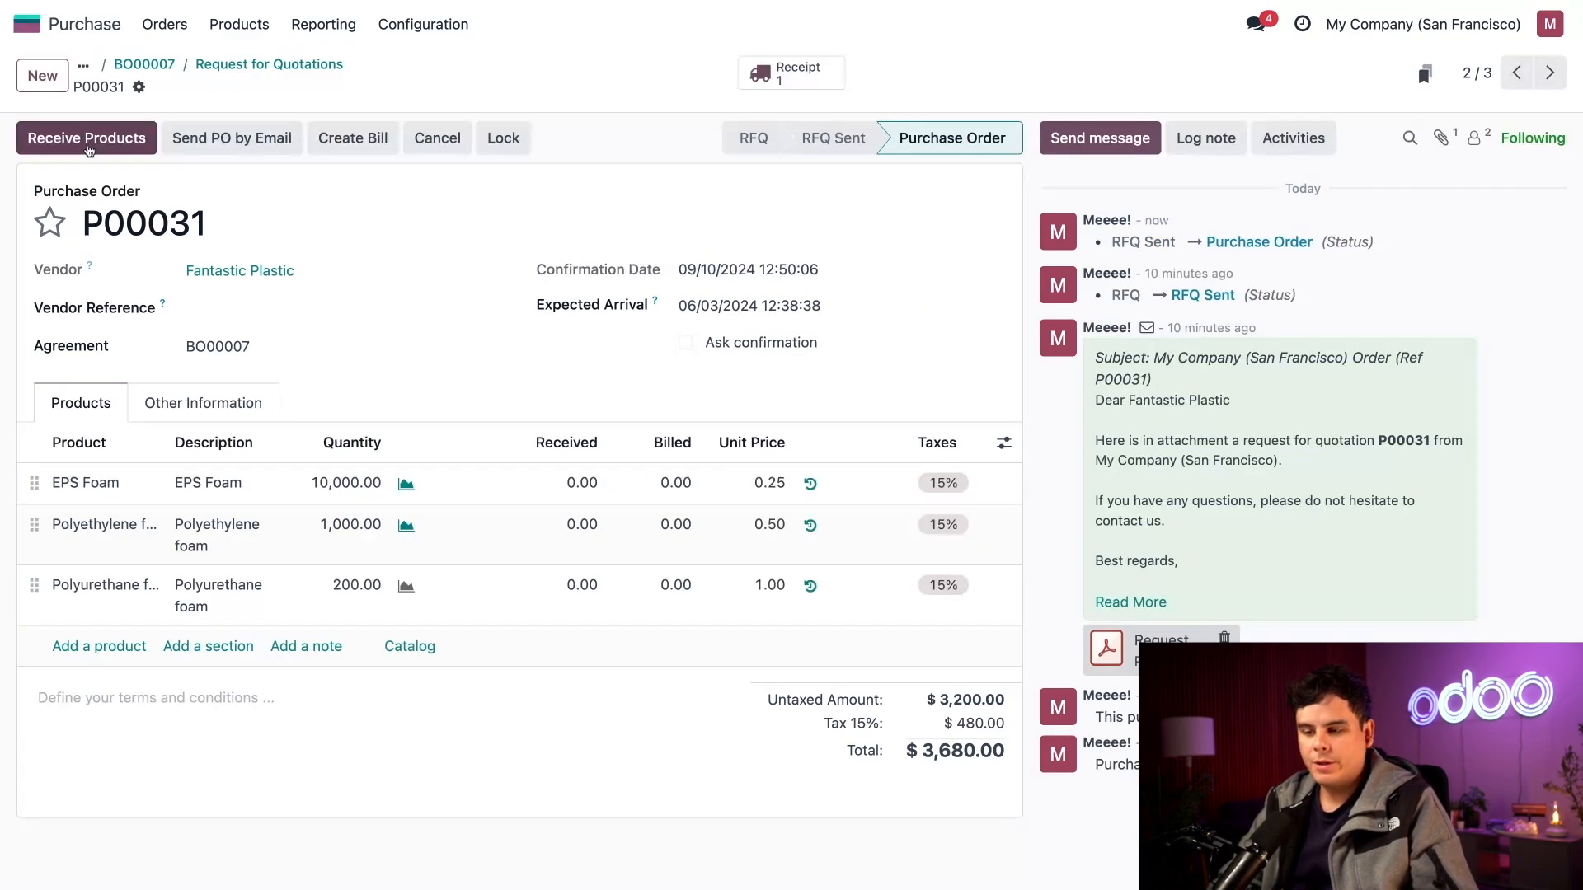
left_click(86, 137)
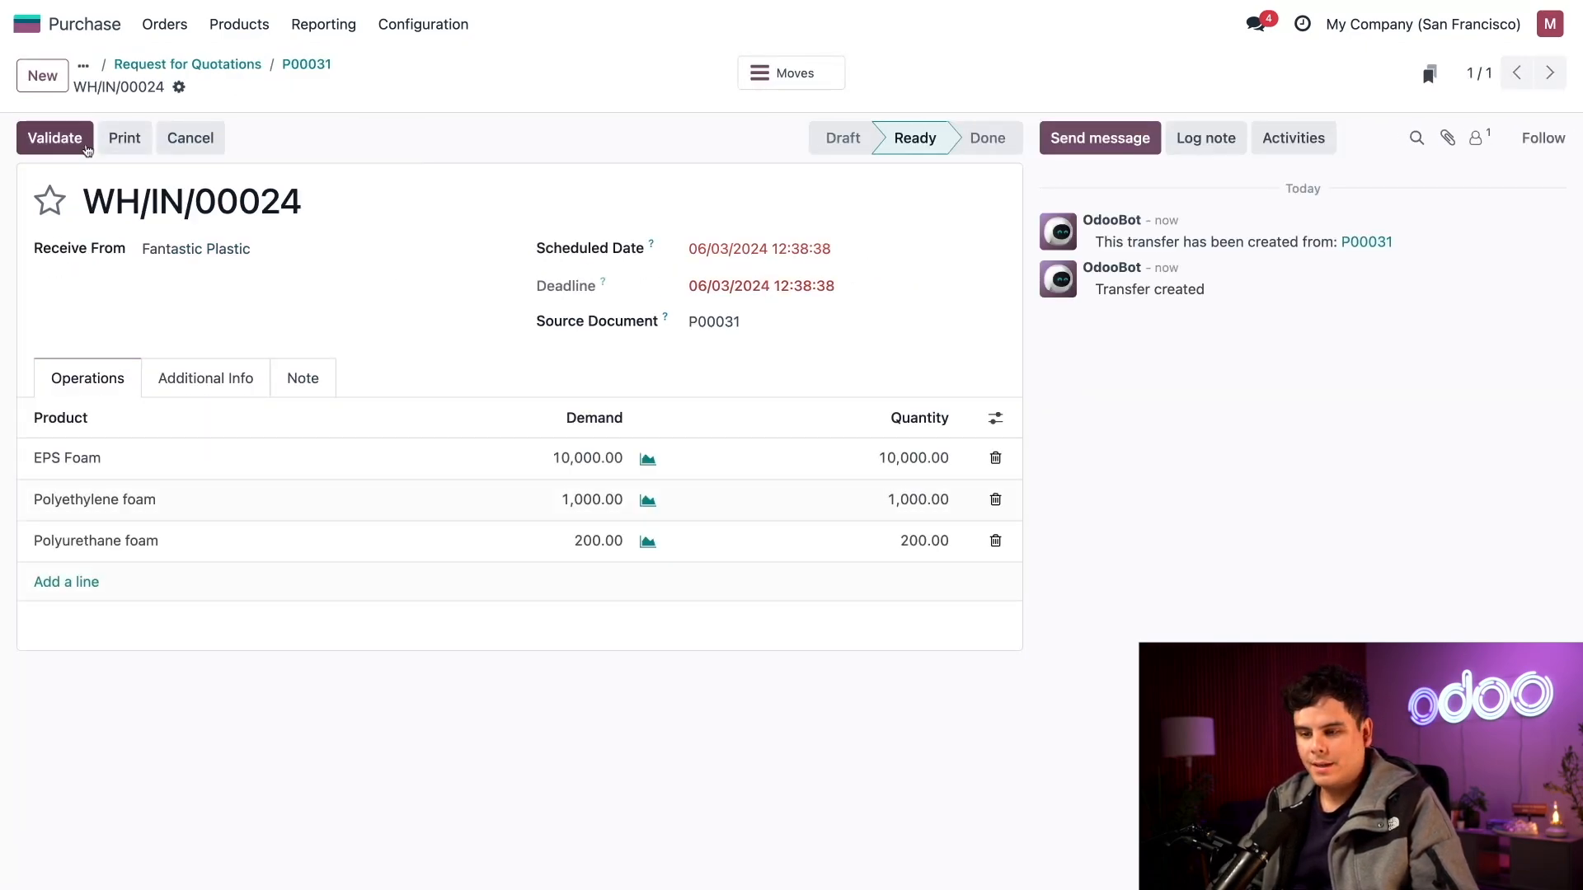
left_click(54, 137)
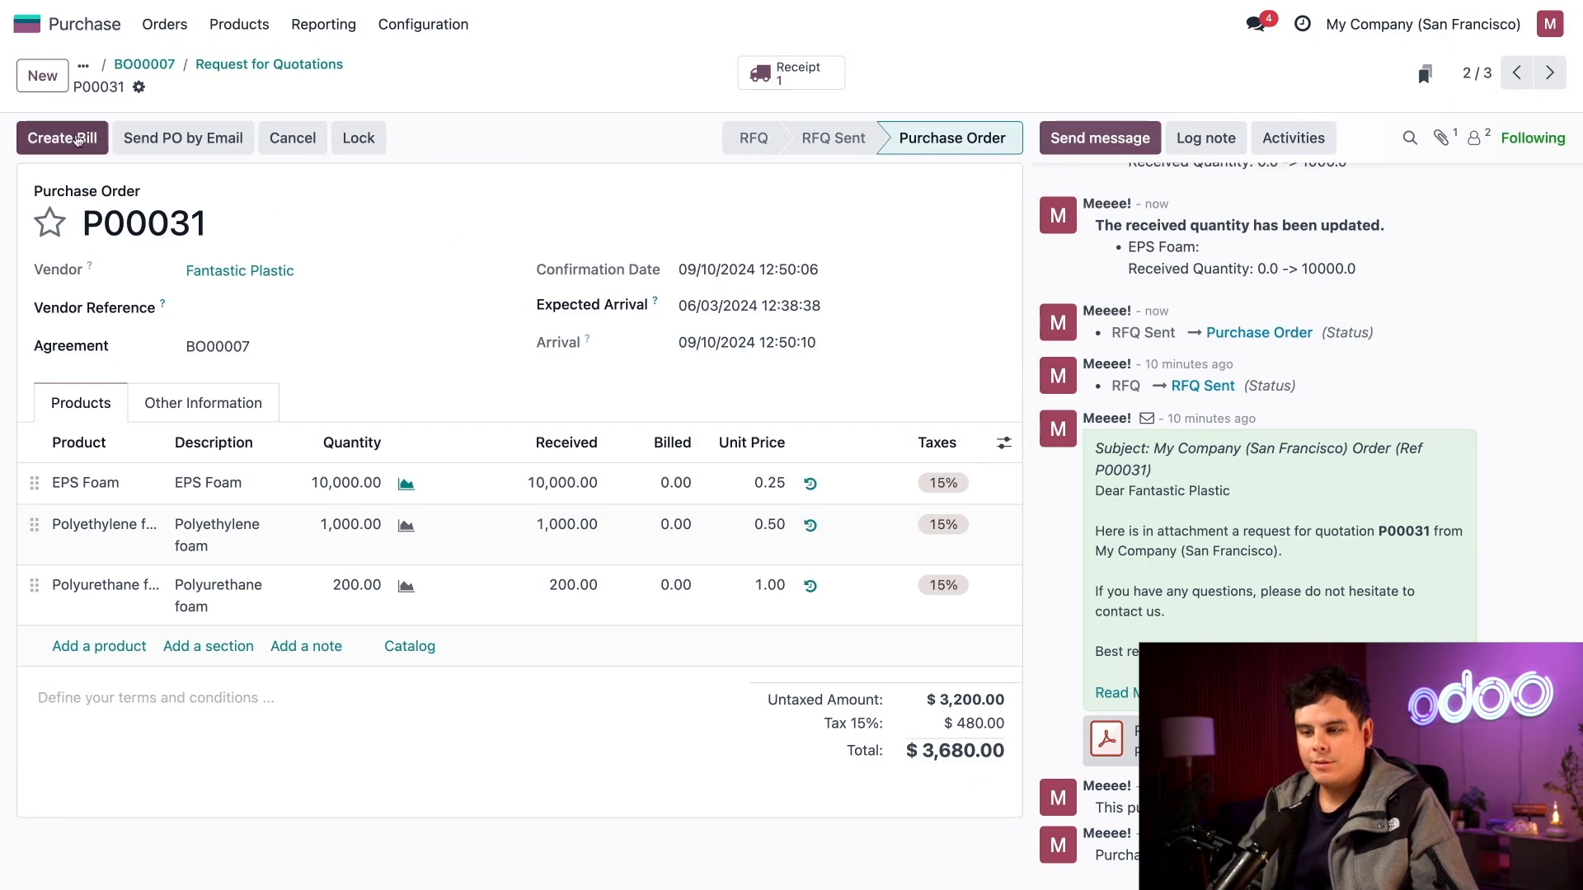
- Create the vendor bill for P00031, set its date to 09/10/2024 and post it
left_click(61, 136)
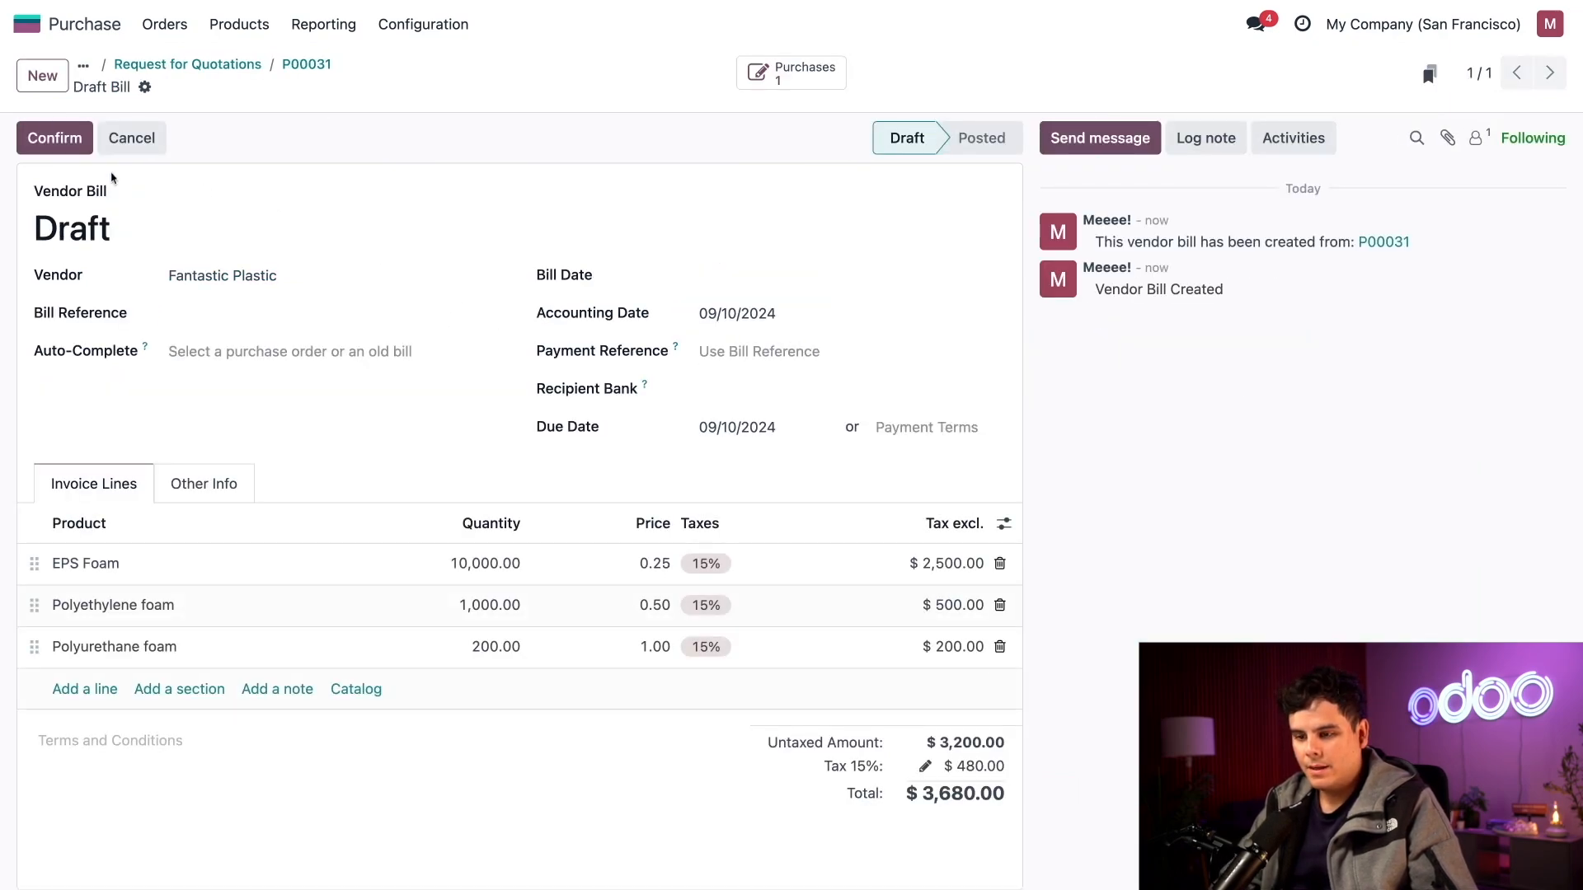
left_click(54, 137)
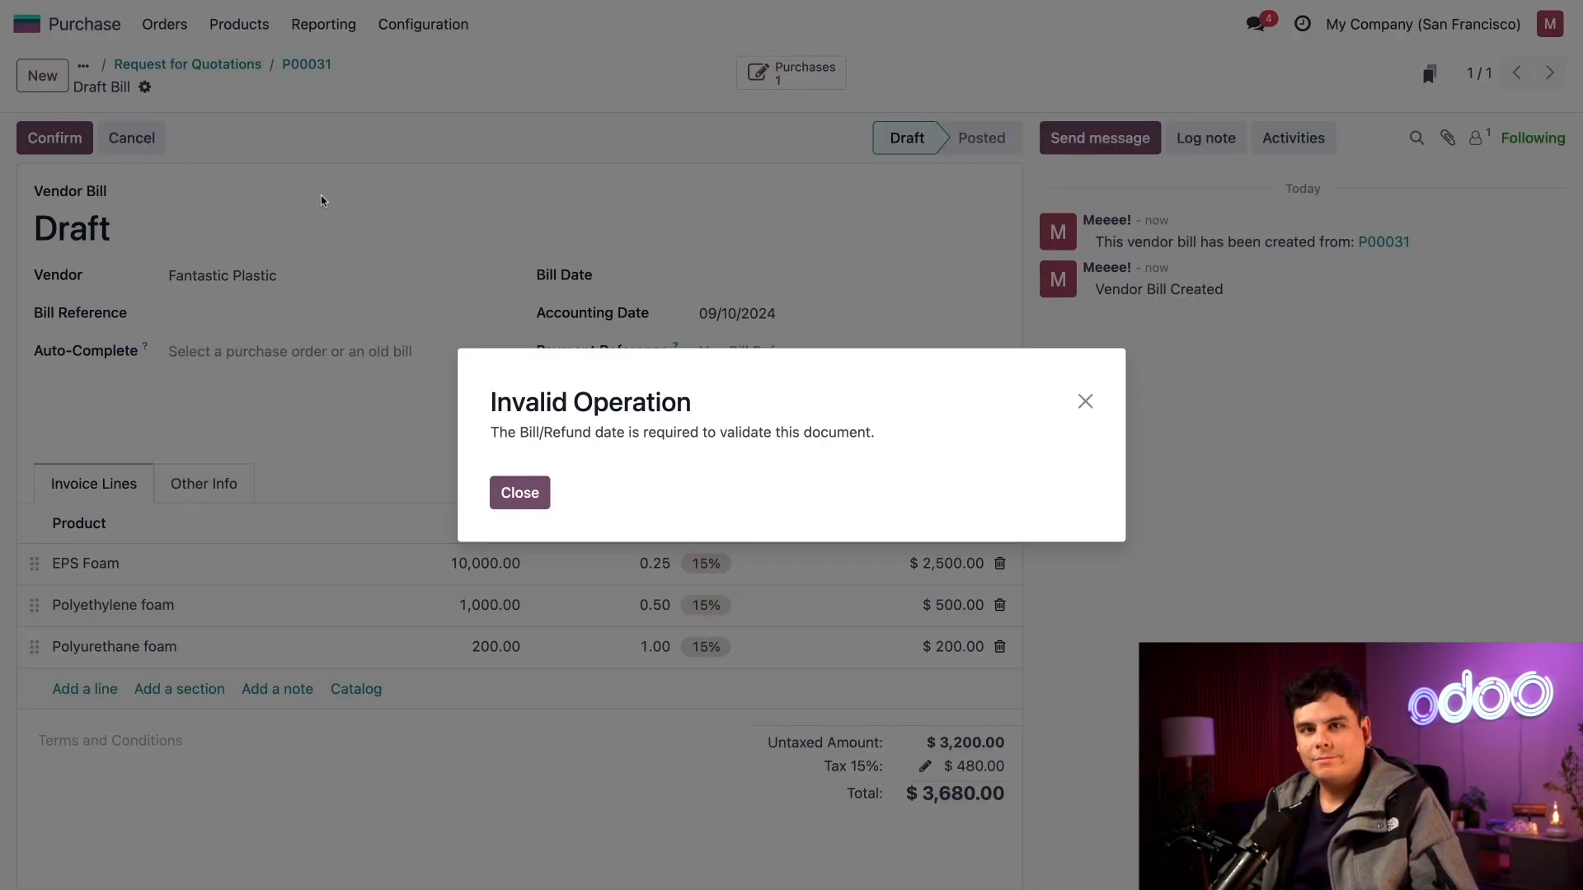
left_click(519, 493)
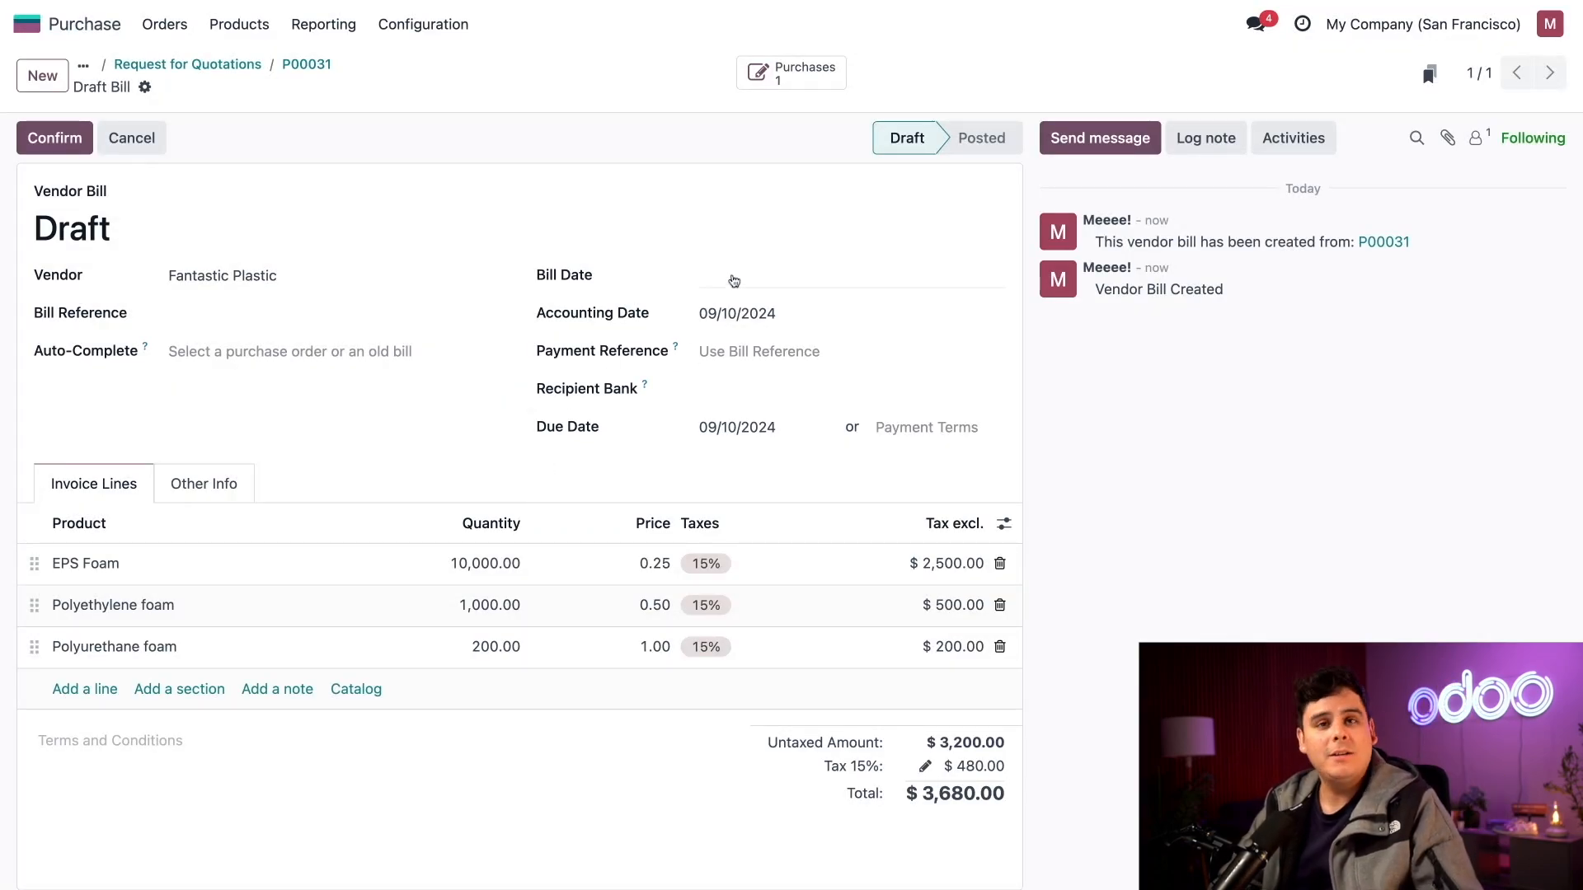
left_click(848, 276)
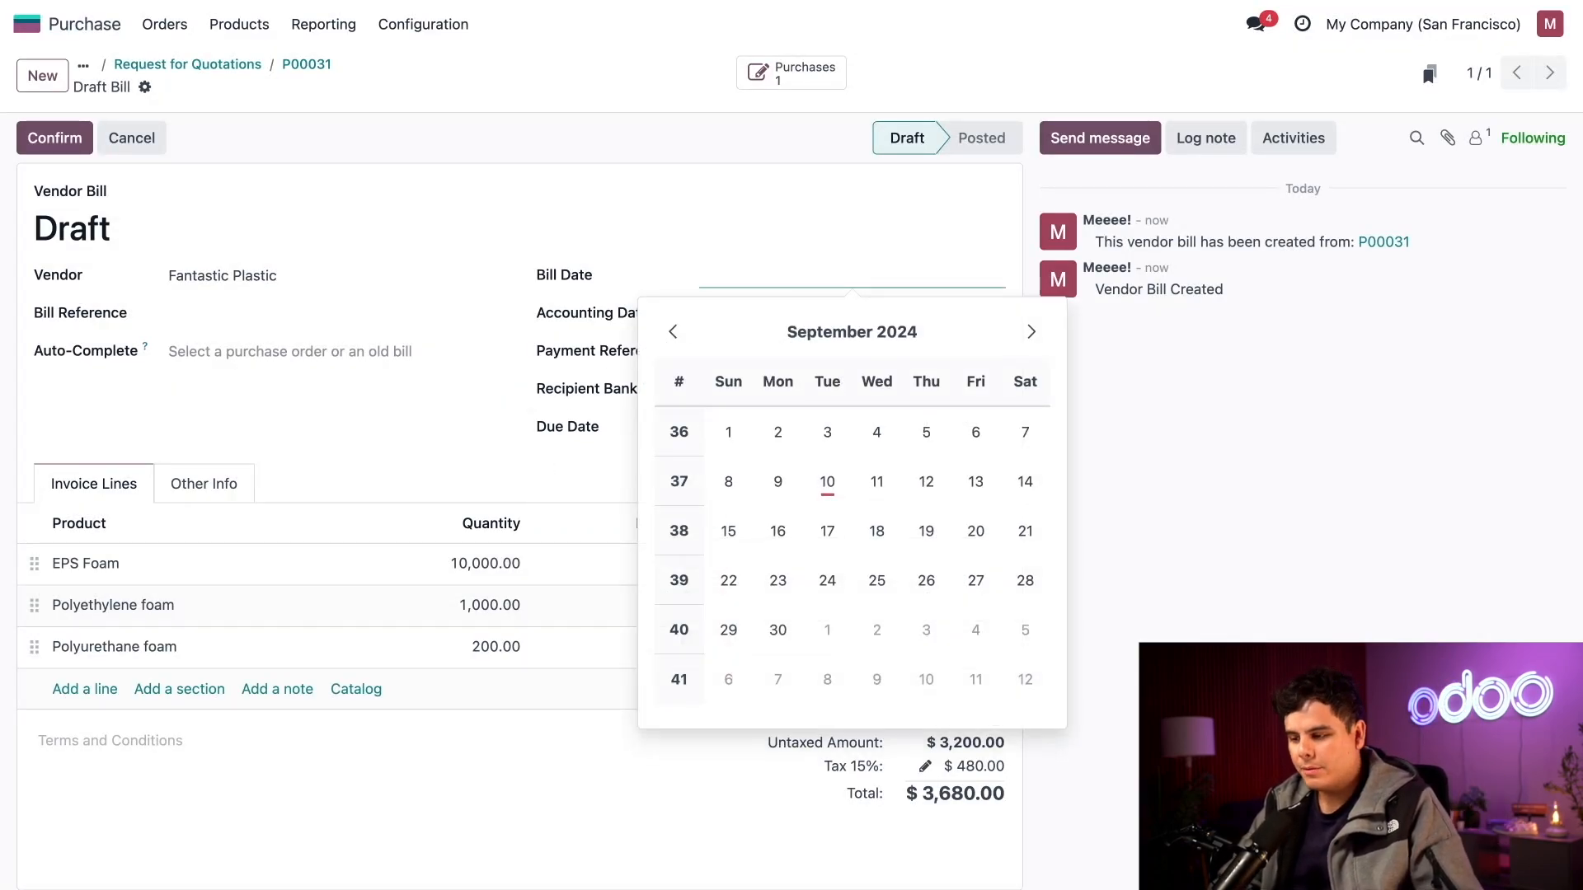
left_click(826, 481)
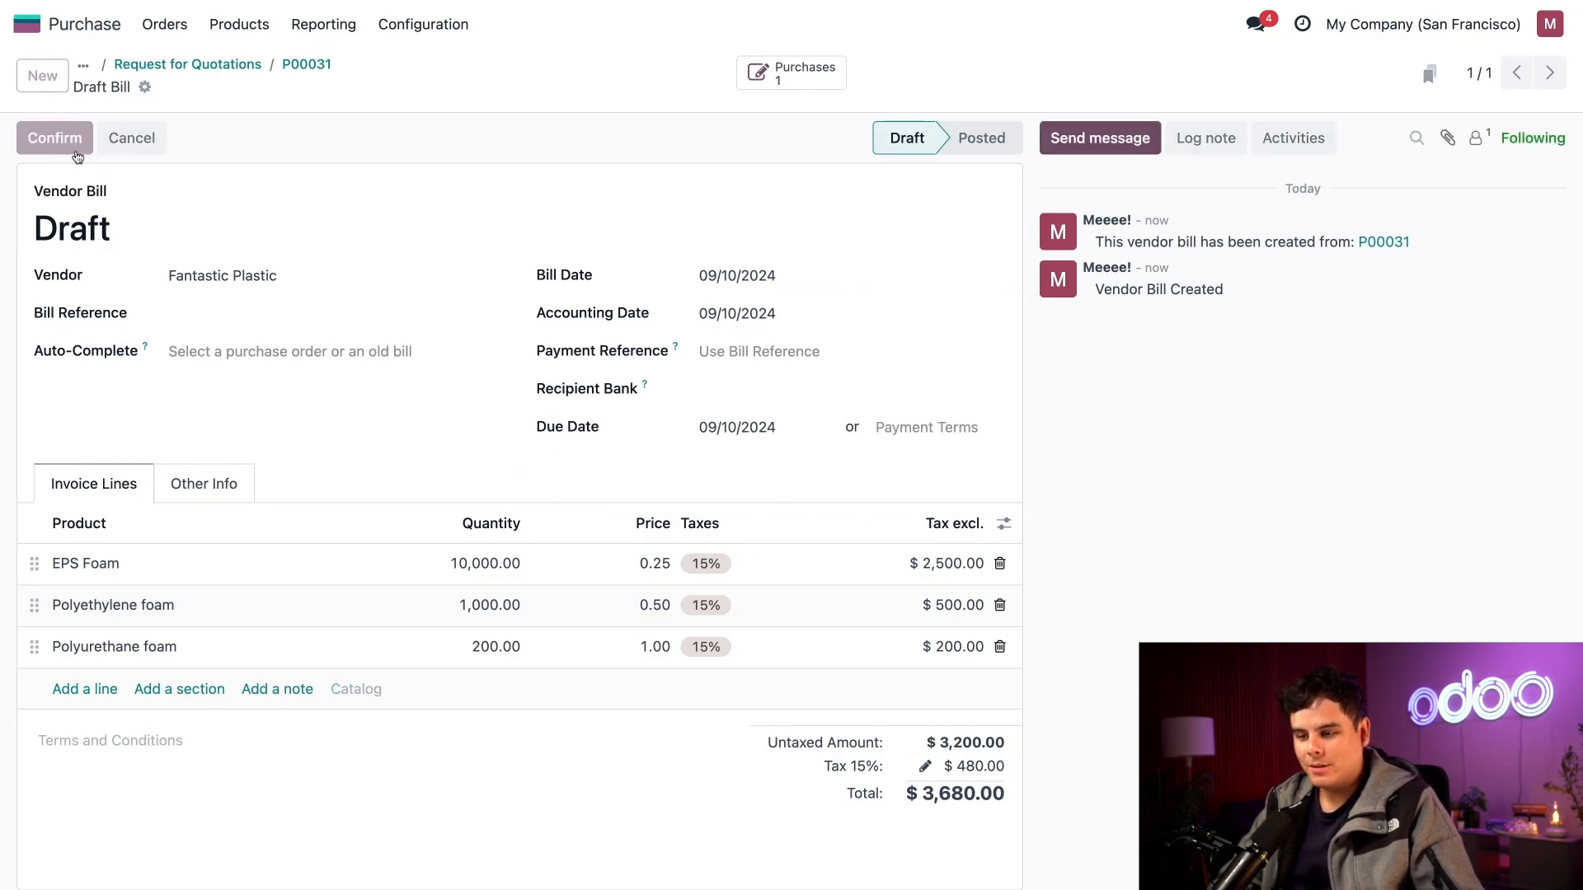
left_click(52, 137)
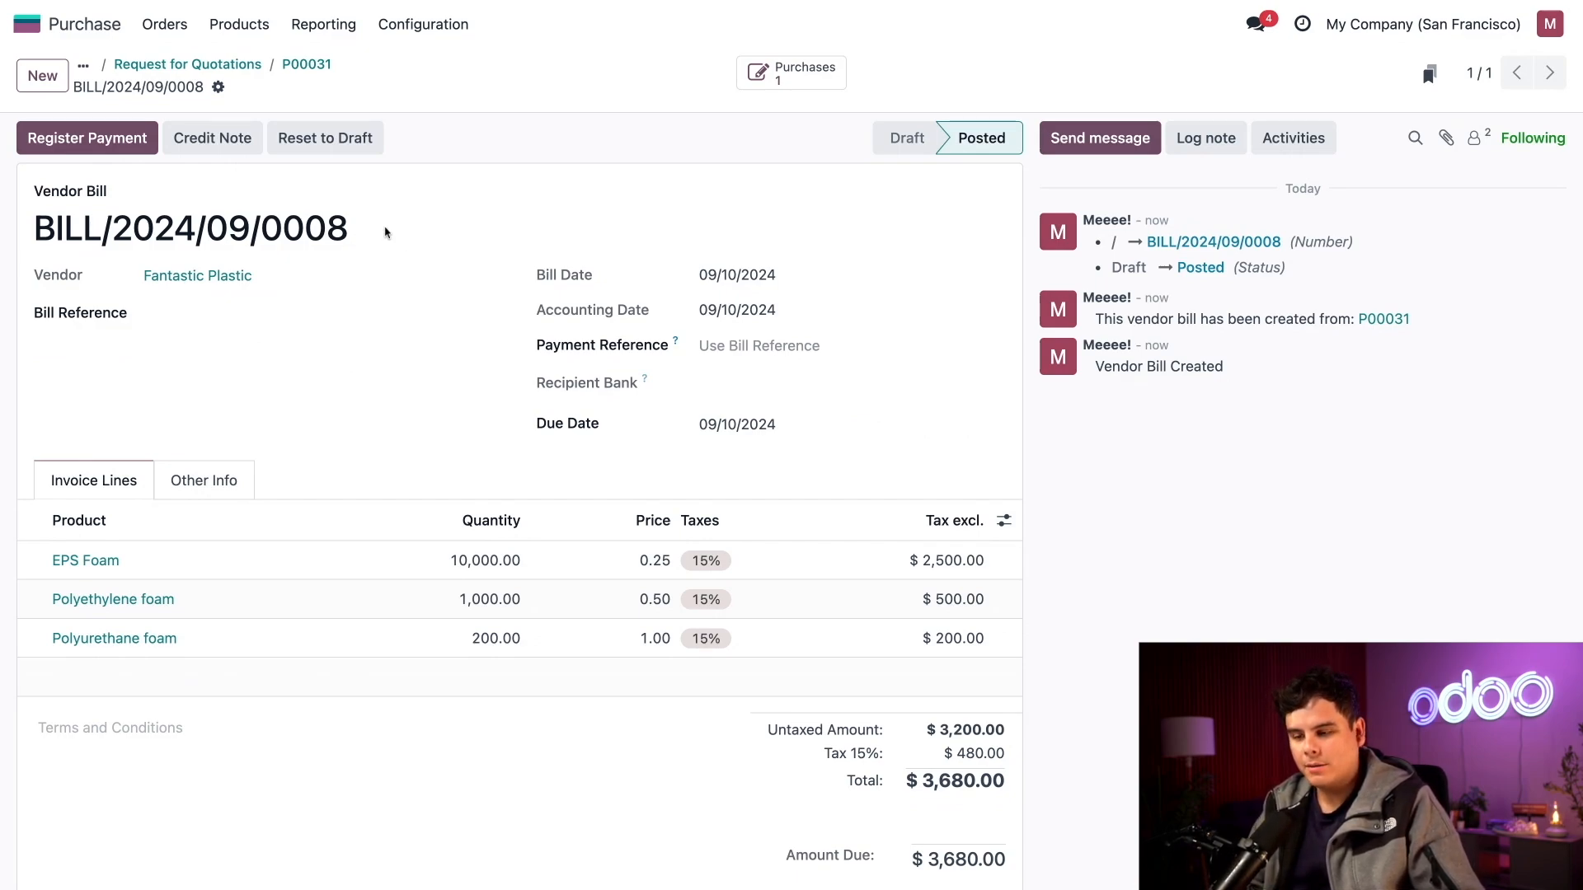
- Register the $3,680.00 bank payment so the bill shows $0.00 due
left_click(87, 137)
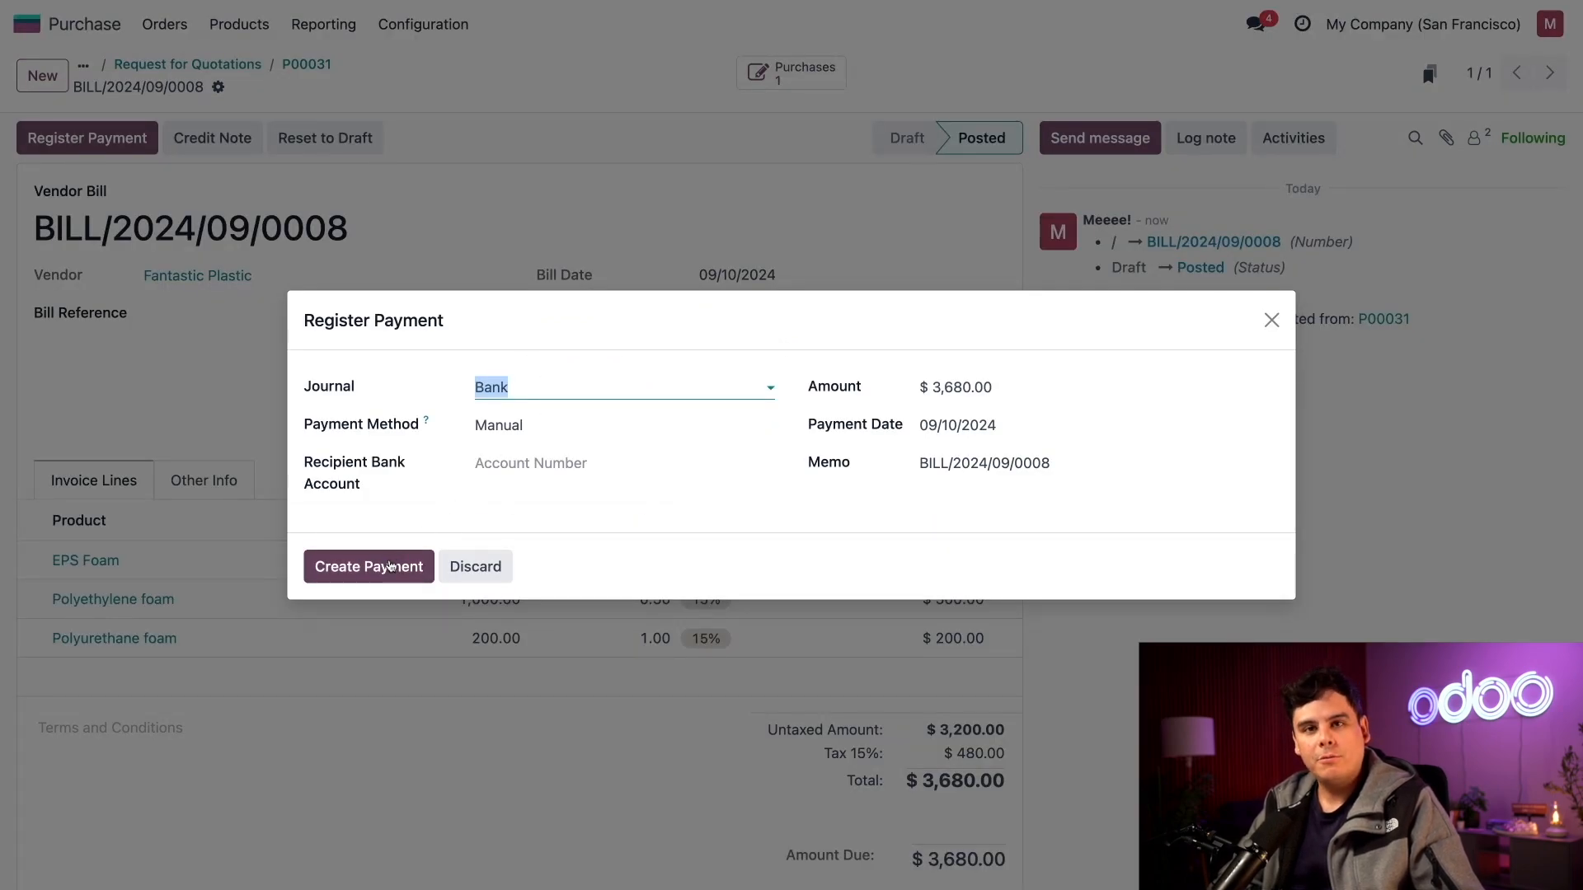
left_click(368, 566)
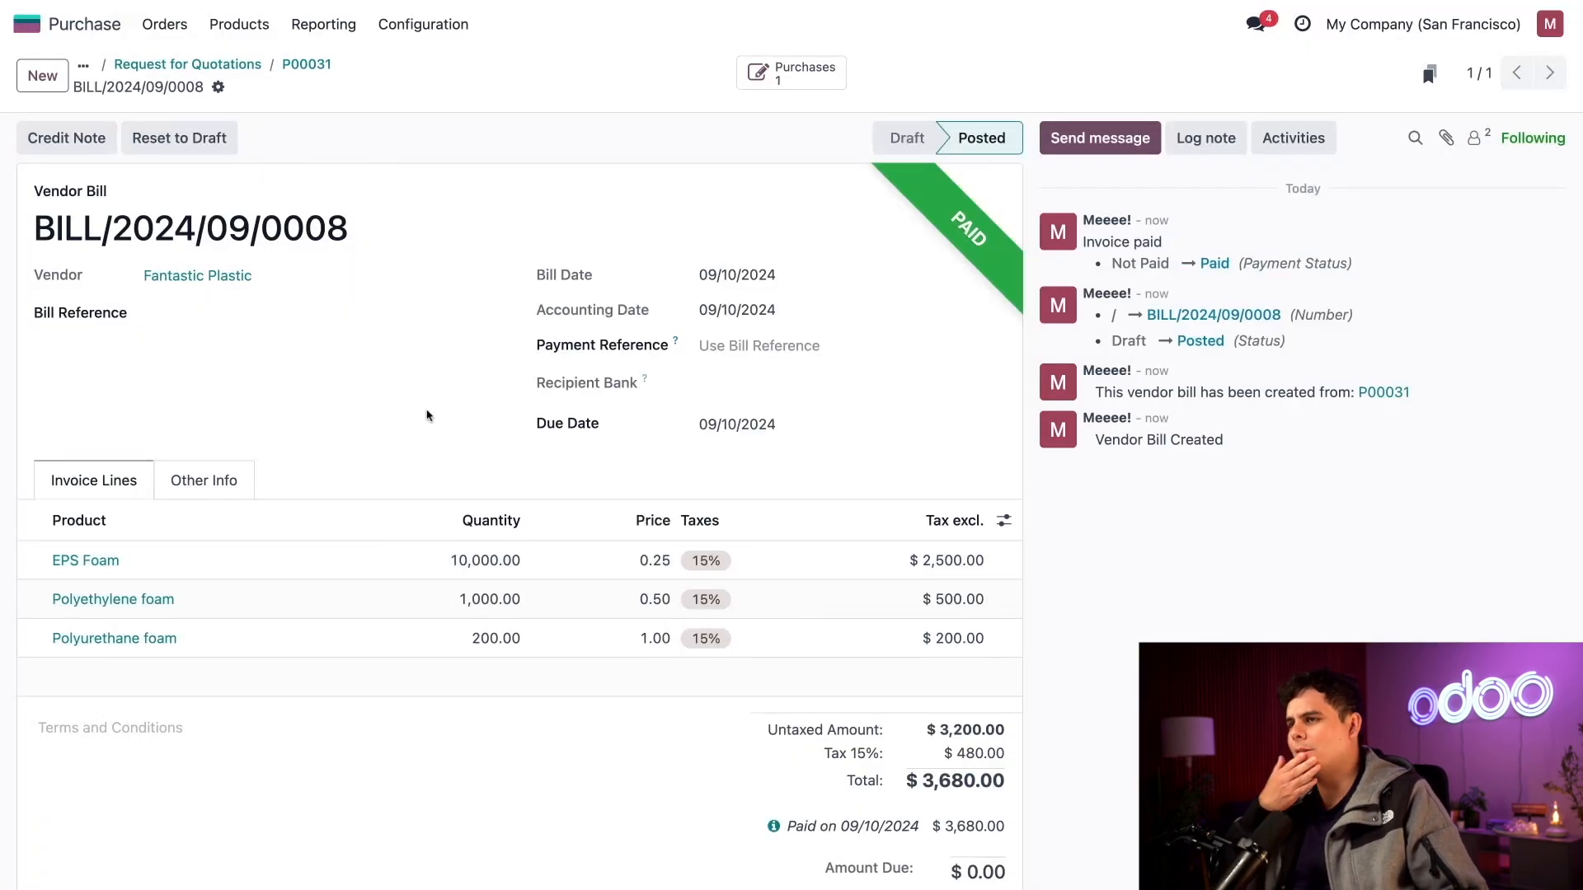
mouse_move(930, 250)
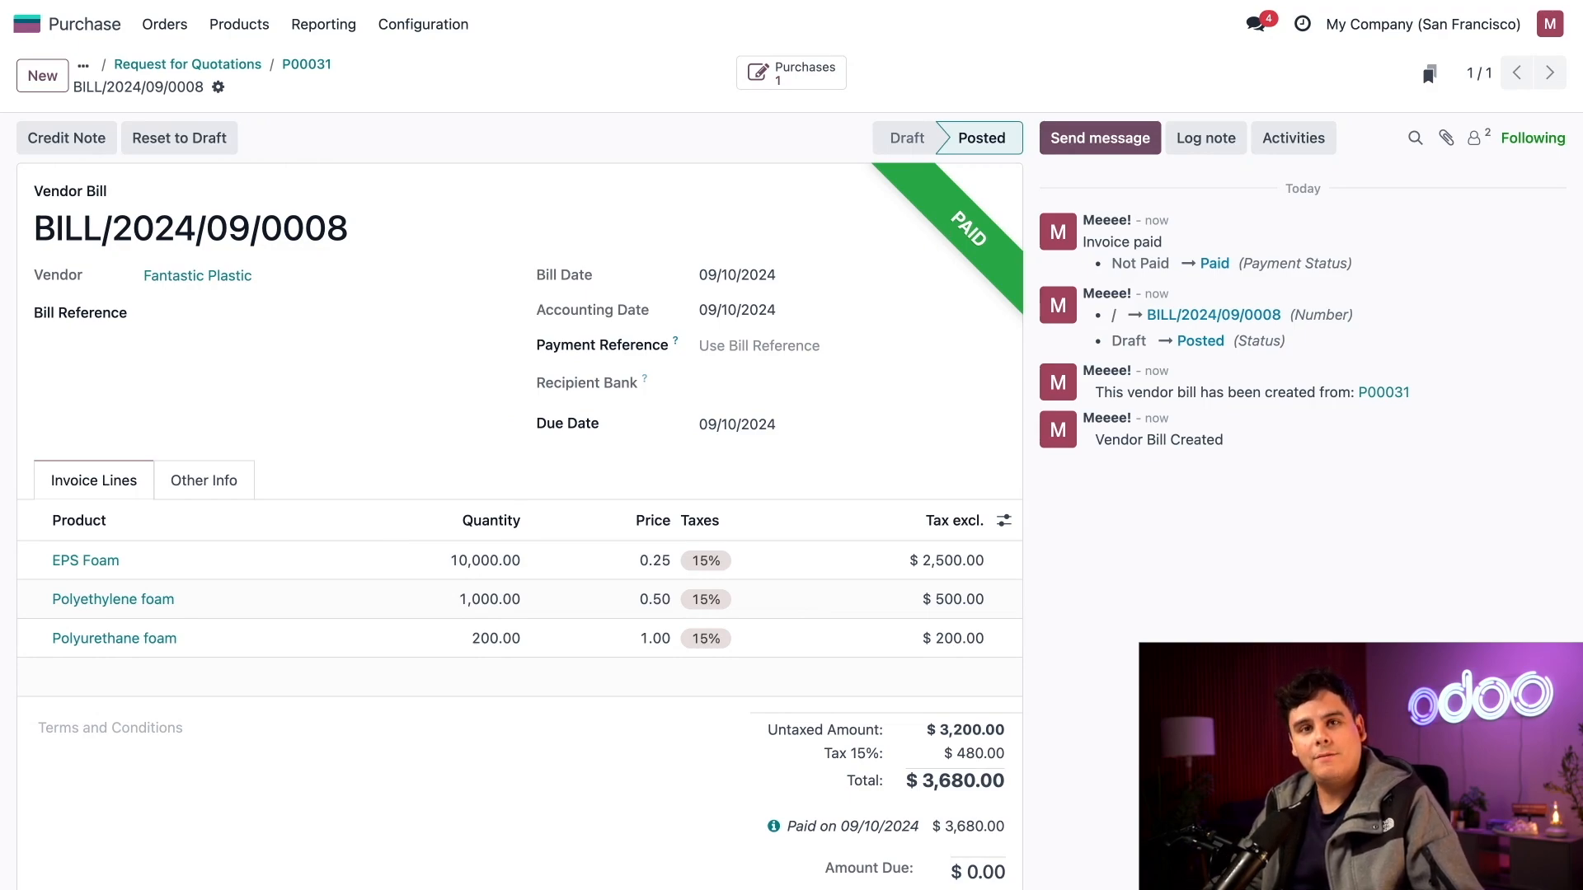
mouse_move(188, 64)
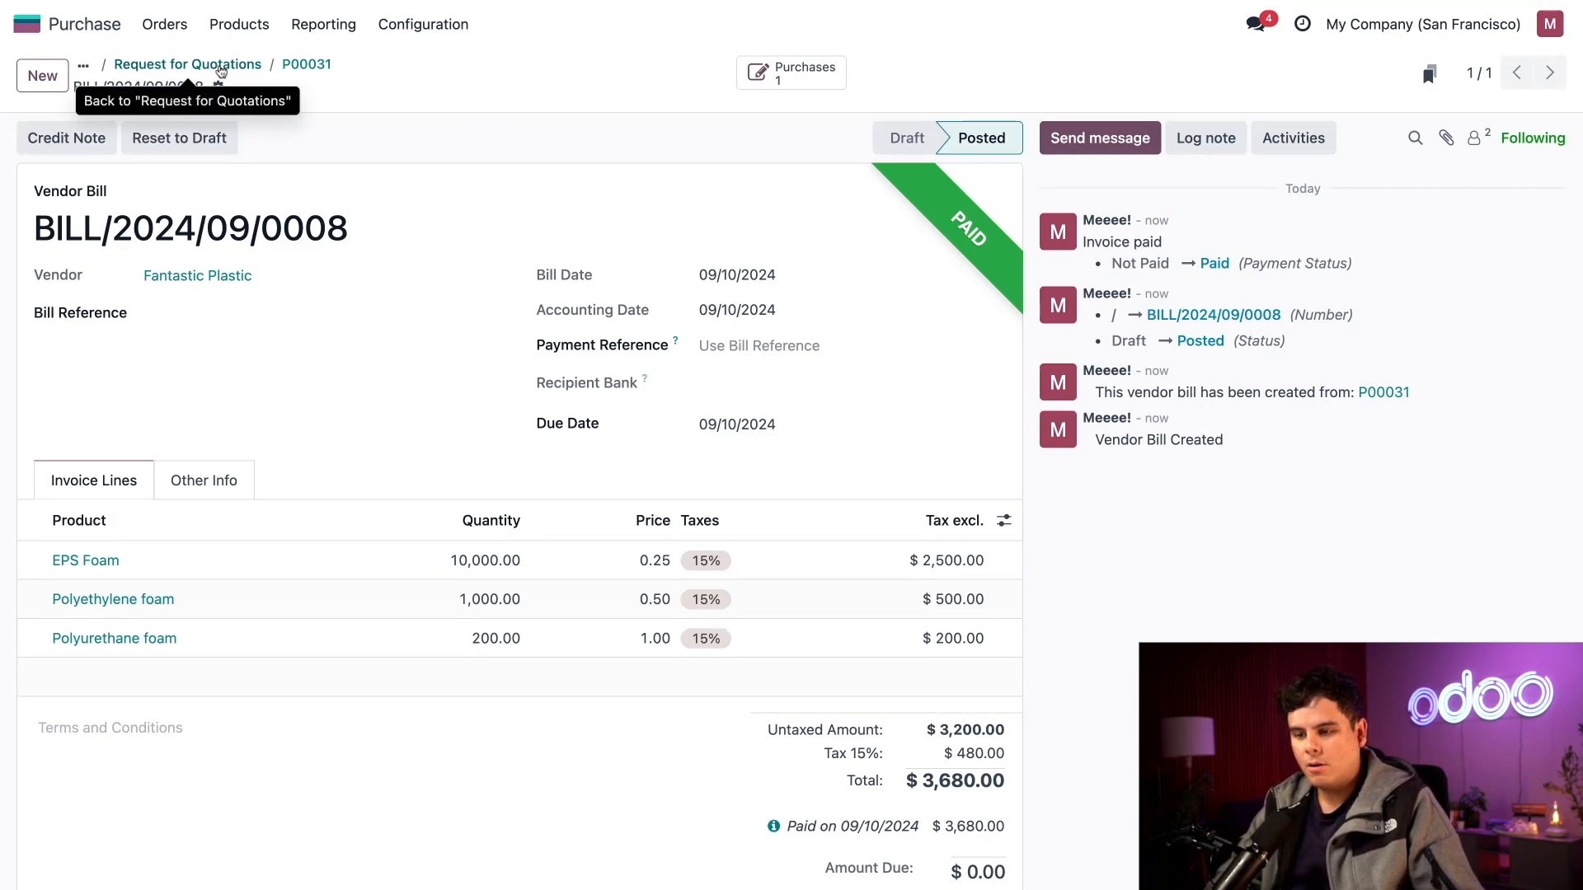
- Return to BO00007's quotations and show the Billing Status column (P00031 Fully Billed, others Nothing to Bill)
left_click(188, 64)
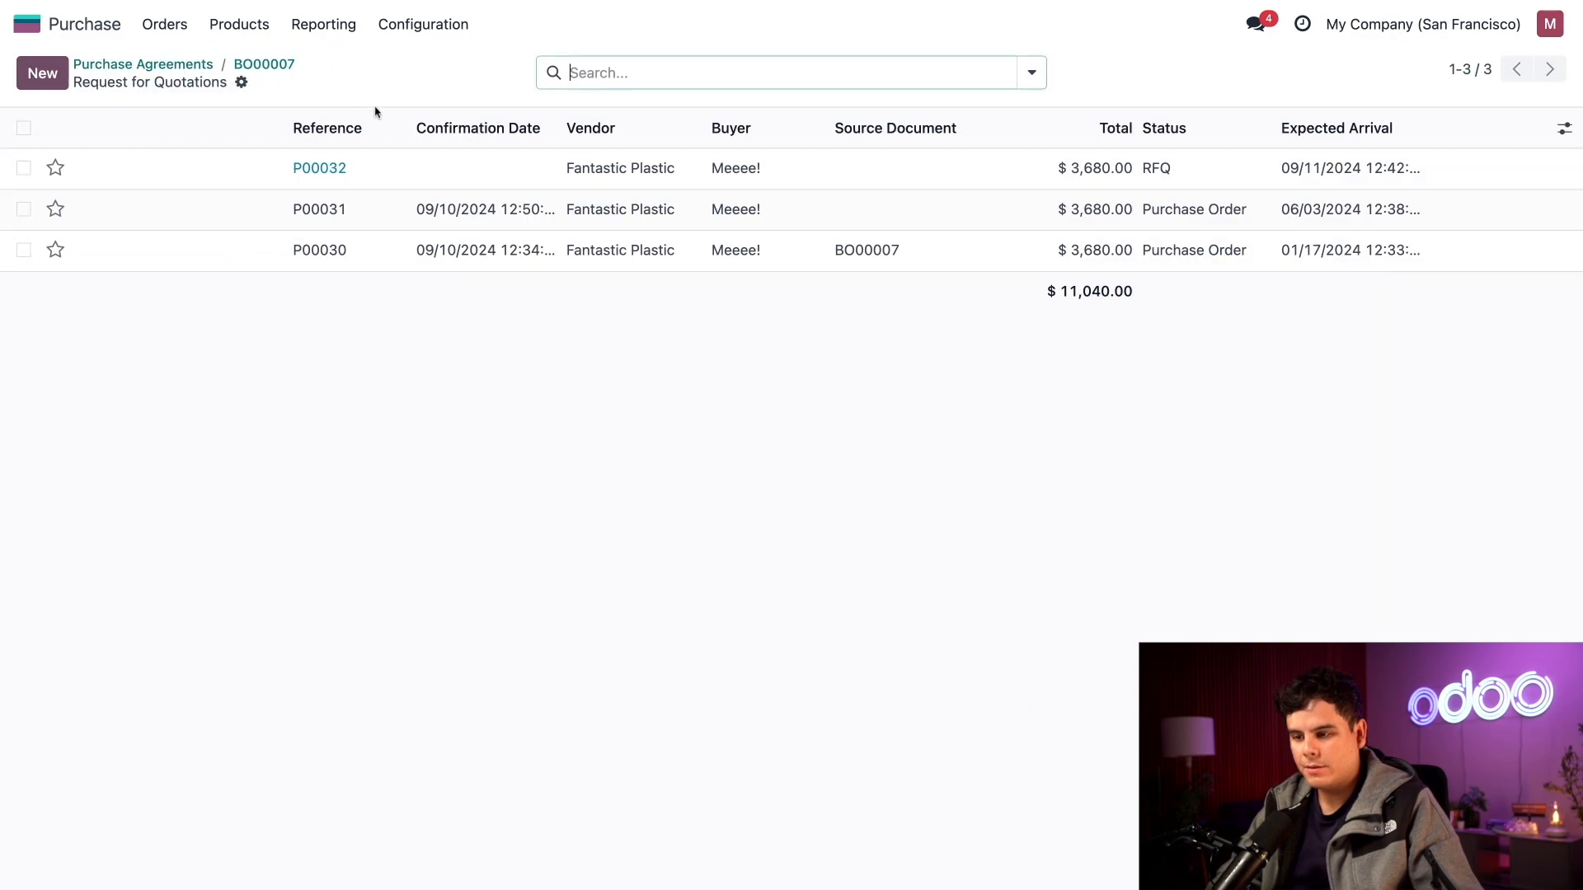
mouse_move(403, 109)
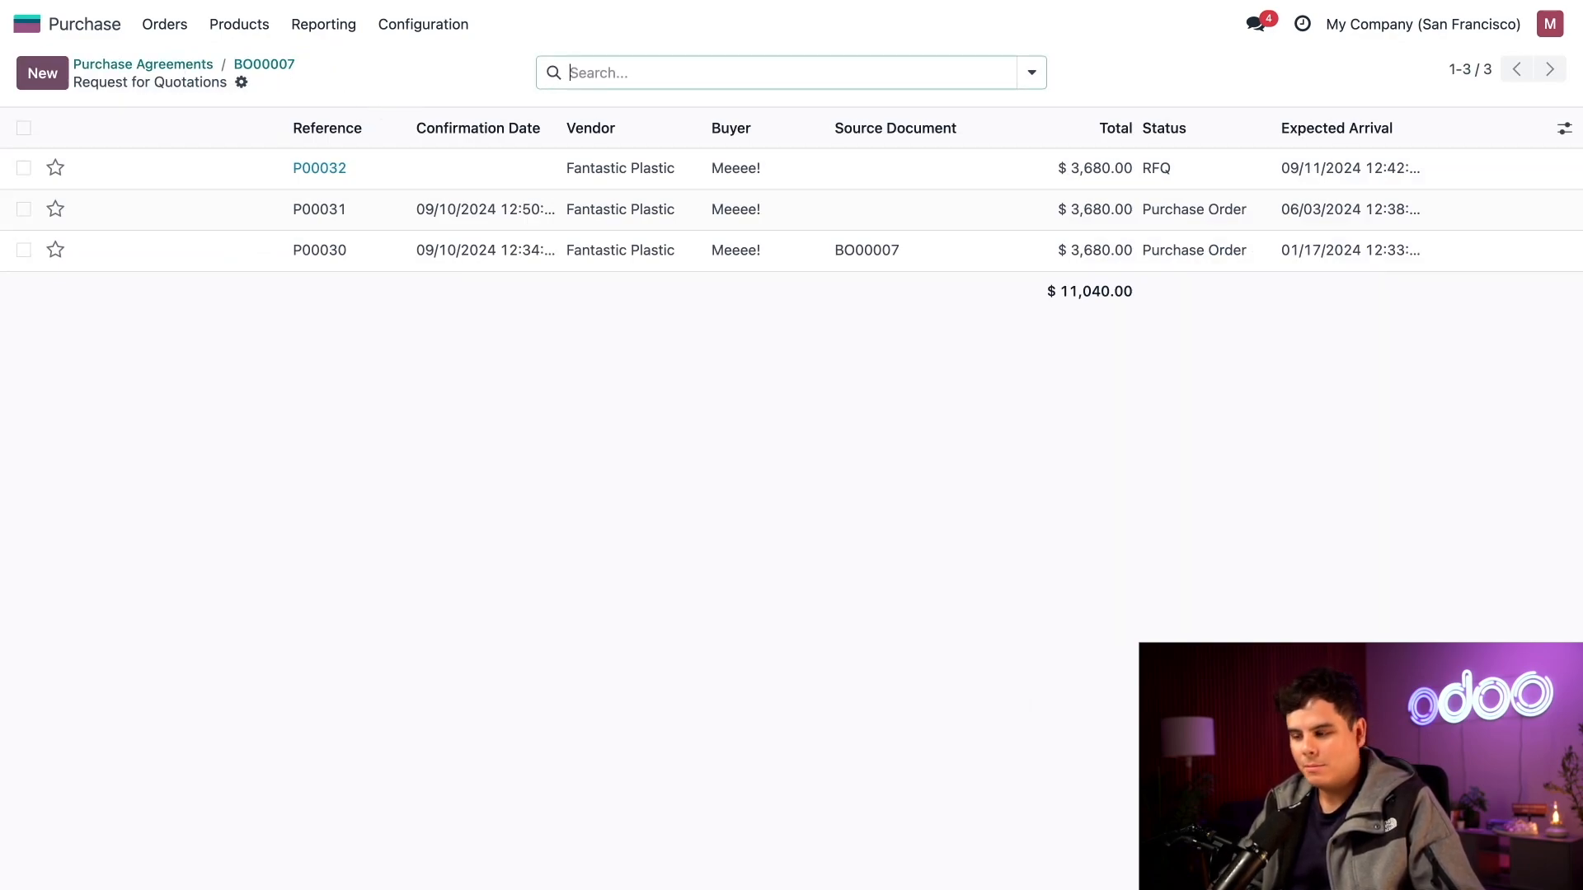
mouse_move(1098, 168)
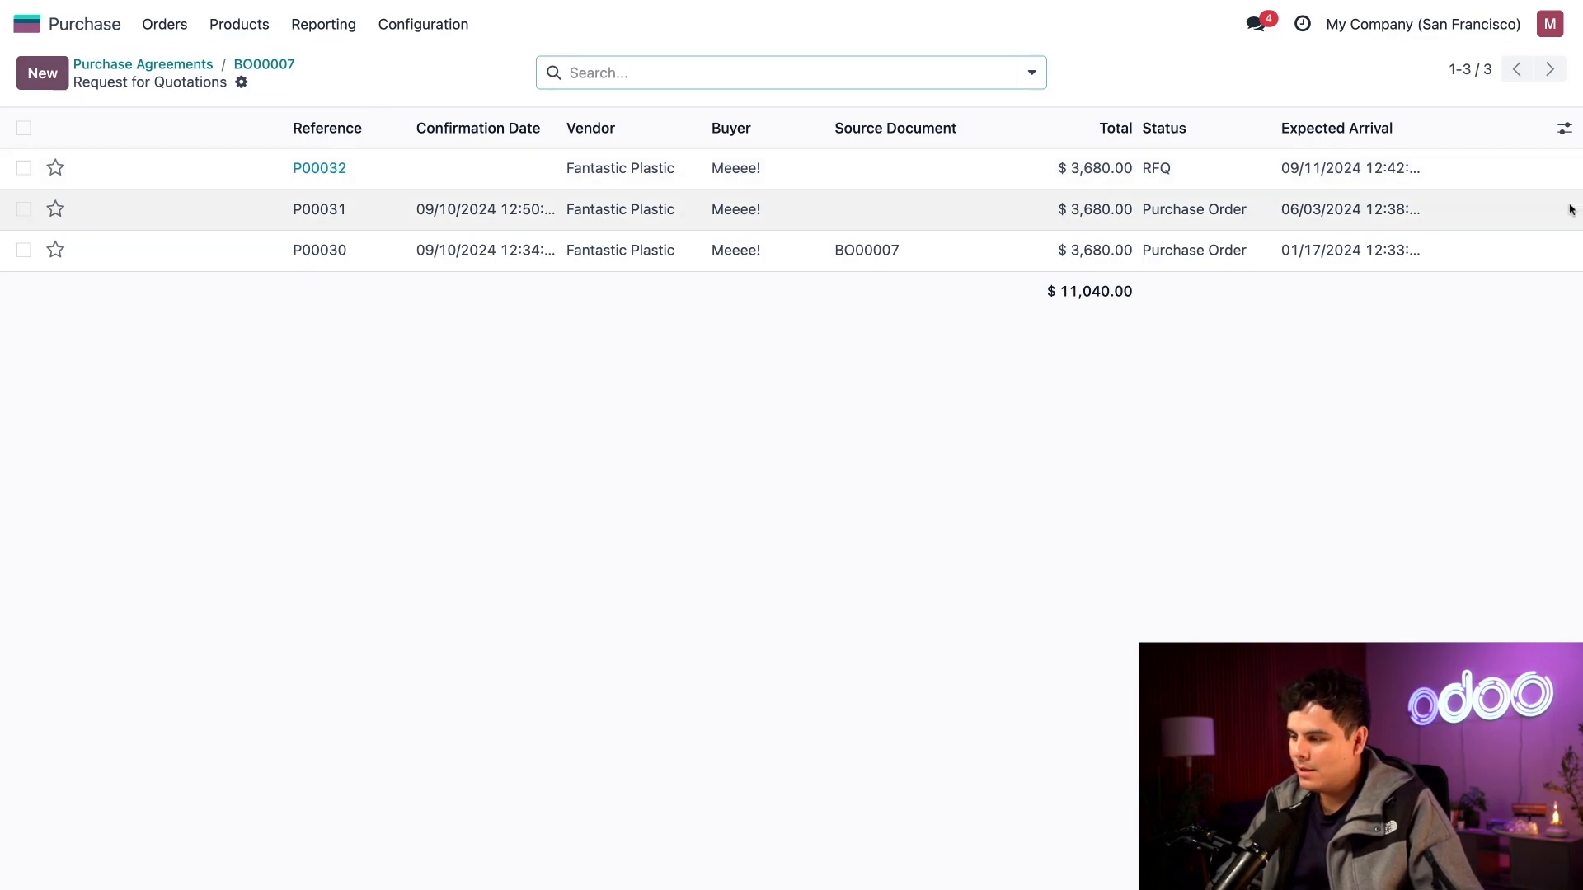
left_click(1563, 129)
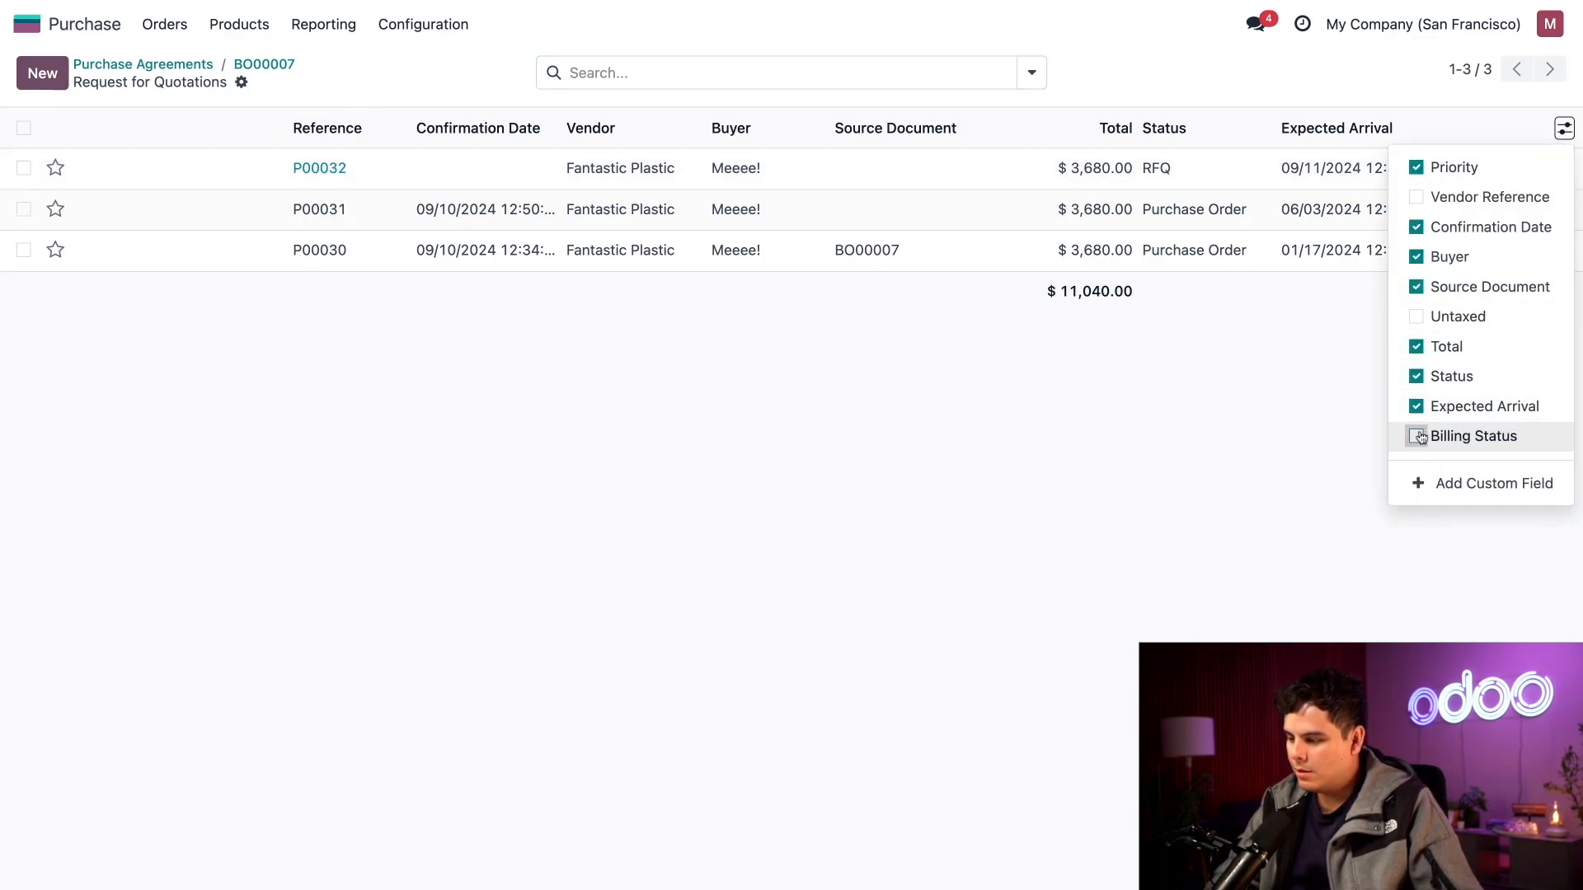
left_click(1418, 436)
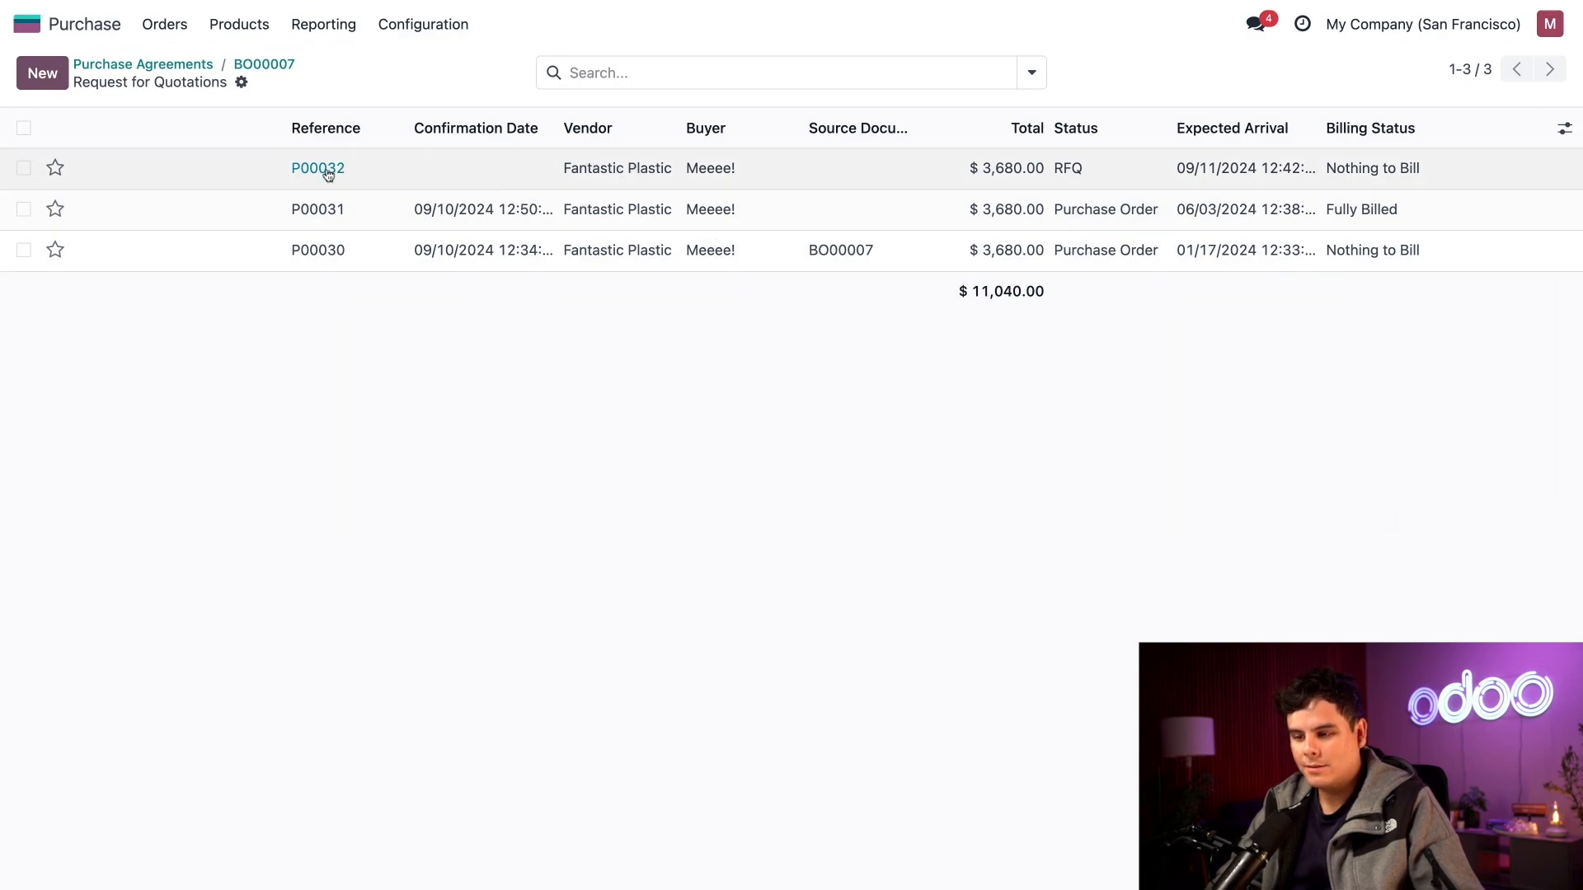
- Confirm quotation P00032 as a purchase order and bring up its receipt WH/IN/00025
left_click(317, 168)
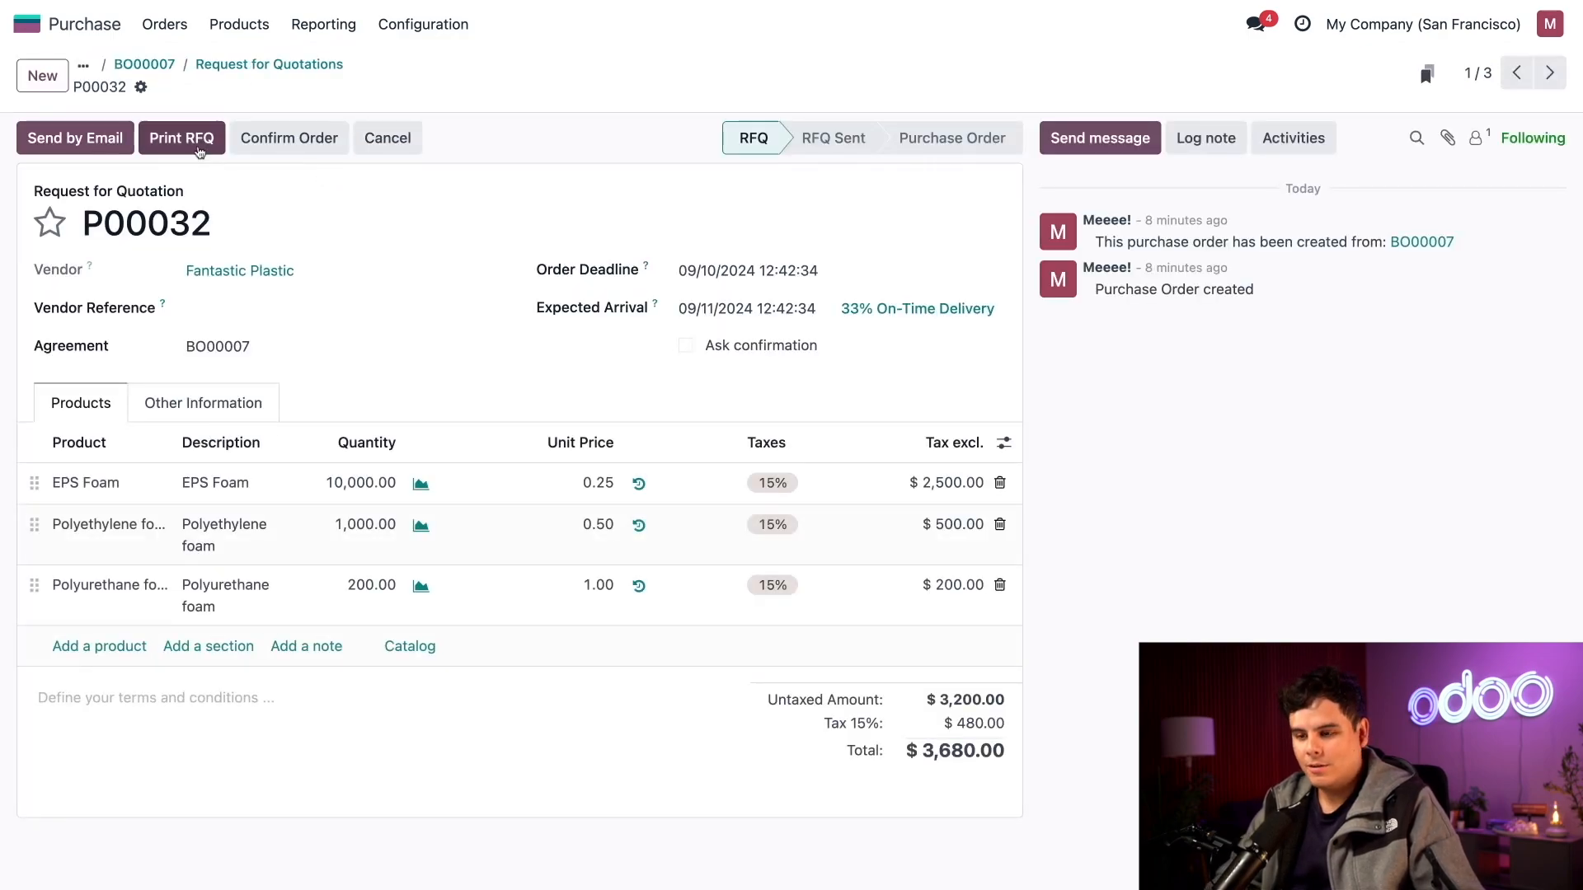
left_click(287, 136)
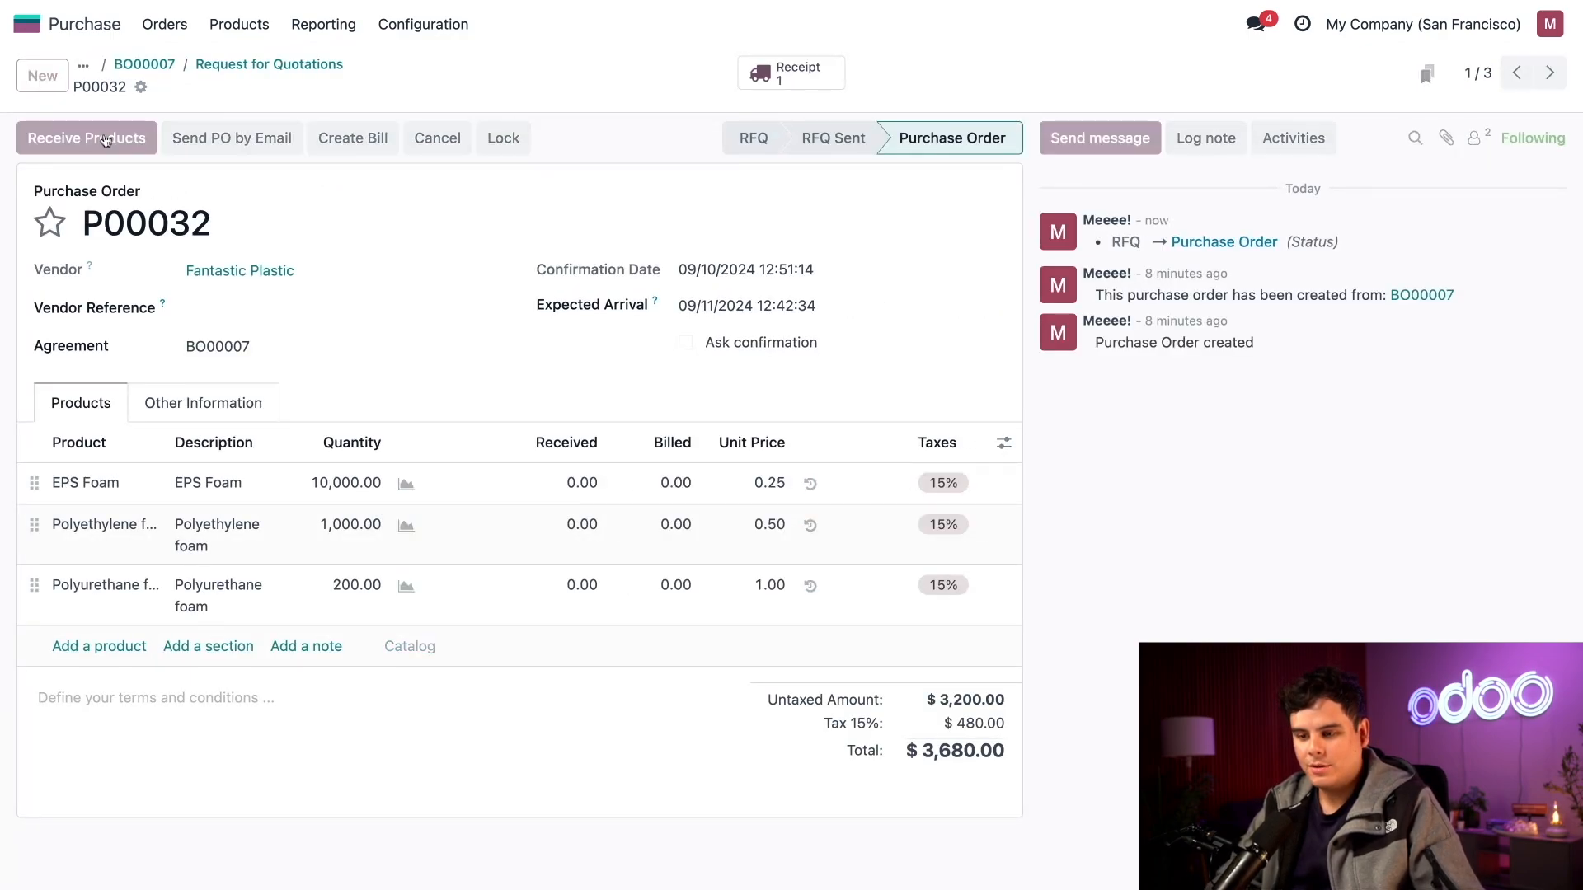
left_click(88, 137)
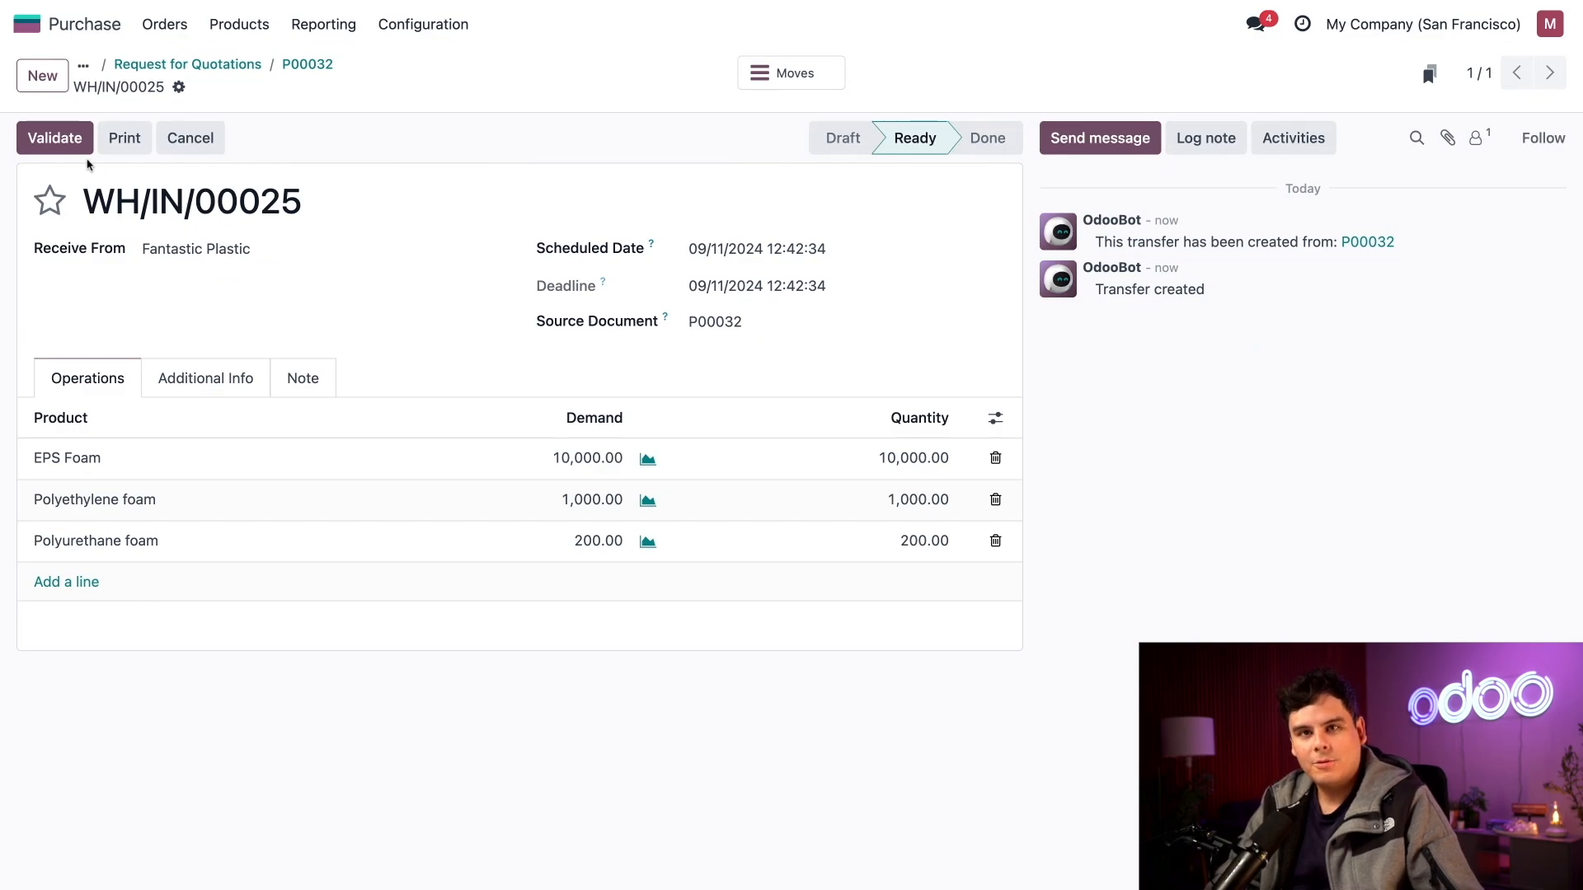